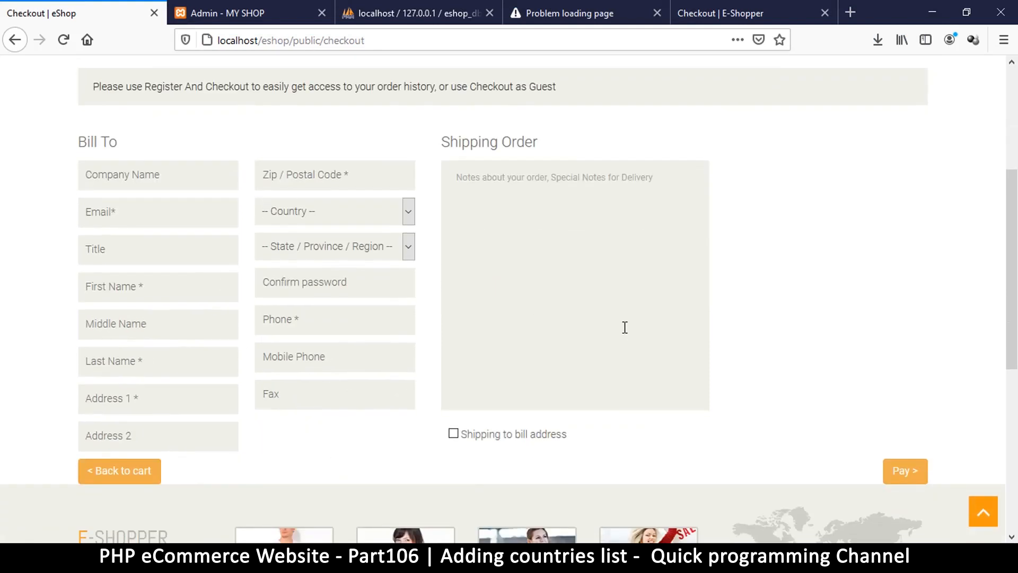
pyautogui.moveTo(604, 338)
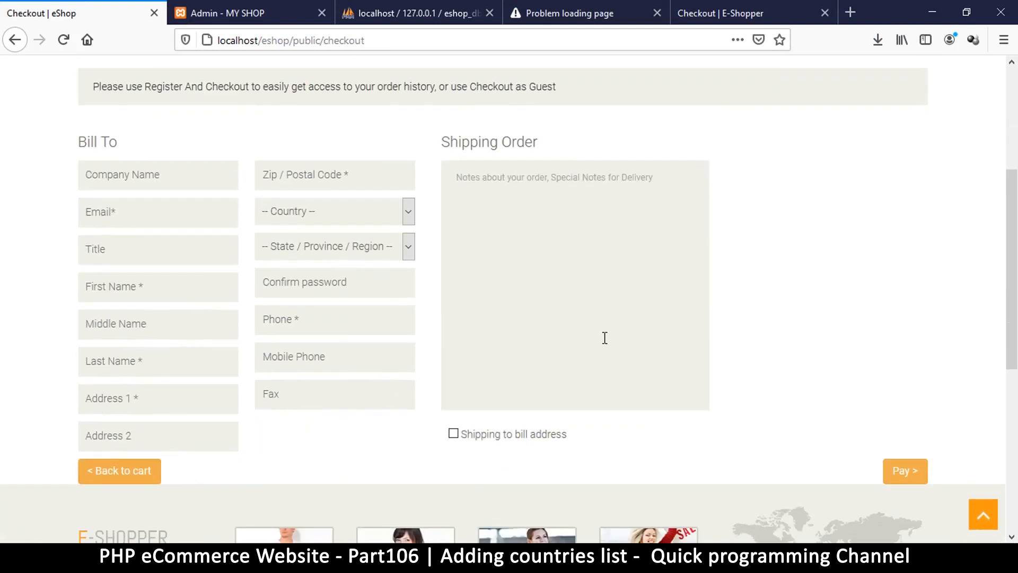
pyautogui.moveTo(848, 217)
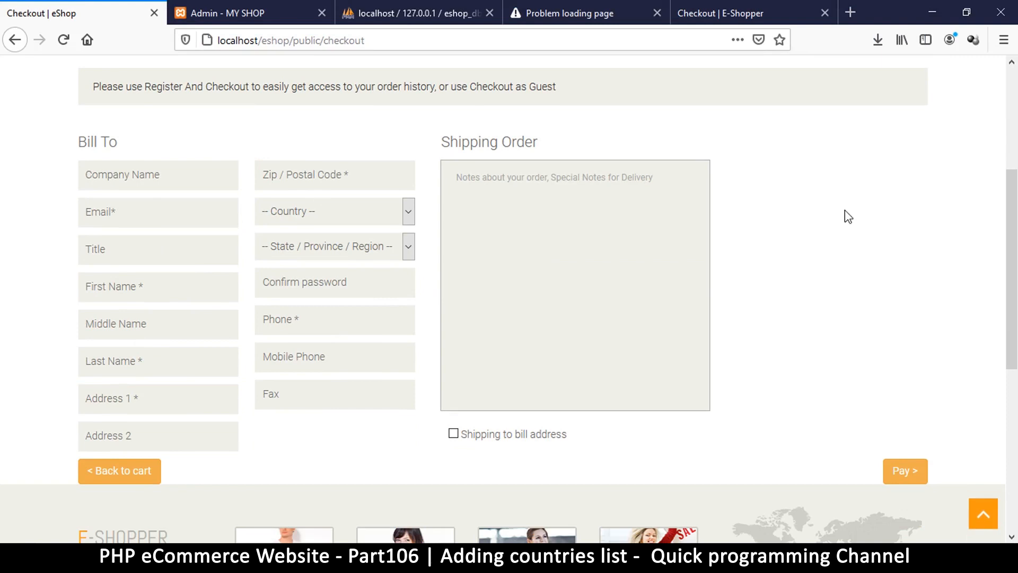
pyautogui.moveTo(492, 293)
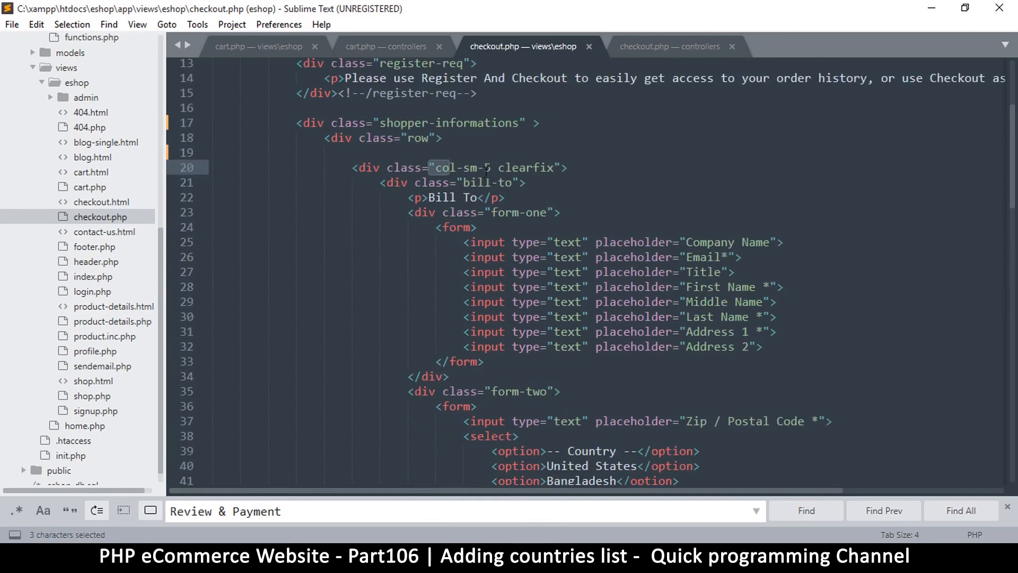
# Select the billing column's col-sm-5 width number after comparing the Shipping Order column's width class.
pyautogui.click(485, 167)
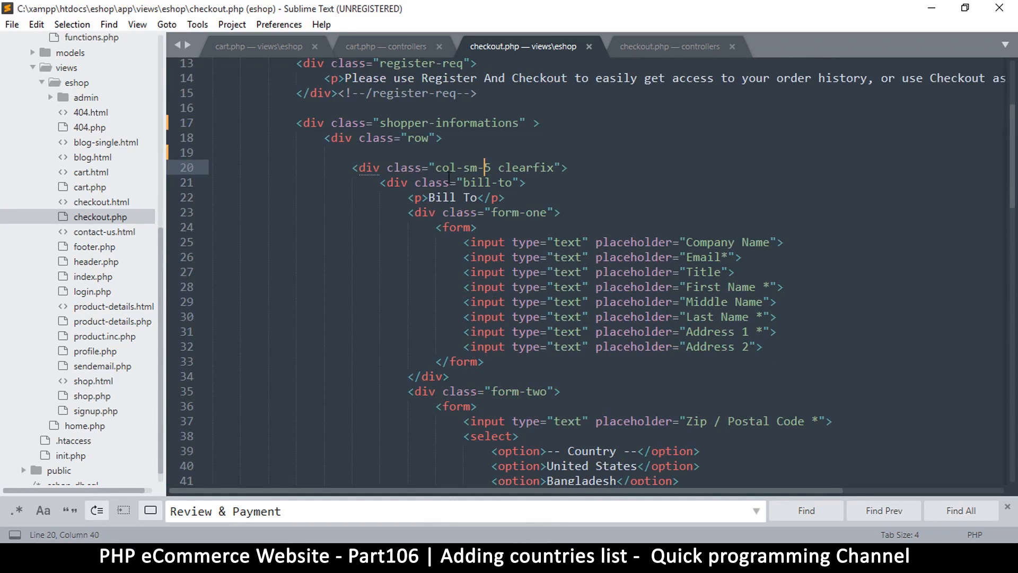
pyautogui.doubleClick(454, 167)
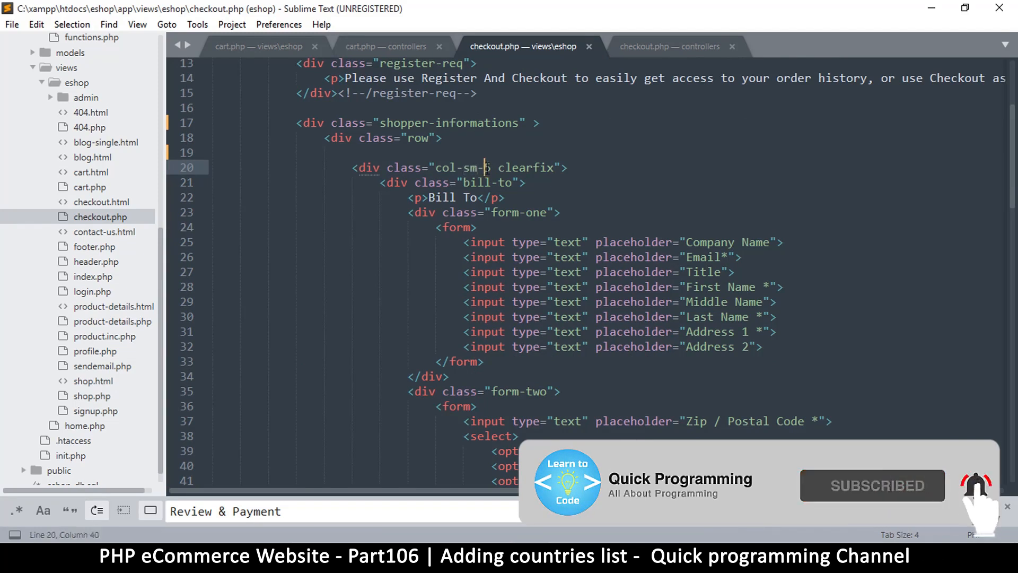
pyautogui.scroll(-3)
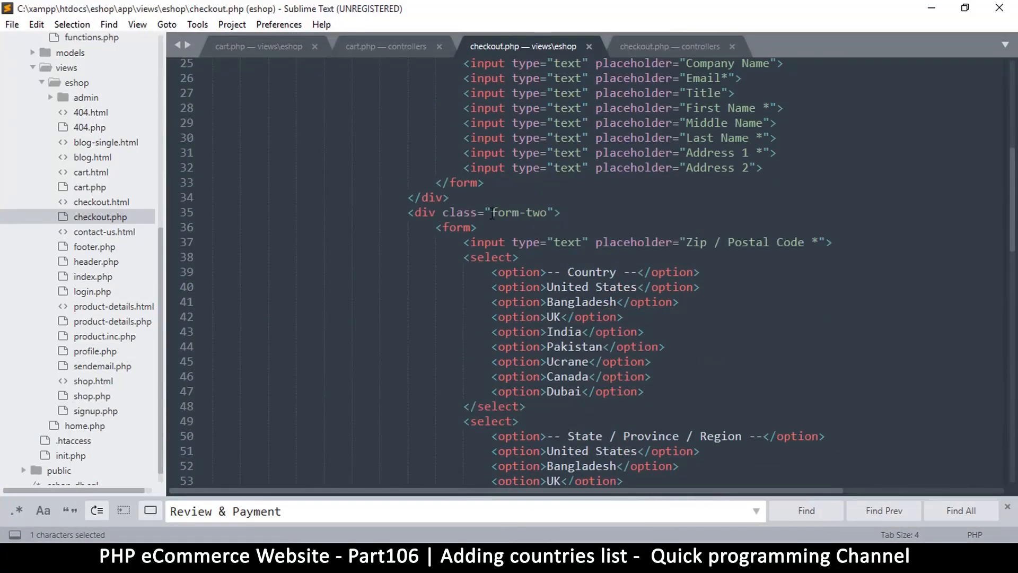
pyautogui.click(413, 212)
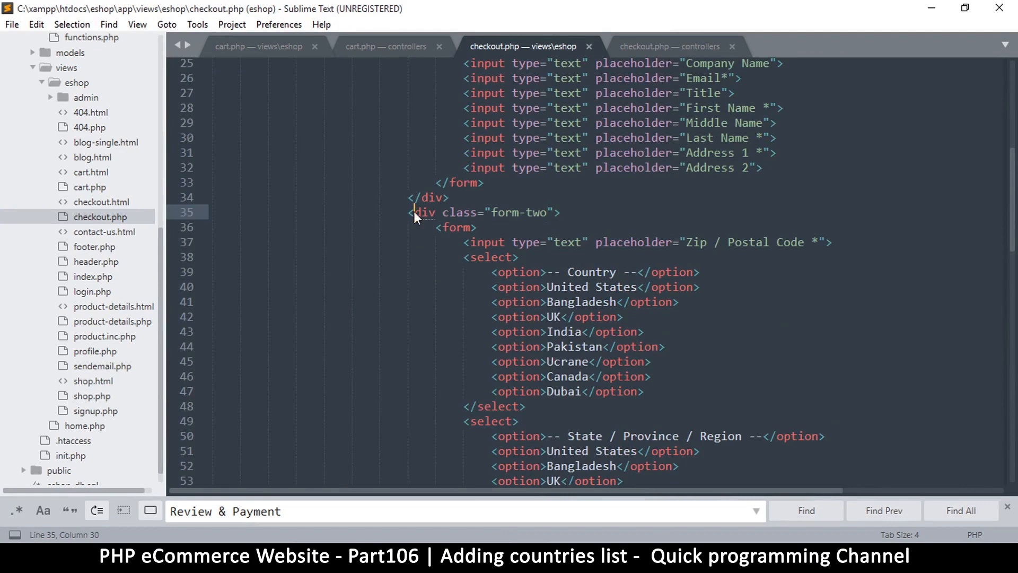
pyautogui.scroll(-3)
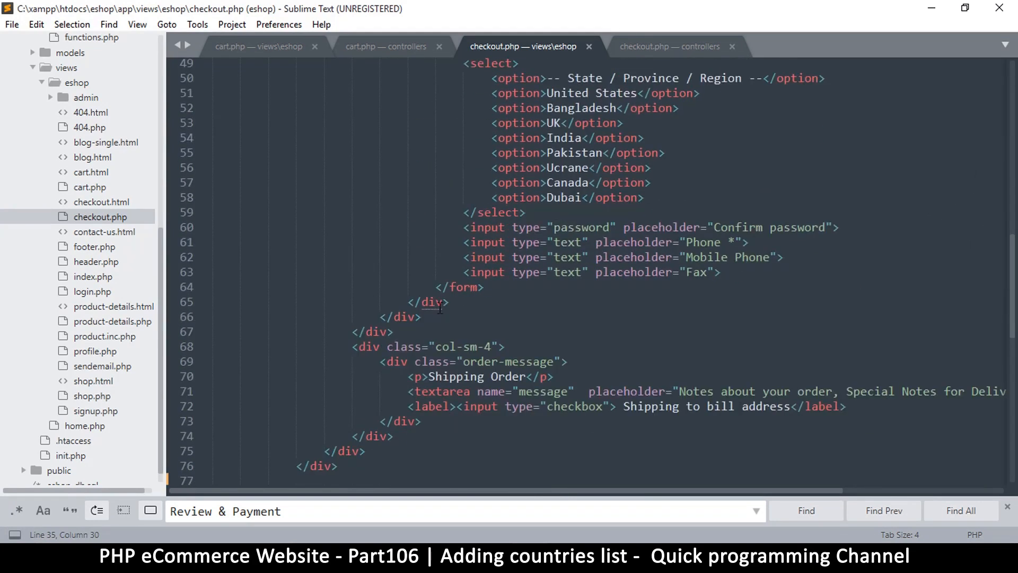
pyautogui.scroll(-3)
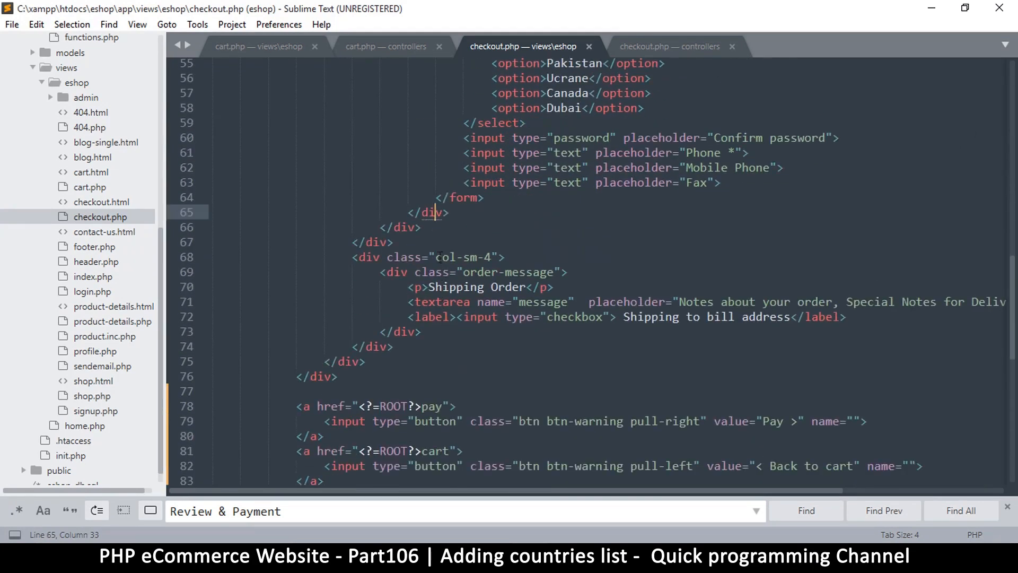
pyautogui.doubleClick(463, 256)
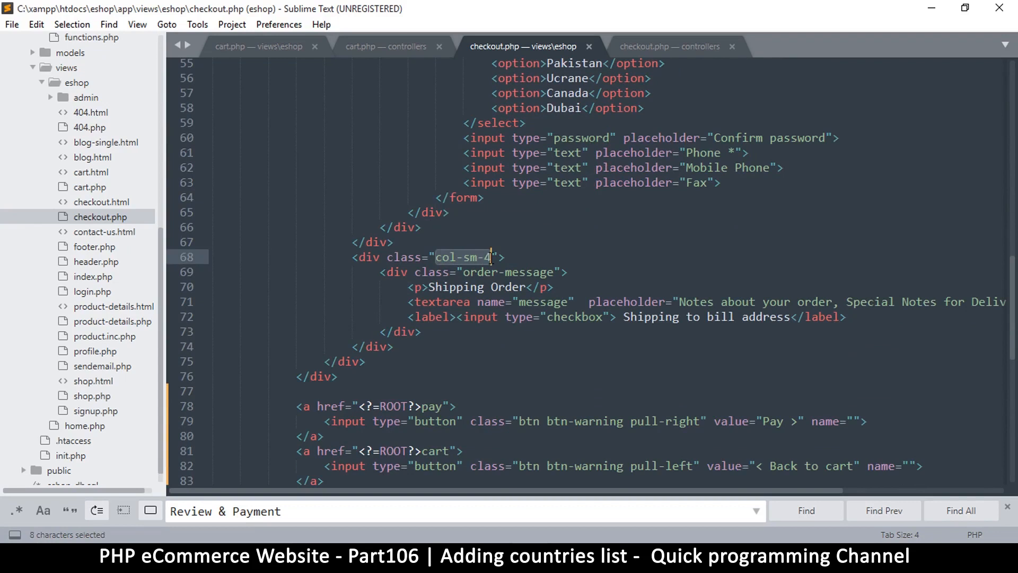
pyautogui.scroll(3)
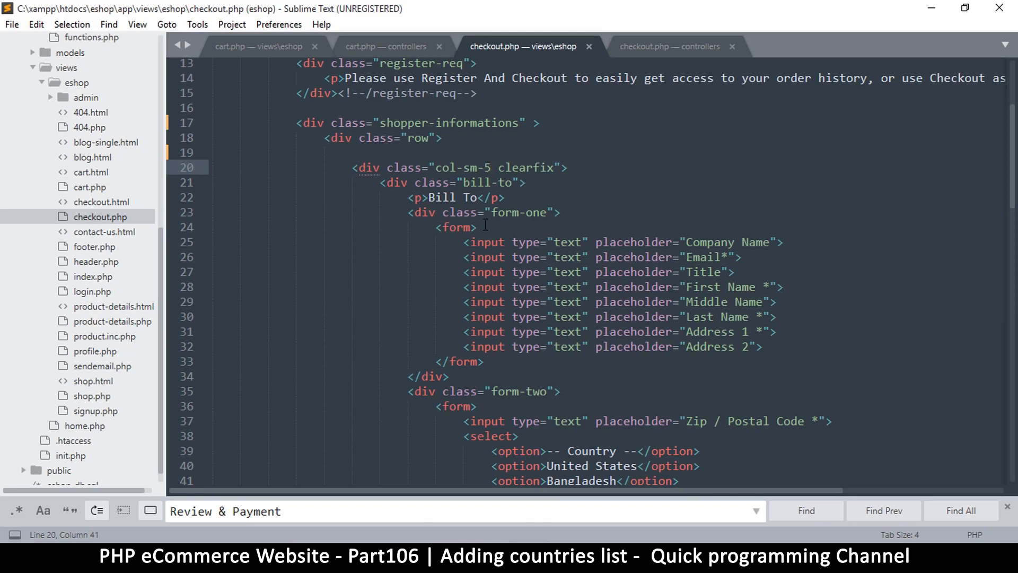
pyautogui.doubleClick(486, 168)
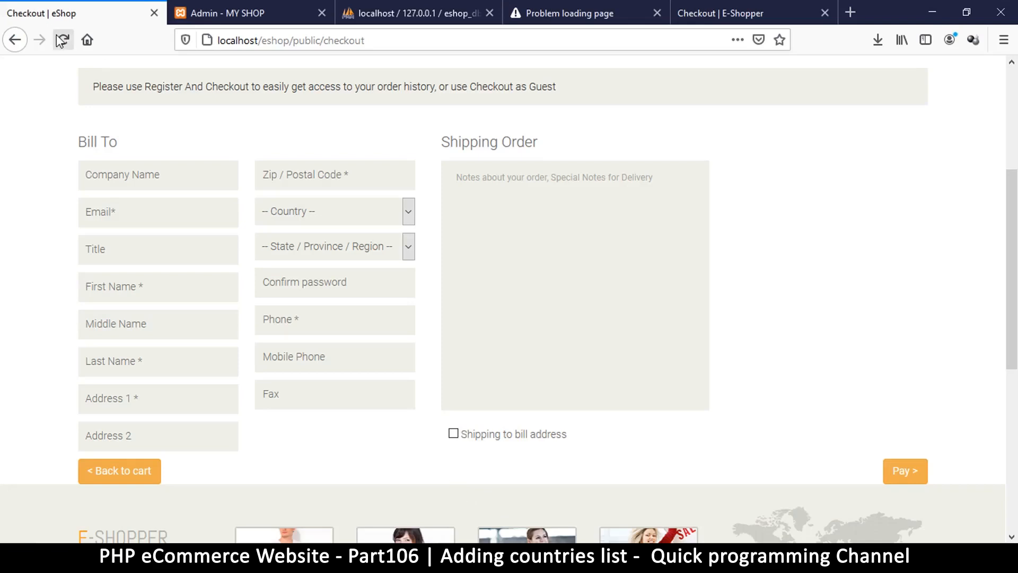
# Reload checkout and try the Company Name, Last Name, Email, Address 1 and Zip fields.
pyautogui.click(63, 40)
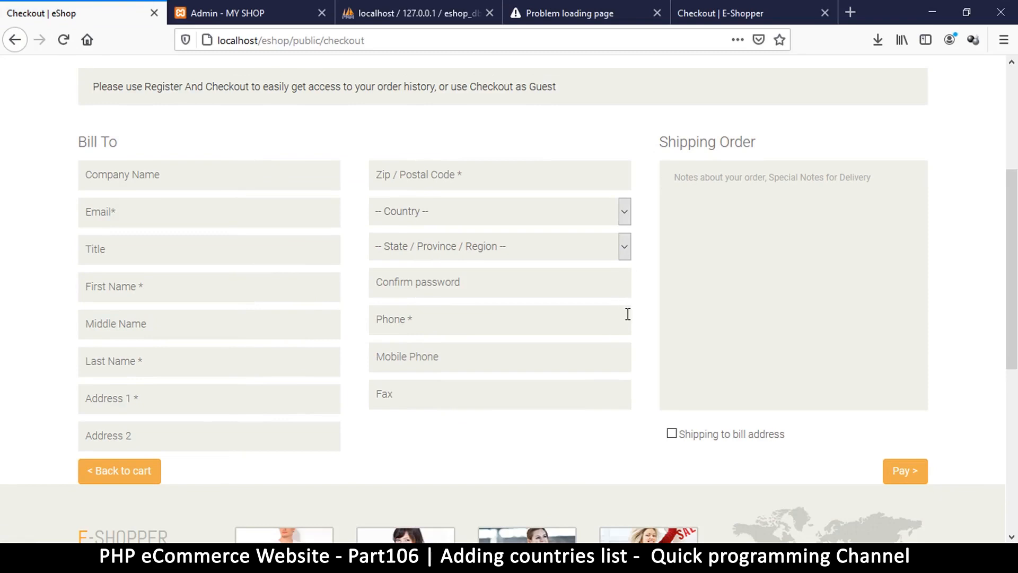
pyautogui.moveTo(352, 249)
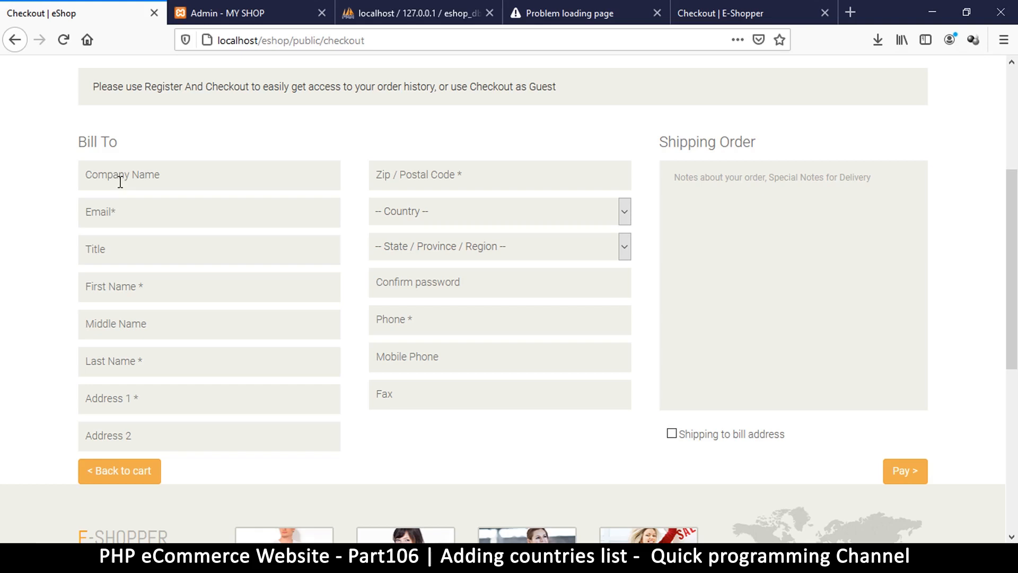
pyautogui.click(209, 249)
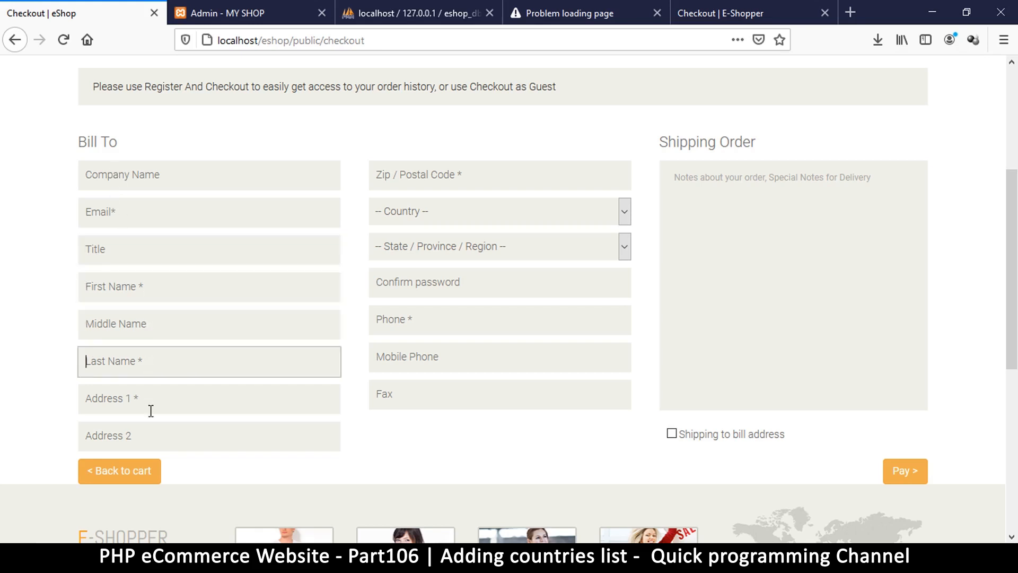
pyautogui.click(208, 324)
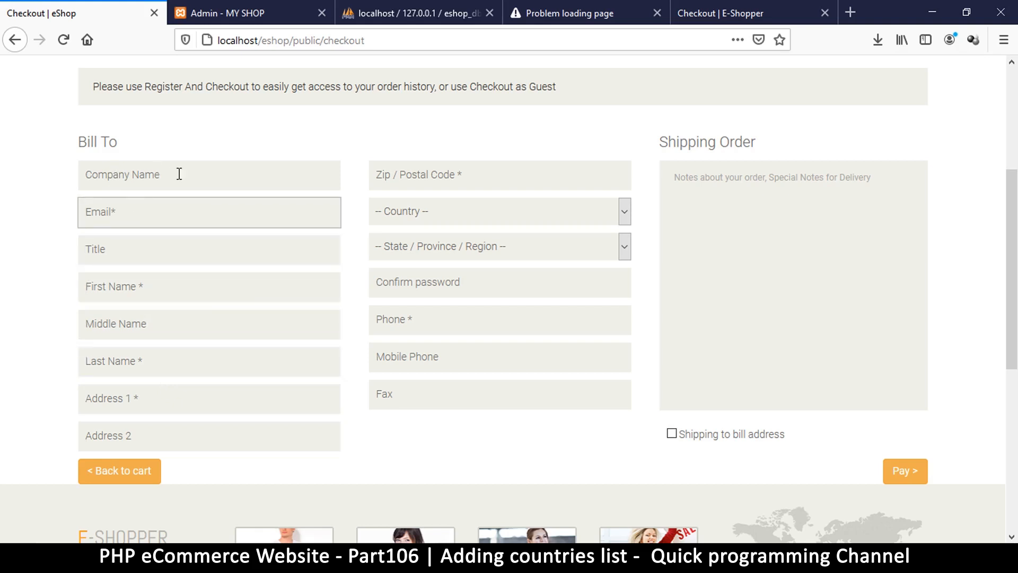
pyautogui.click(208, 174)
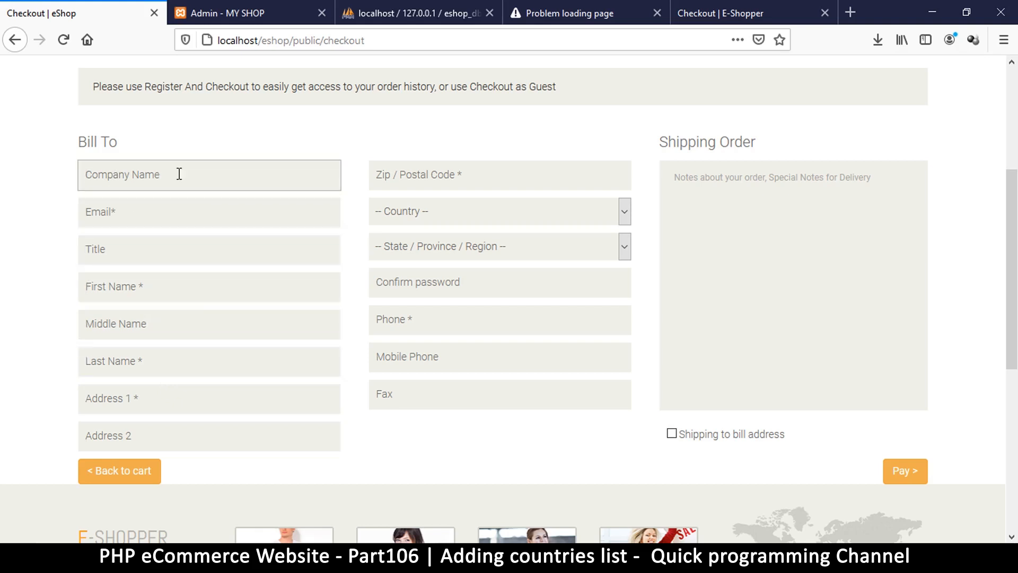
pyautogui.click(208, 212)
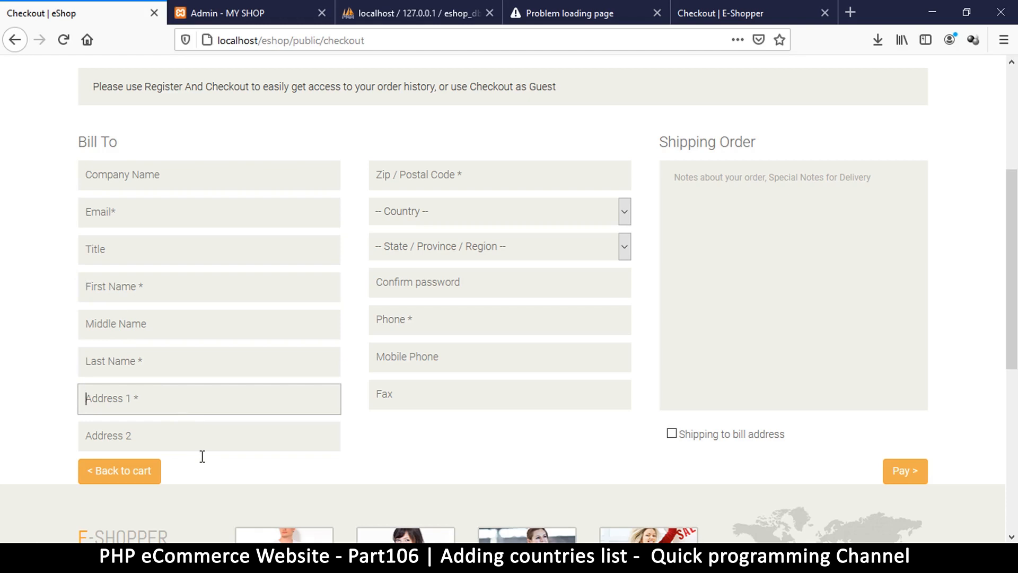
pyautogui.click(498, 174)
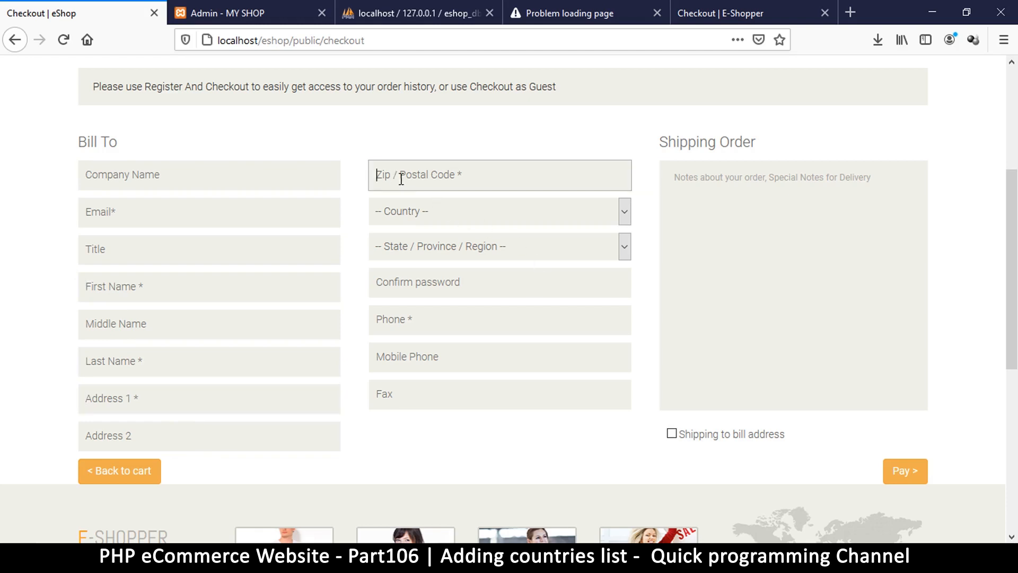
pyautogui.moveTo(427, 319)
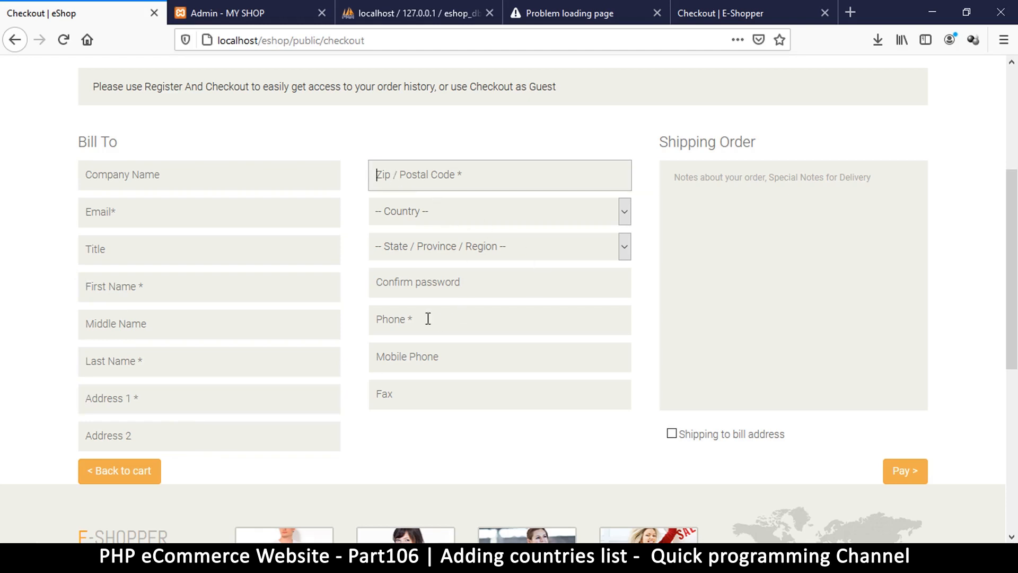
pyautogui.click(499, 282)
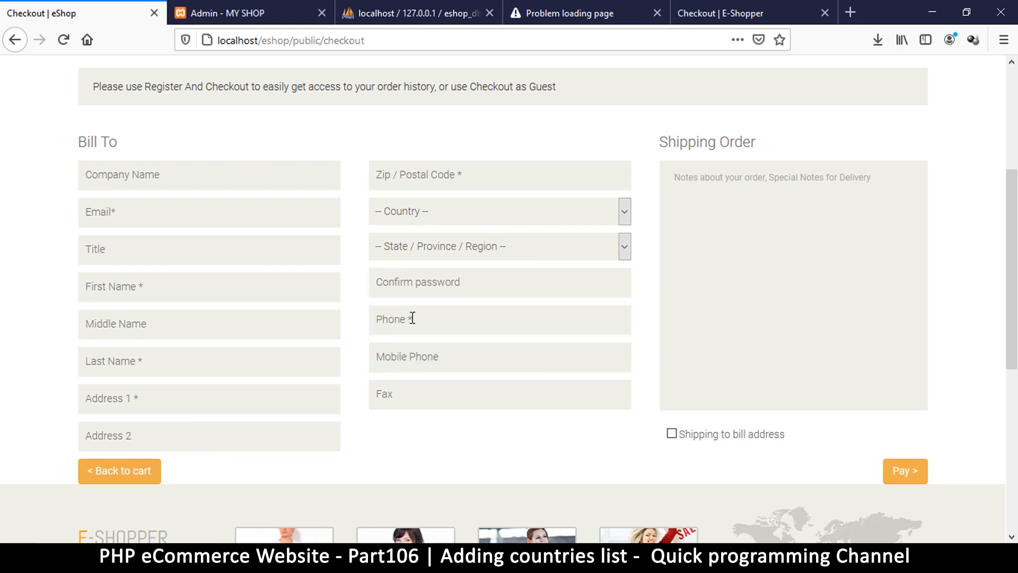
pyautogui.moveTo(415, 392)
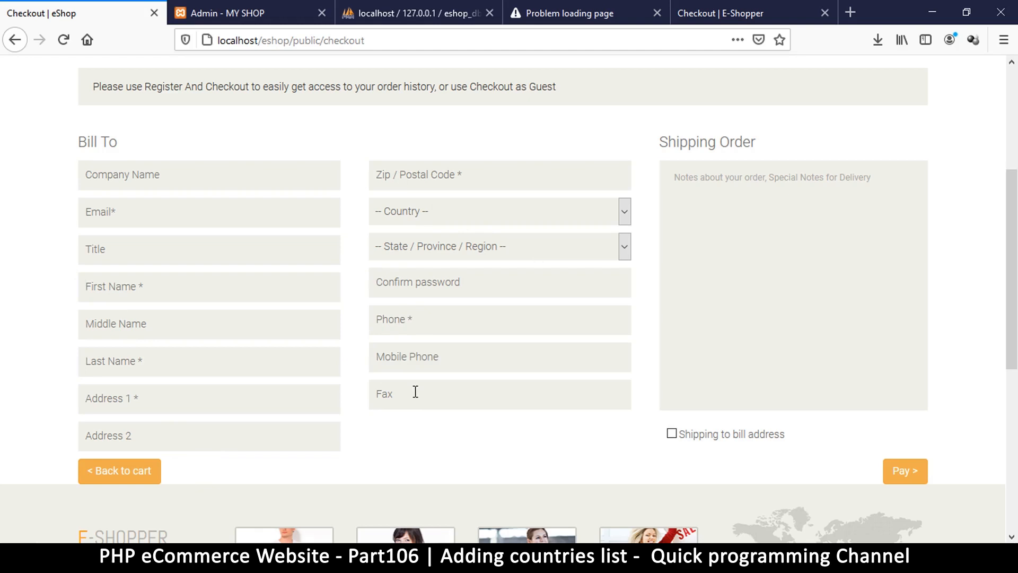
pyautogui.moveTo(544, 485)
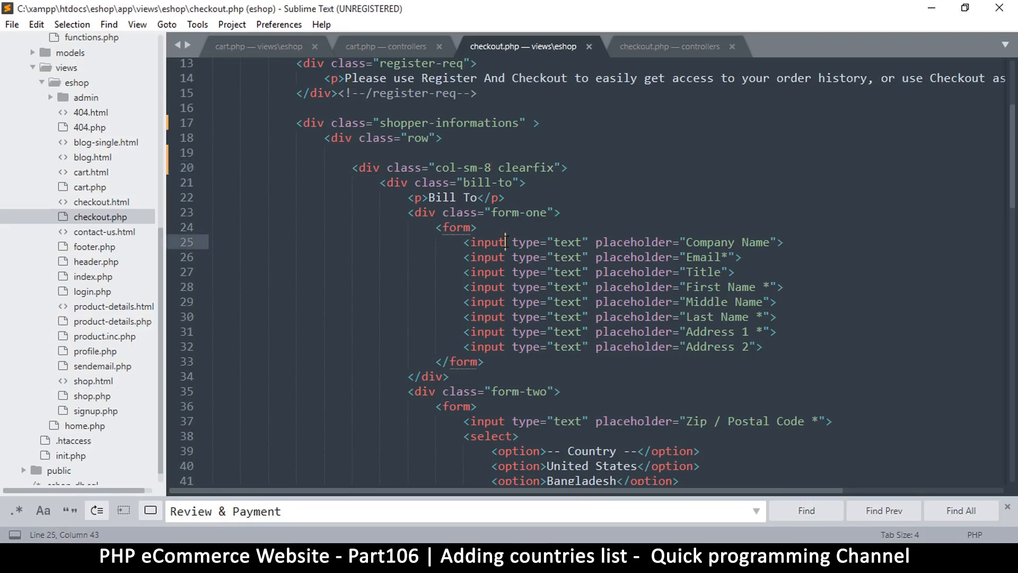
pyautogui.moveTo(459, 245)
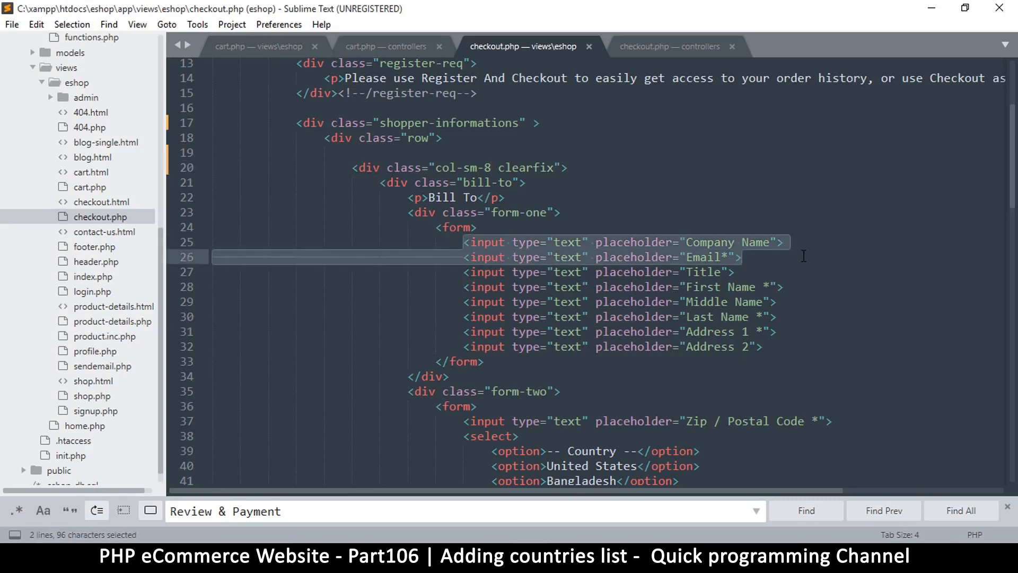
# Select the Company Name through Last Name input lines in checkout.php.
pyautogui.moveTo(742, 257); pyautogui.dragTo(735, 272)
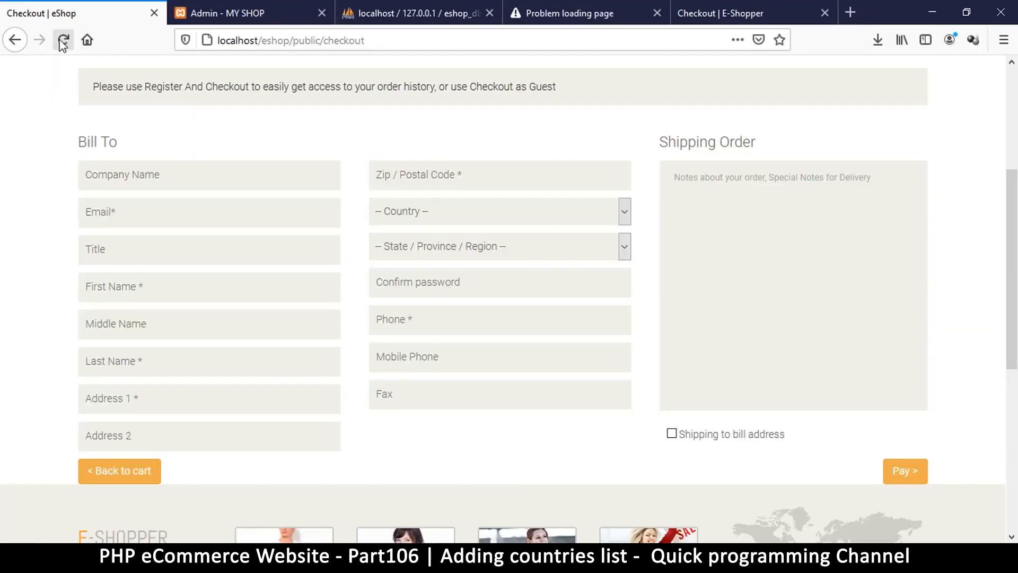
# Refresh the checkout page to confirm only Address 1 and Address 2 remain under Bill To.
pyautogui.click(64, 40)
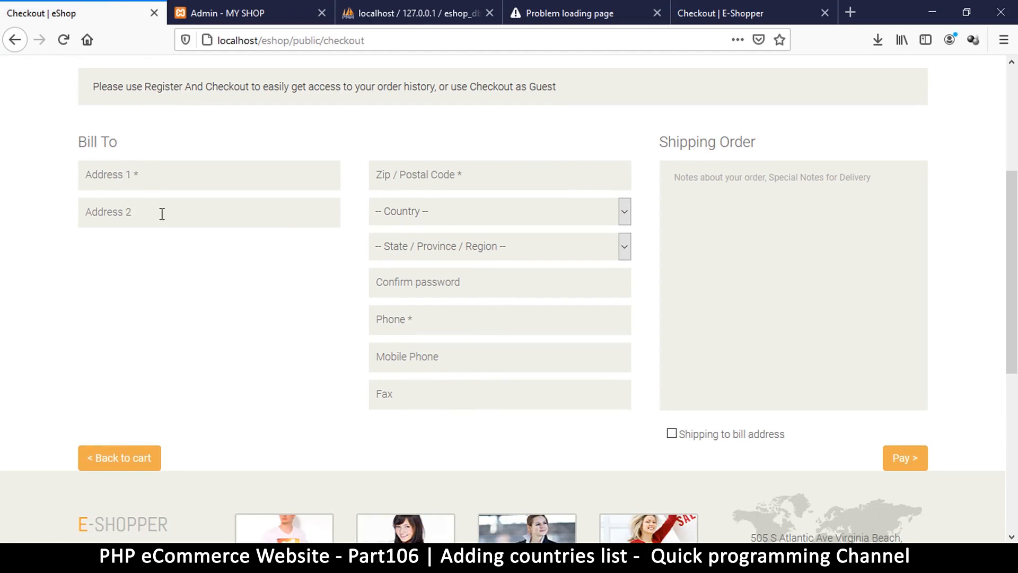
pyautogui.moveTo(436, 243)
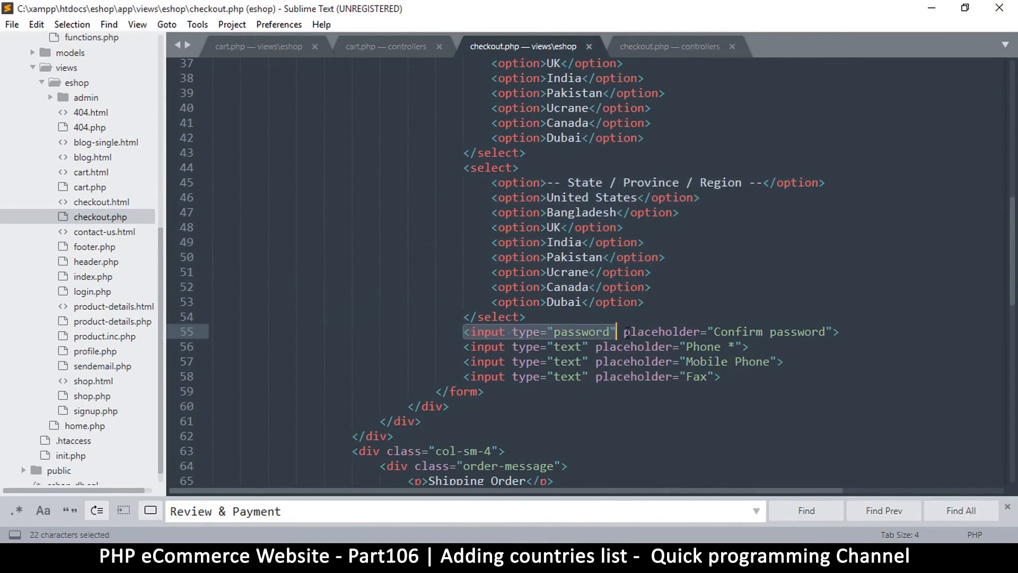
# Delete the Confirm password input and select the whole Fax input line.
pyautogui.press('Delete')
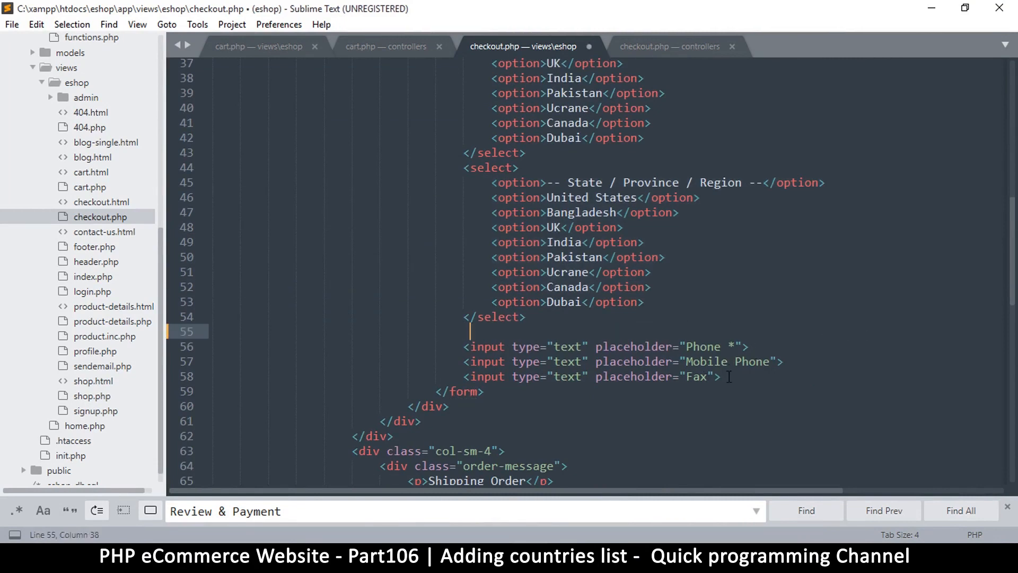
pyautogui.tripleClick(591, 376)
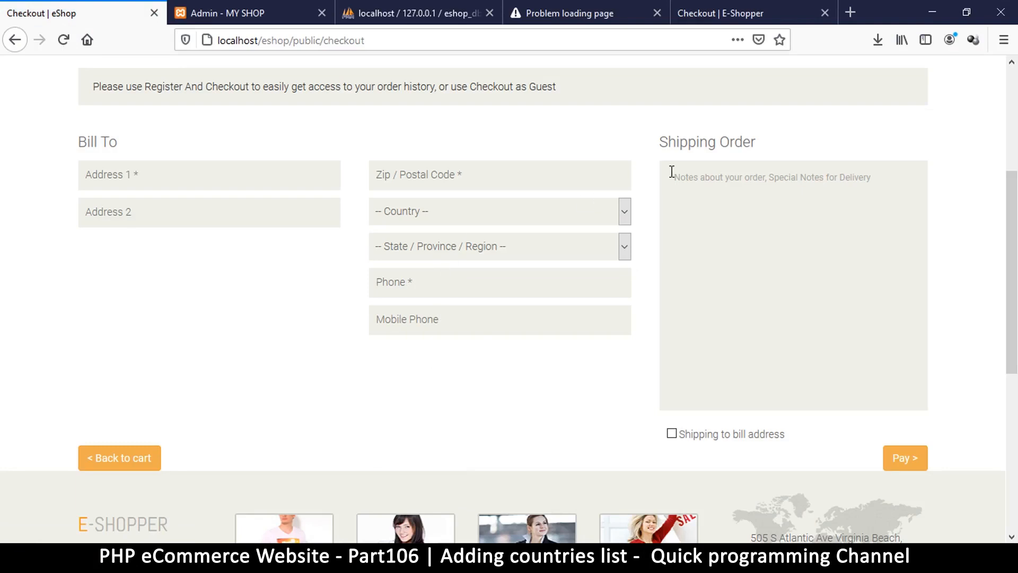
pyautogui.moveTo(184, 178)
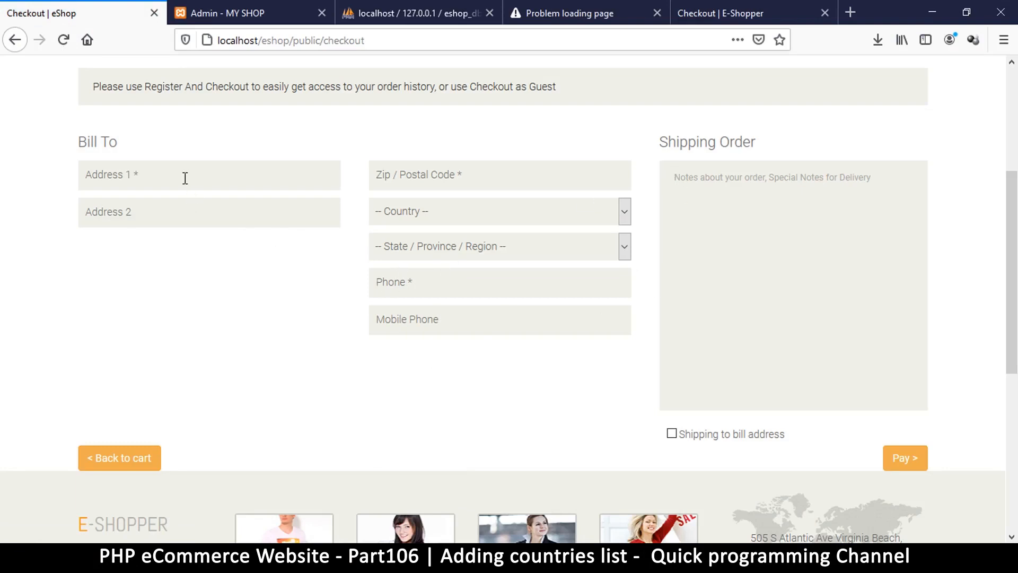
pyautogui.click(209, 174)
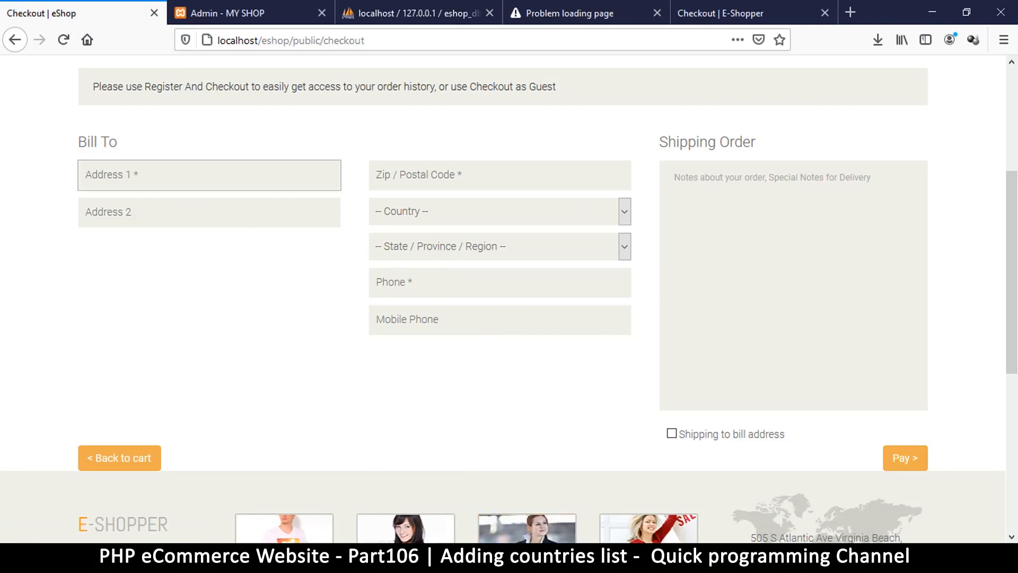
pyautogui.click(209, 174)
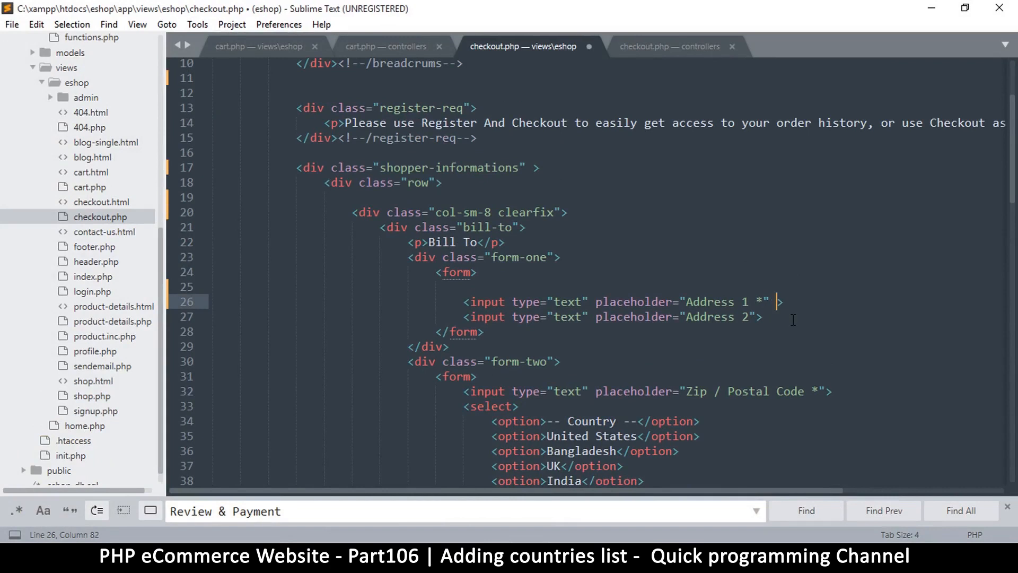
# Add autofocus to the Address 1 input, then test it and the shipping checkbox in Firefox.
pyautogui.write('autofocus=""')
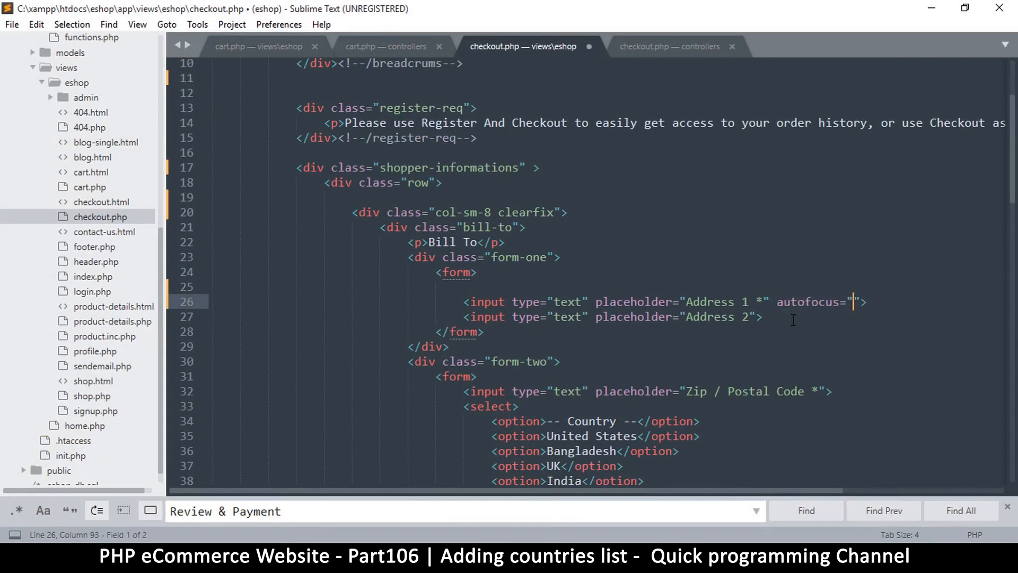
pyautogui.write('autofocus')
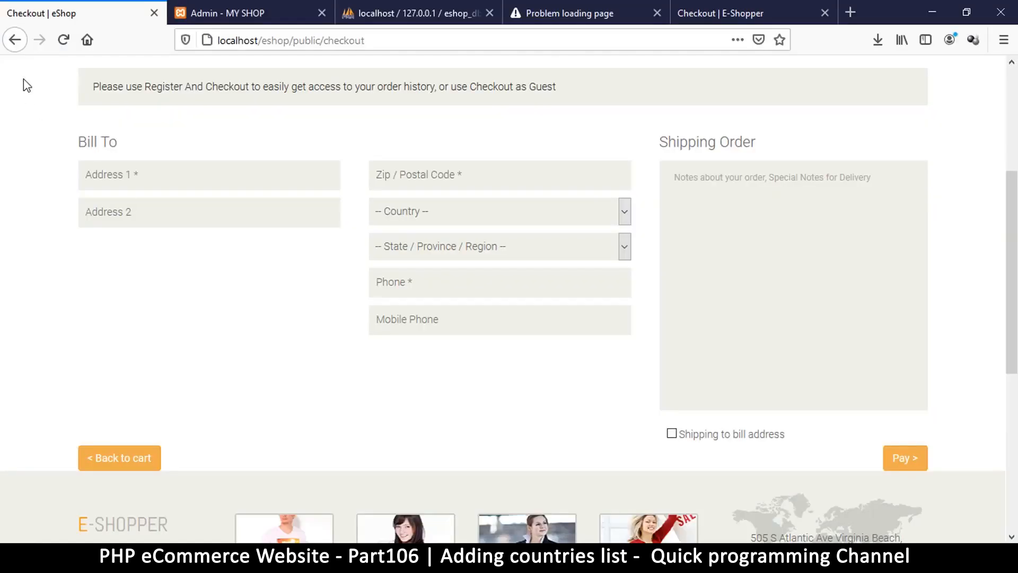
pyautogui.click(209, 174)
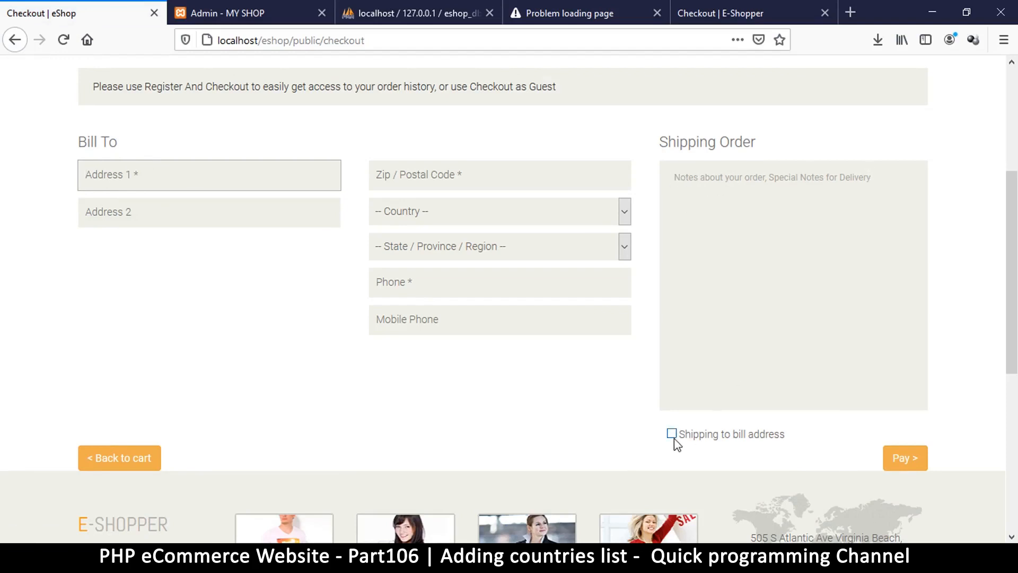
pyautogui.moveTo(768, 440)
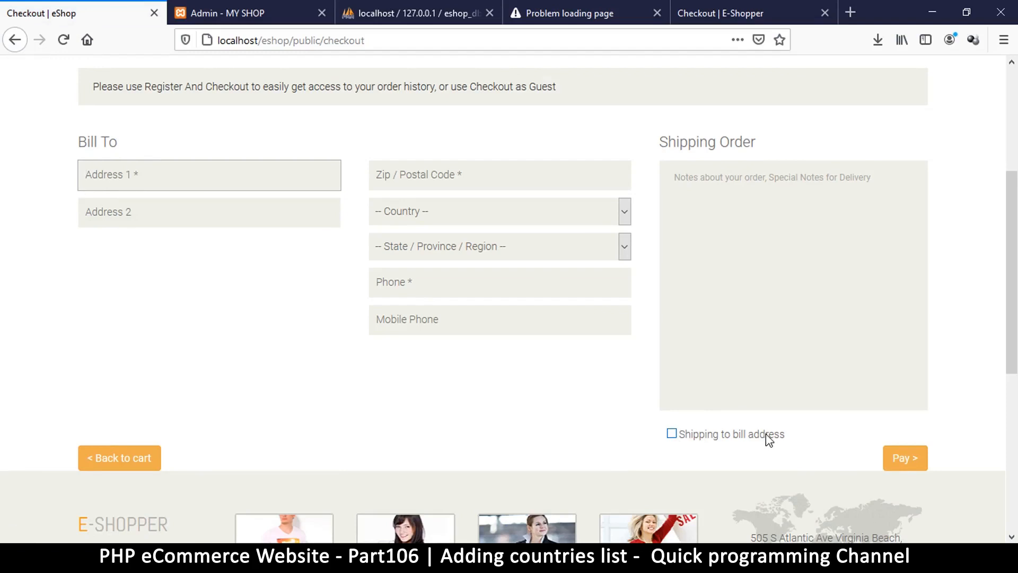
pyautogui.click(671, 434)
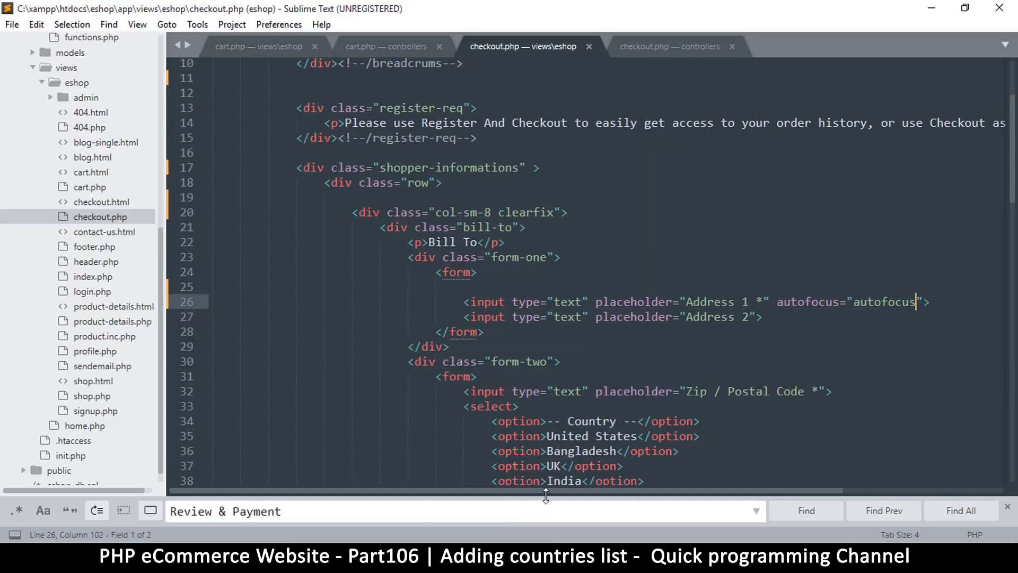
# Add checked to the shipping checkbox input, then delete the order-message checkbox block.
pyautogui.scroll(-3)
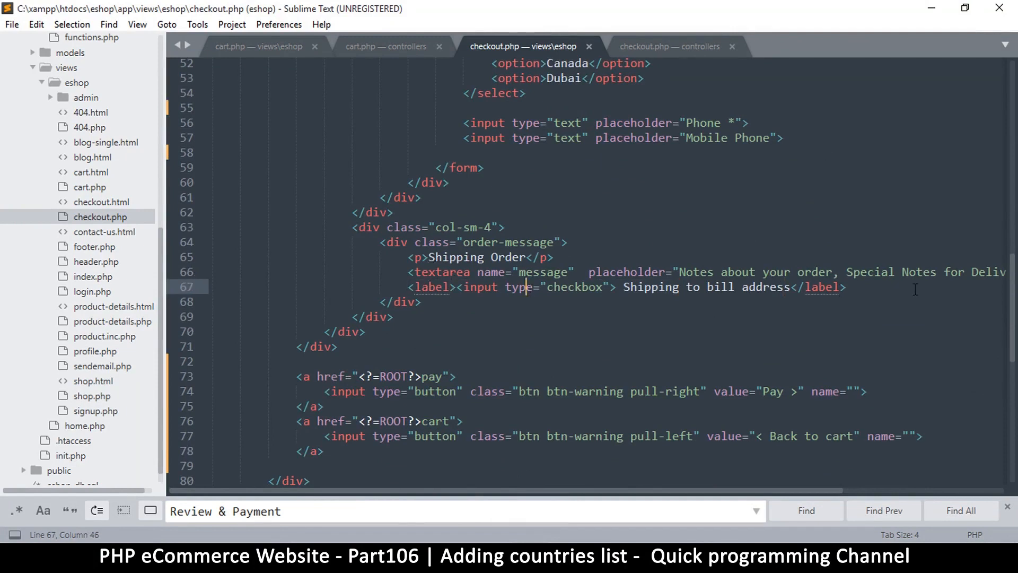
pyautogui.moveTo(497, 286)
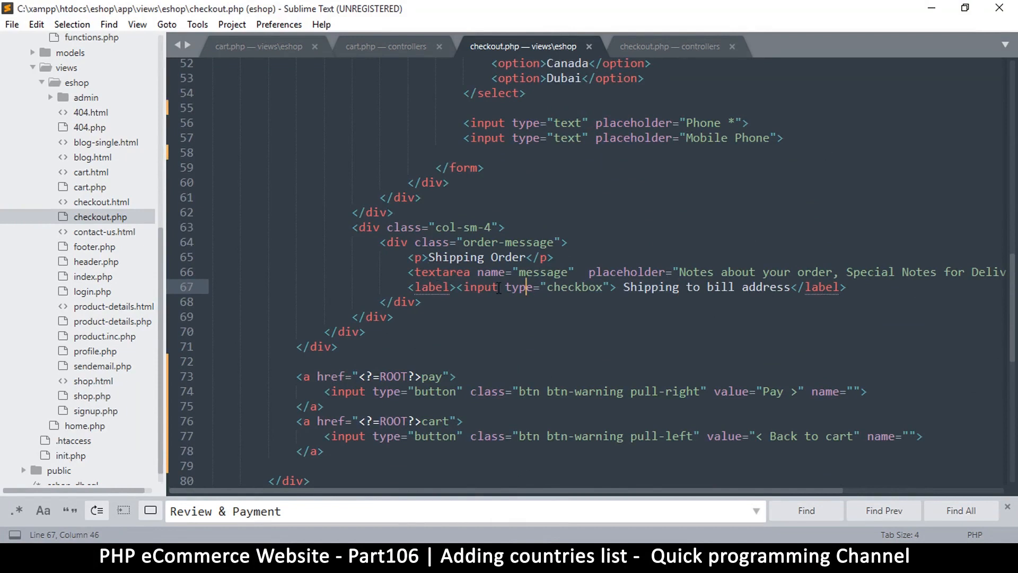
pyautogui.moveTo(578, 304)
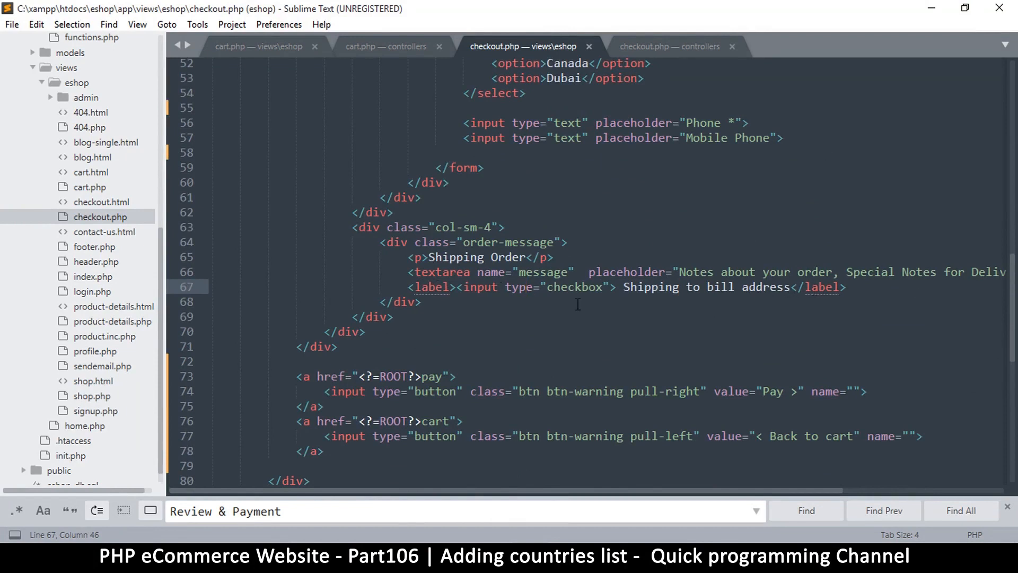
pyautogui.click(486, 286)
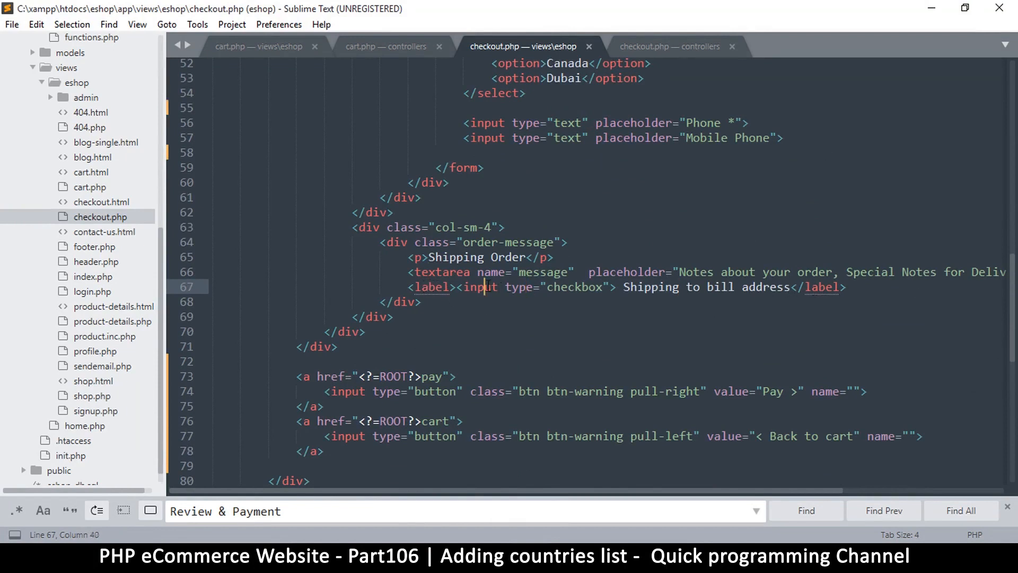
pyautogui.moveTo(713, 355)
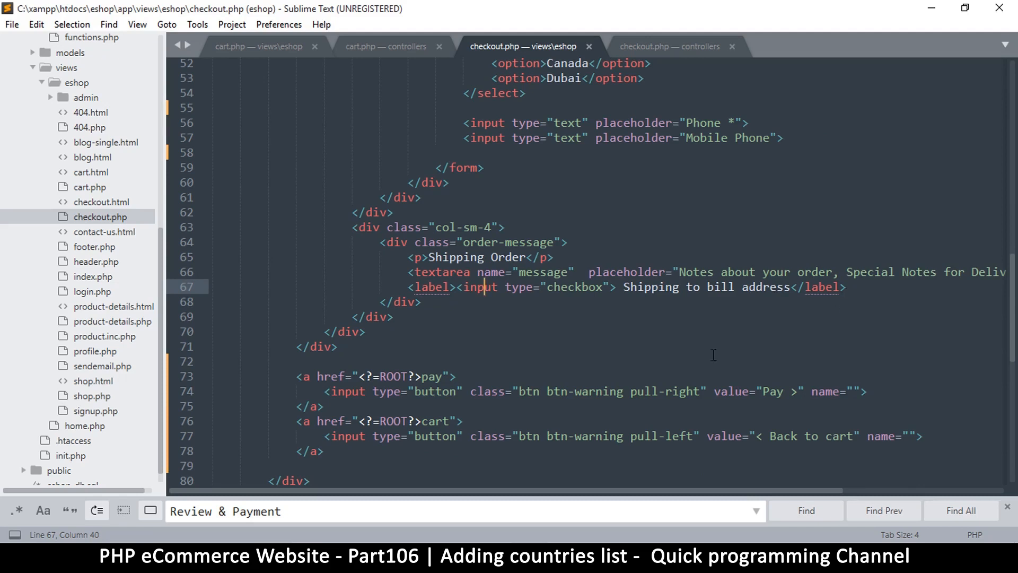
pyautogui.moveTo(547, 413)
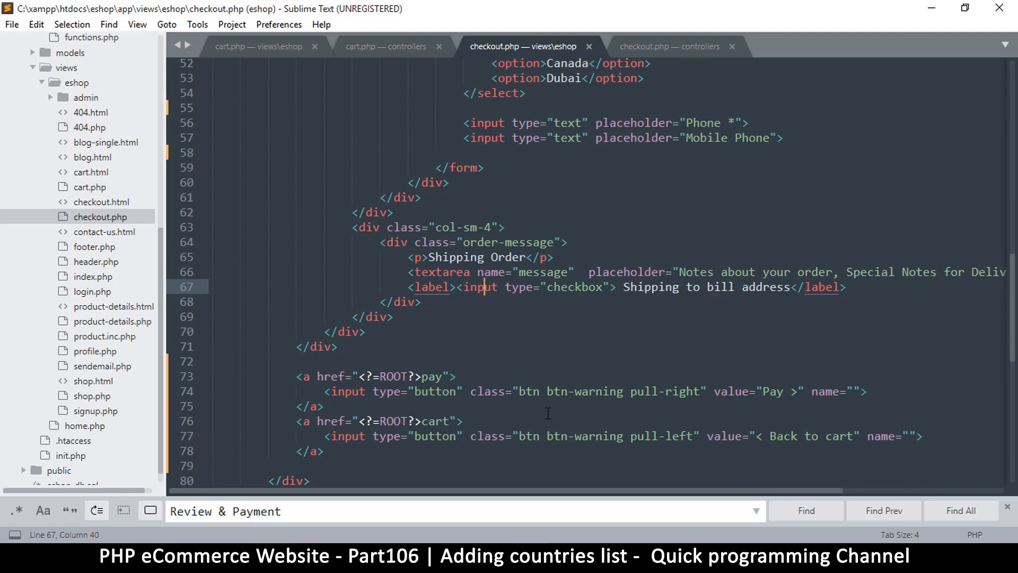
pyautogui.moveTo(610, 286)
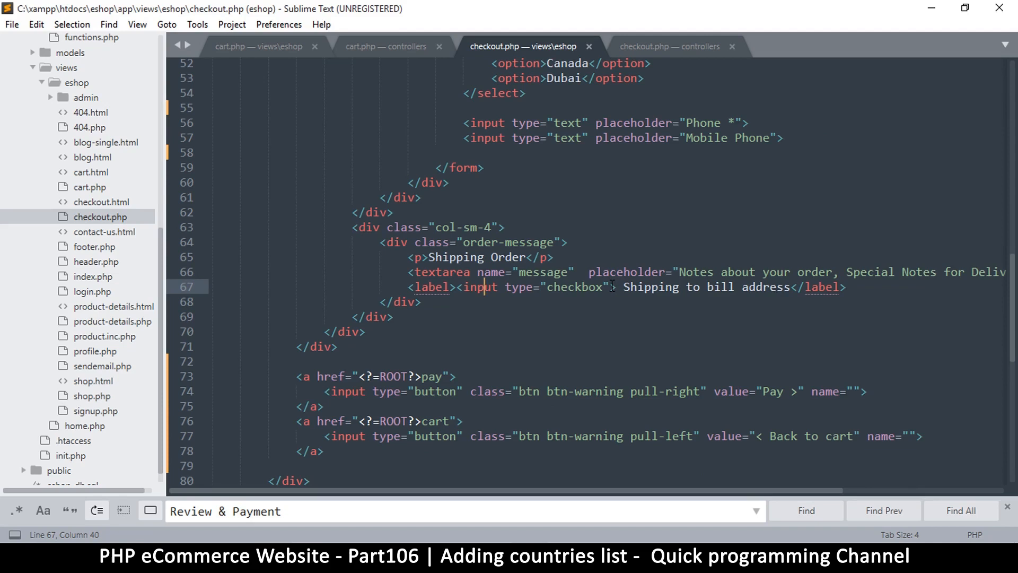
pyautogui.write('ched')
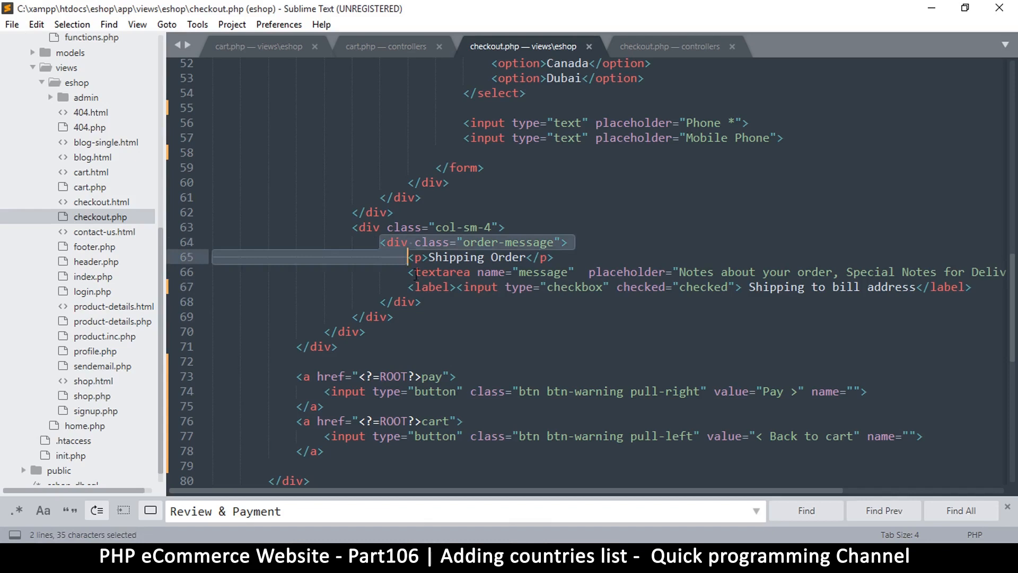
pyautogui.press('Delete')
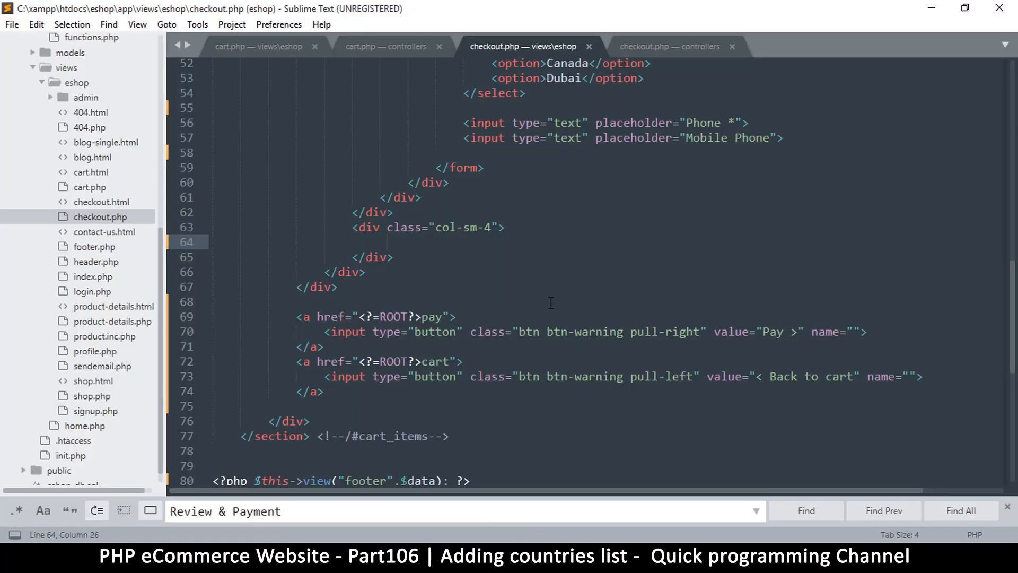
pyautogui.write('<div class="order-message">')
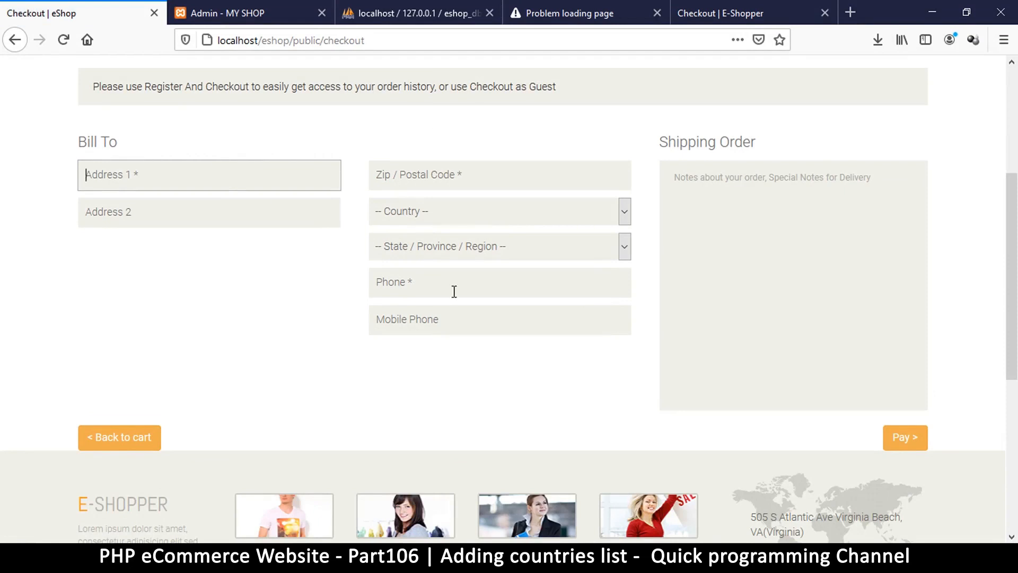
pyautogui.moveTo(459, 239)
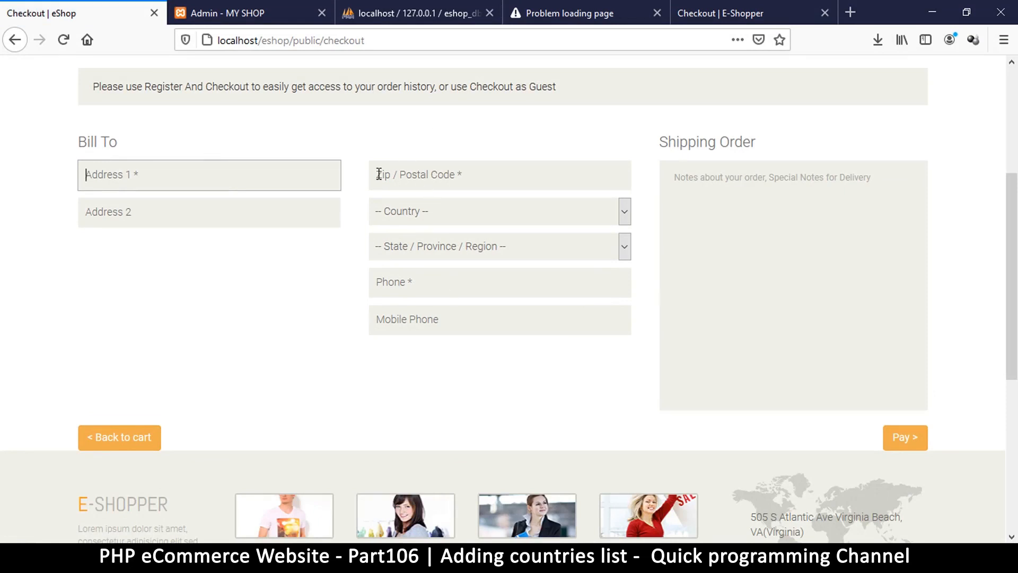
pyautogui.moveTo(500, 273)
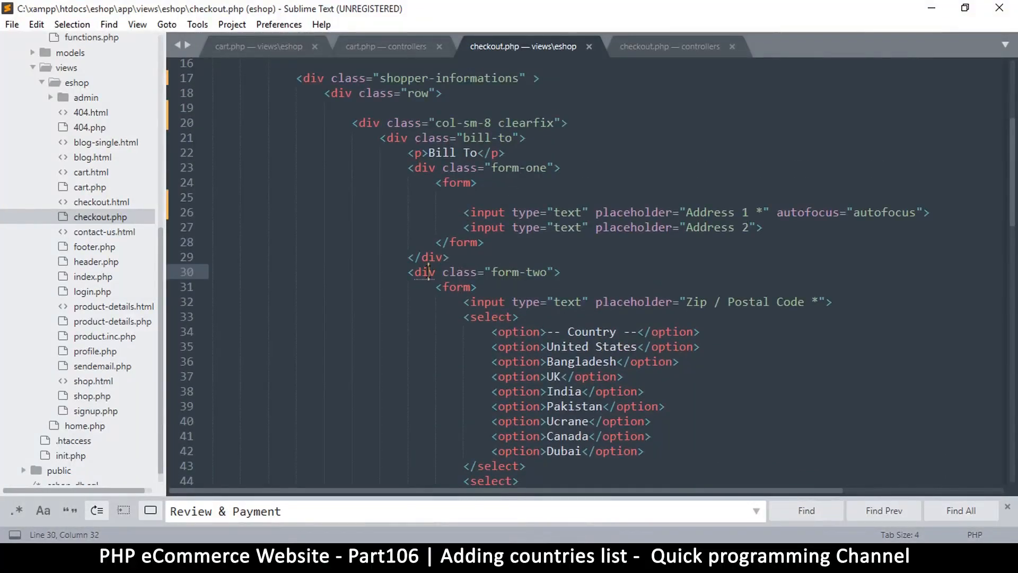
# Remove the closing tags between form-one and form-two and preview the merged layout.
pyautogui.scroll(-3)
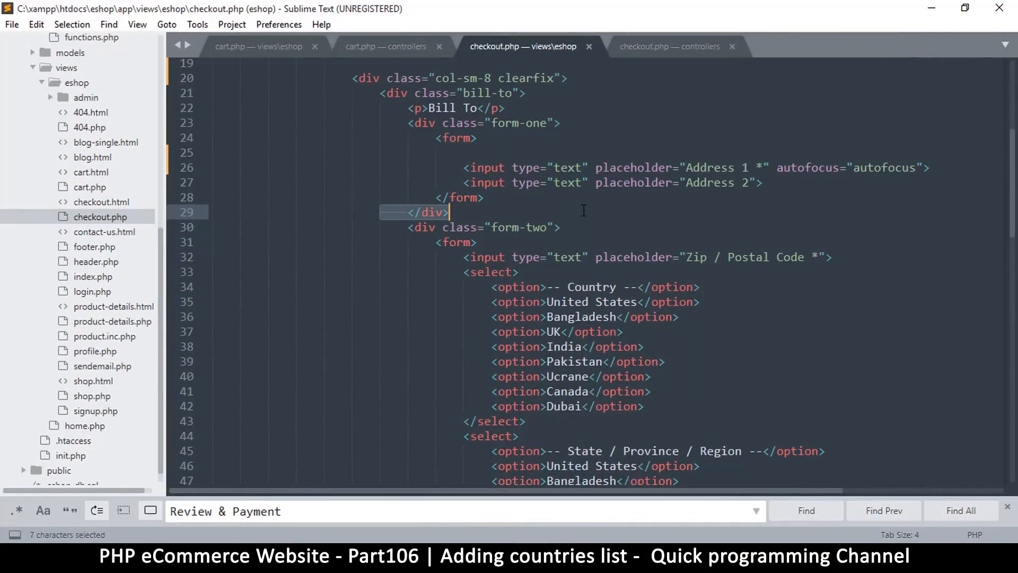
pyautogui.moveTo(446, 212); pyautogui.dragTo(560, 227)
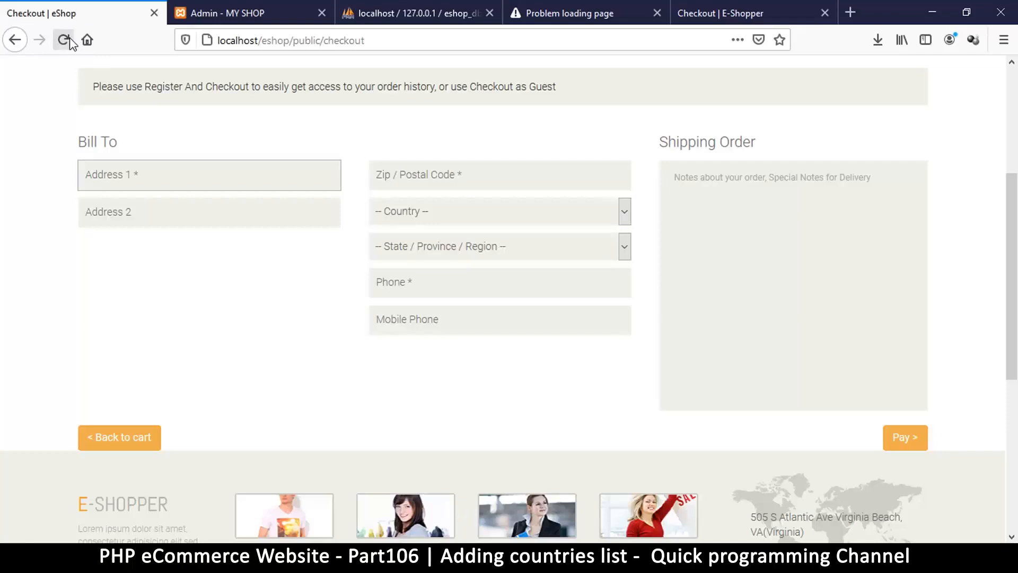
pyautogui.click(63, 40)
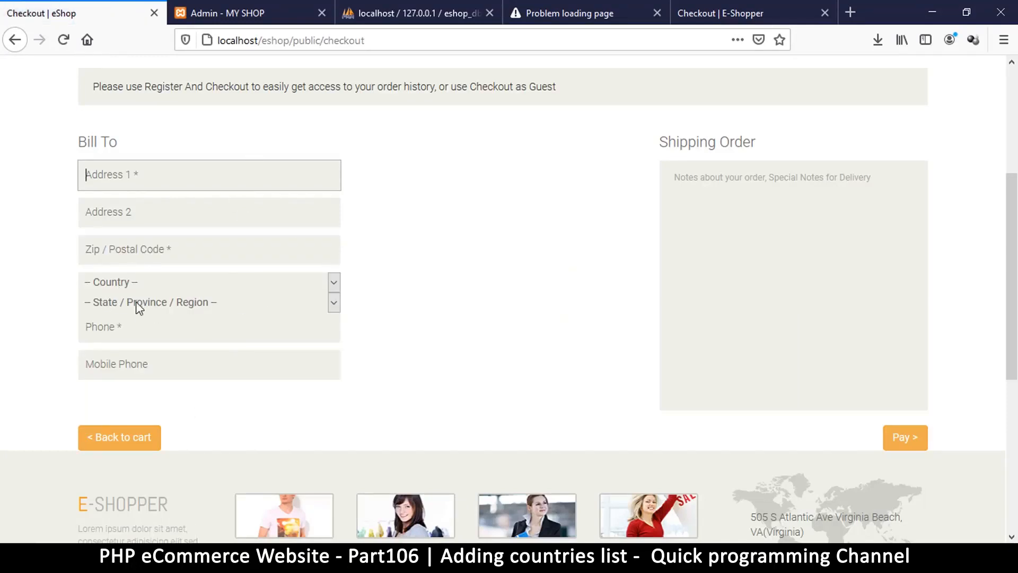
pyautogui.click(208, 281)
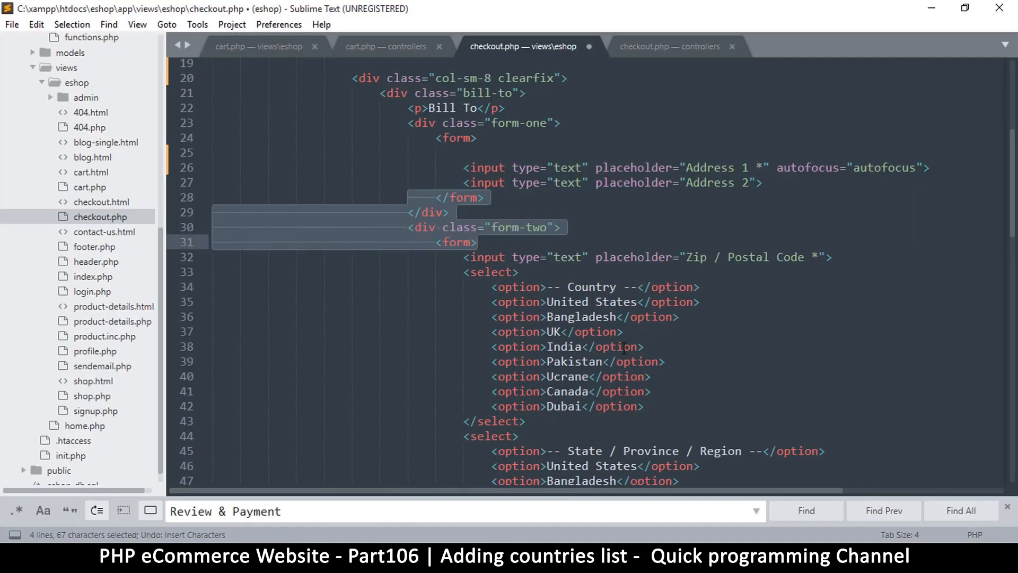
# Restore the form-two column tags, save checkout.php and reload the checkout page.
pyautogui.click(494, 226)
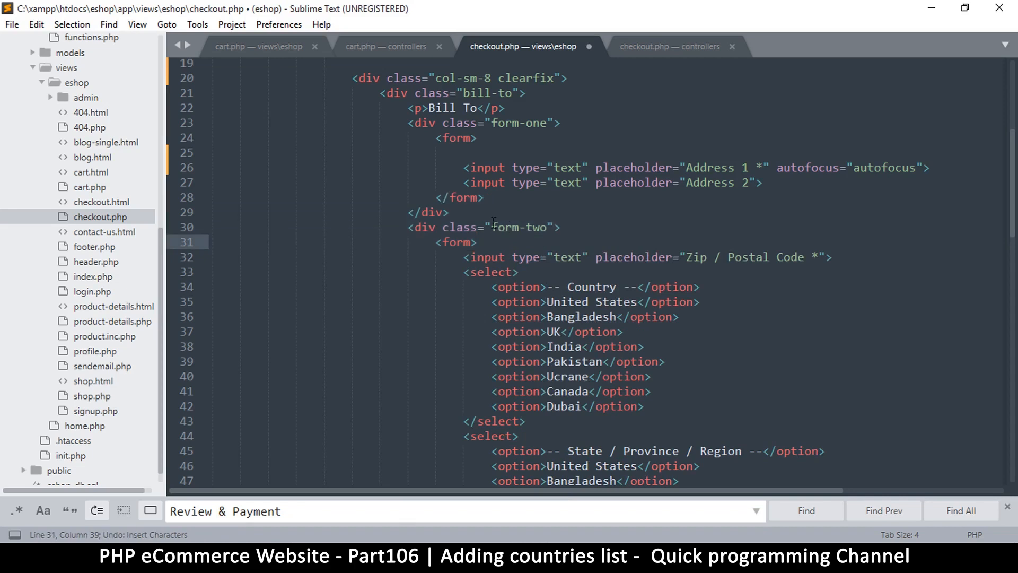
pyautogui.doubleClick(509, 226)
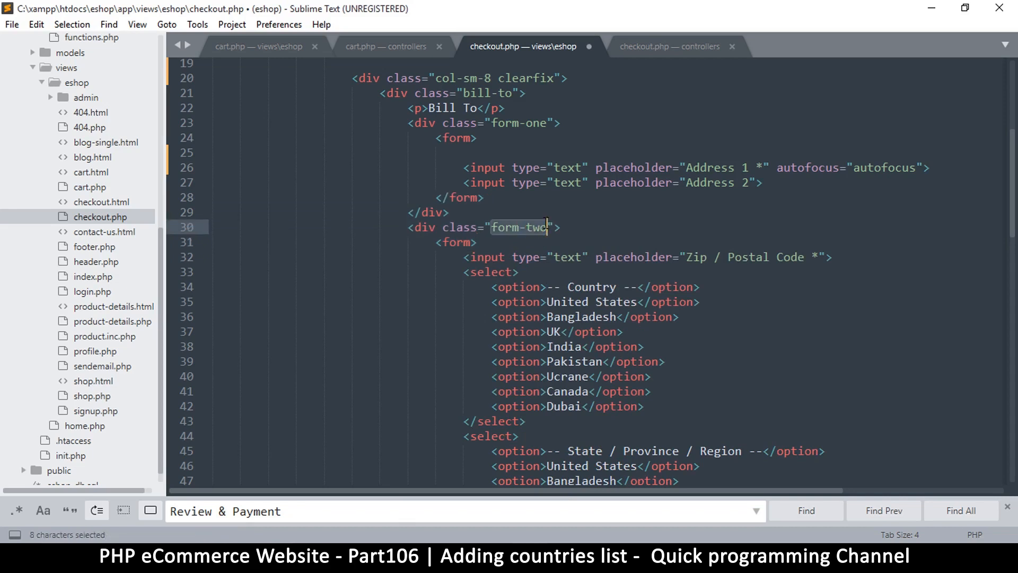
pyautogui.press('ctrl+s')
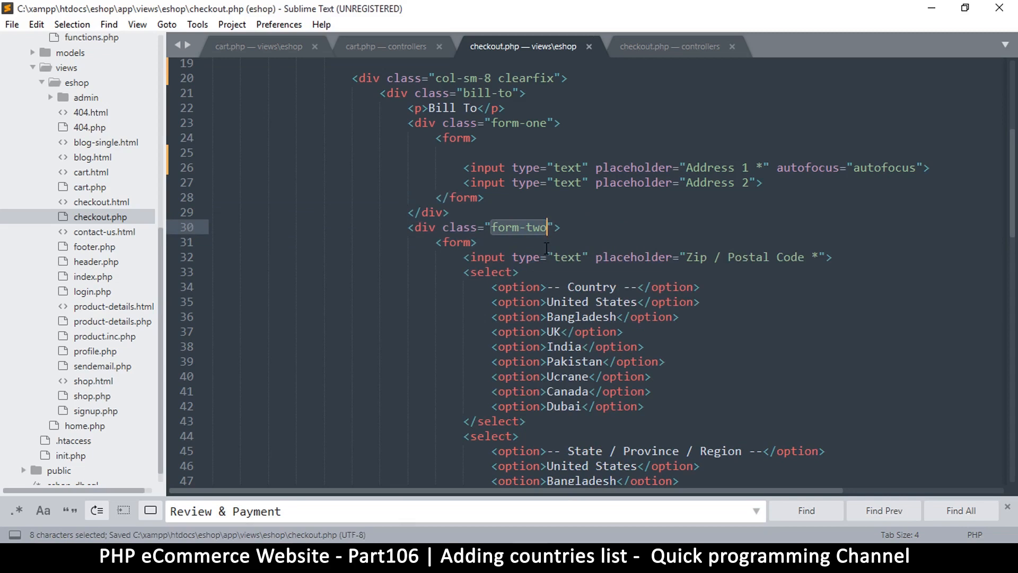
pyautogui.moveTo(442, 532)
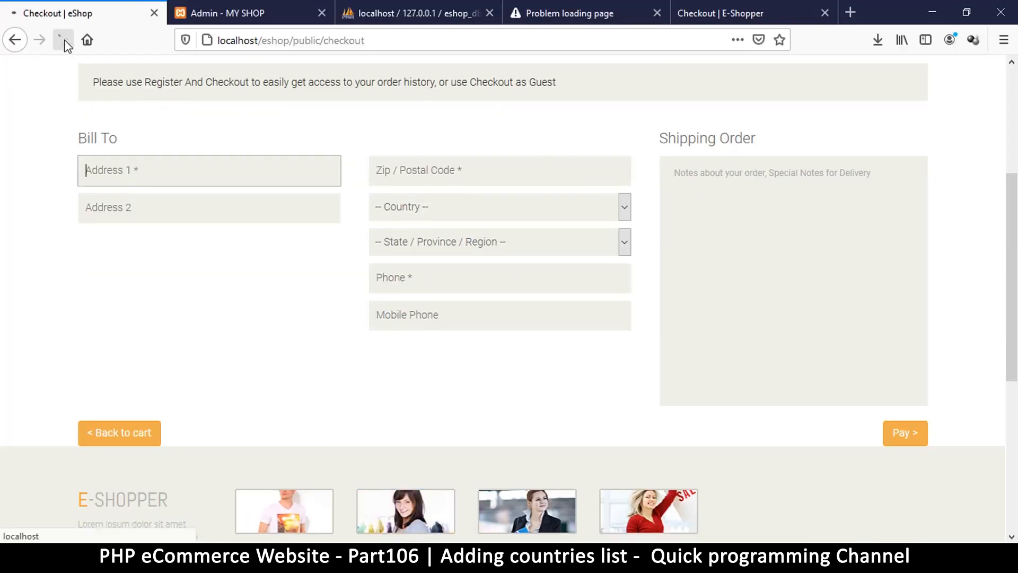
pyautogui.click(63, 39)
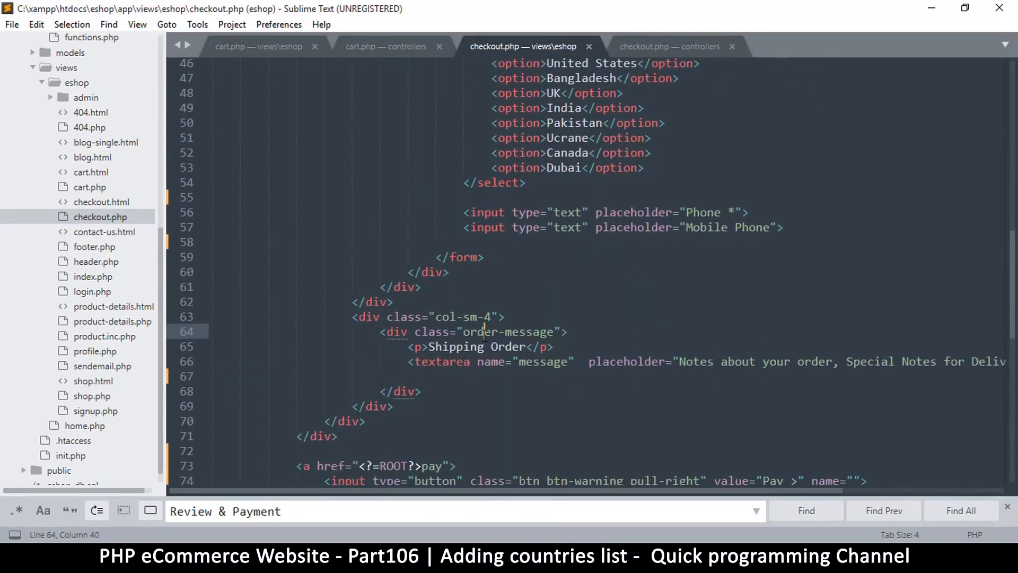
# Type a style attribute with max-height 200px into checkout.php.
pyautogui.write('st')
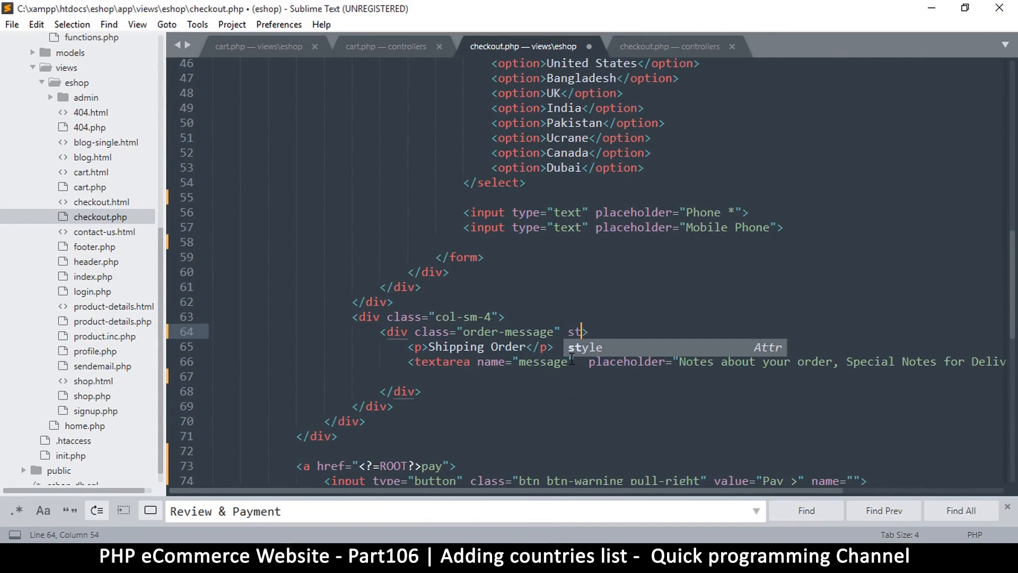
pyautogui.write('yle="heig')
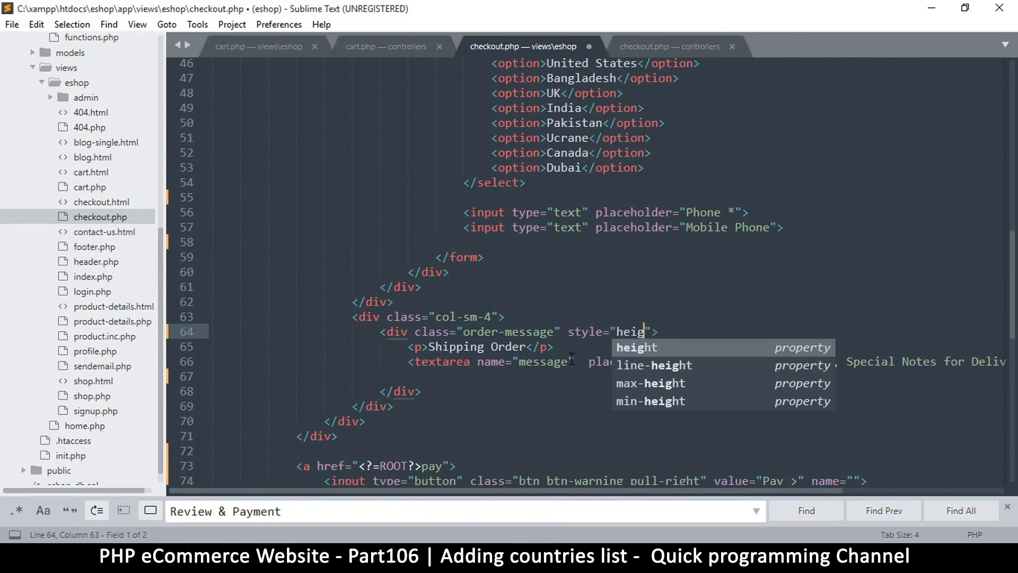
pyautogui.write('max-')
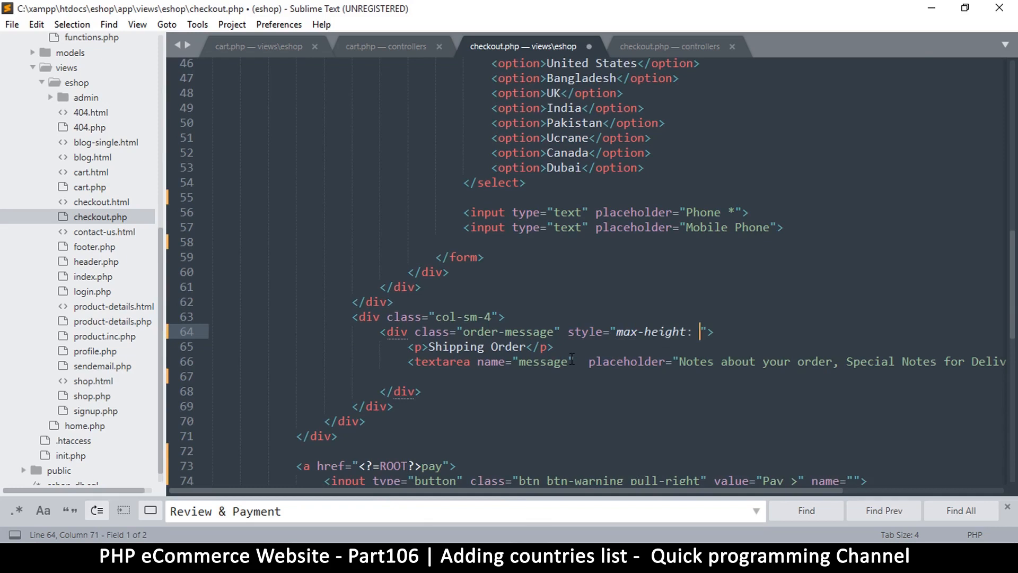
pyautogui.write('200px')
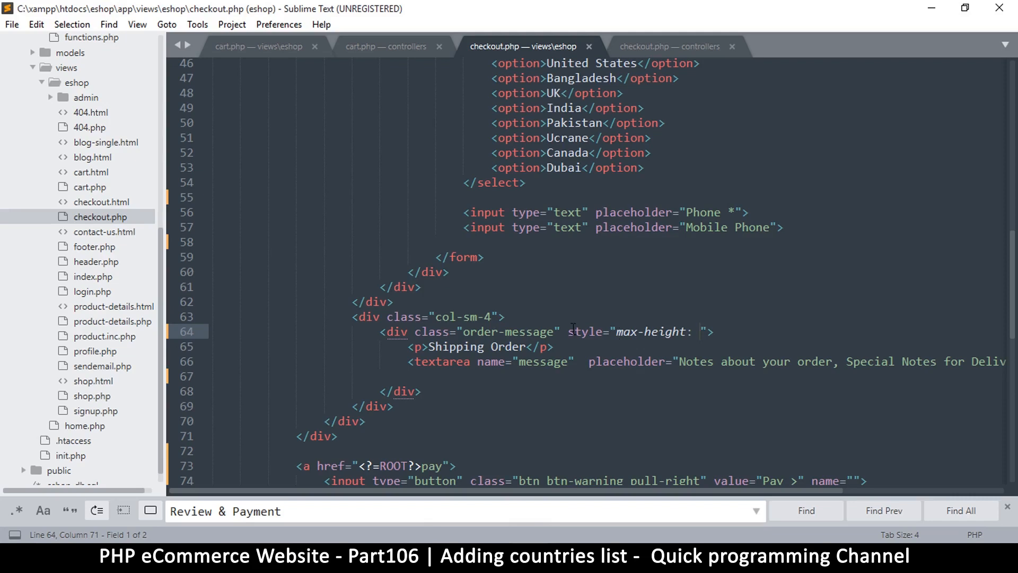
# Move the style off the order-message div, setting max-height: 200px on the col-sm-4 div.
pyautogui.moveTo(565, 331); pyautogui.dragTo(704, 331)
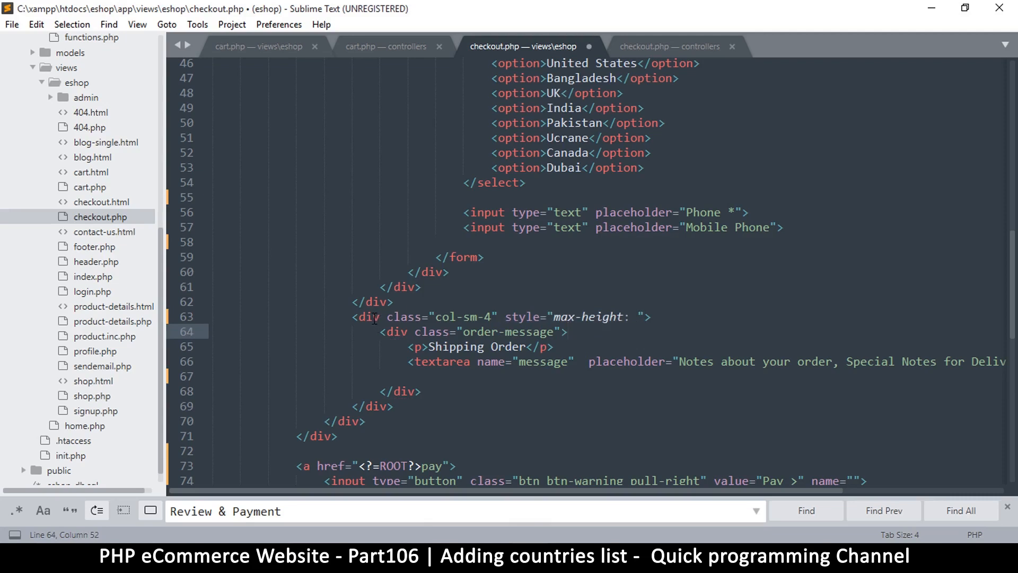
pyautogui.click(637, 316)
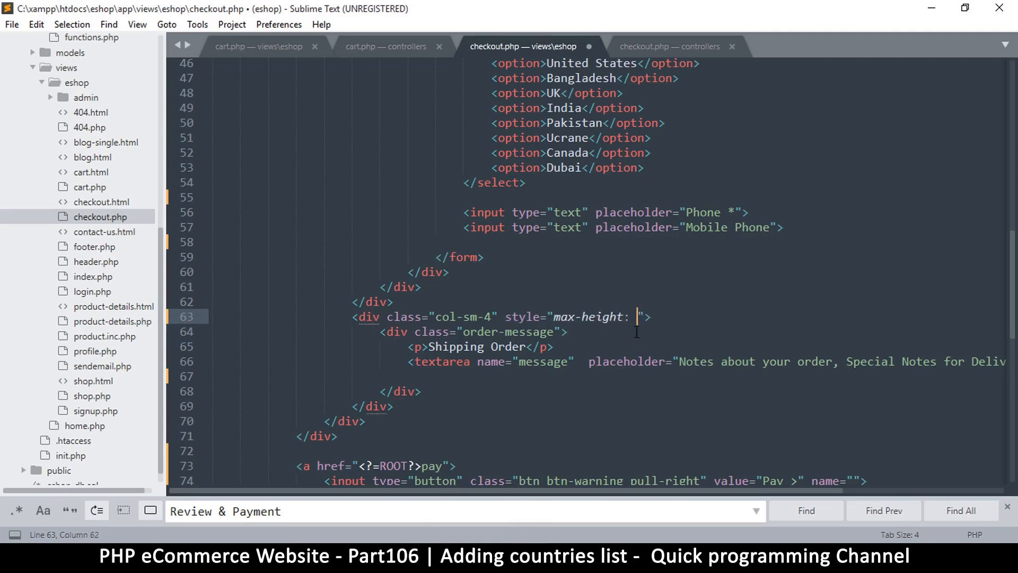
pyautogui.write('200px')
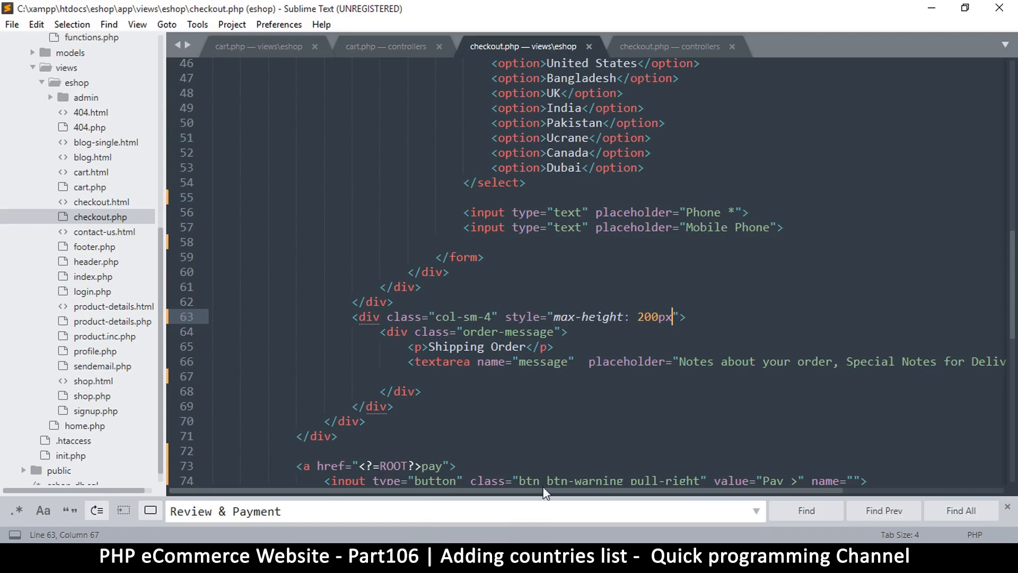
pyautogui.moveTo(502, 316); pyautogui.dragTo(677, 316)
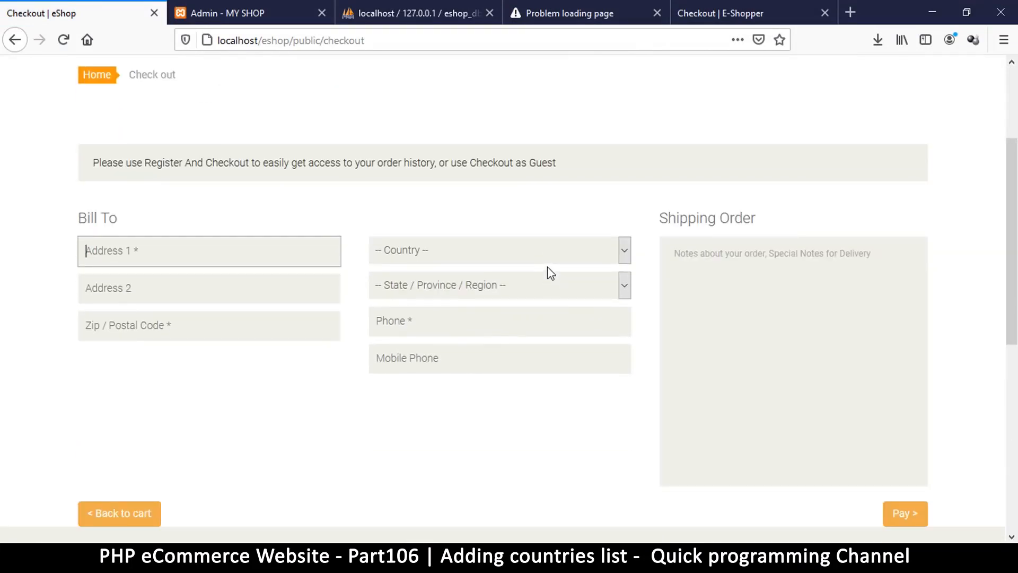
pyautogui.moveTo(702, 237)
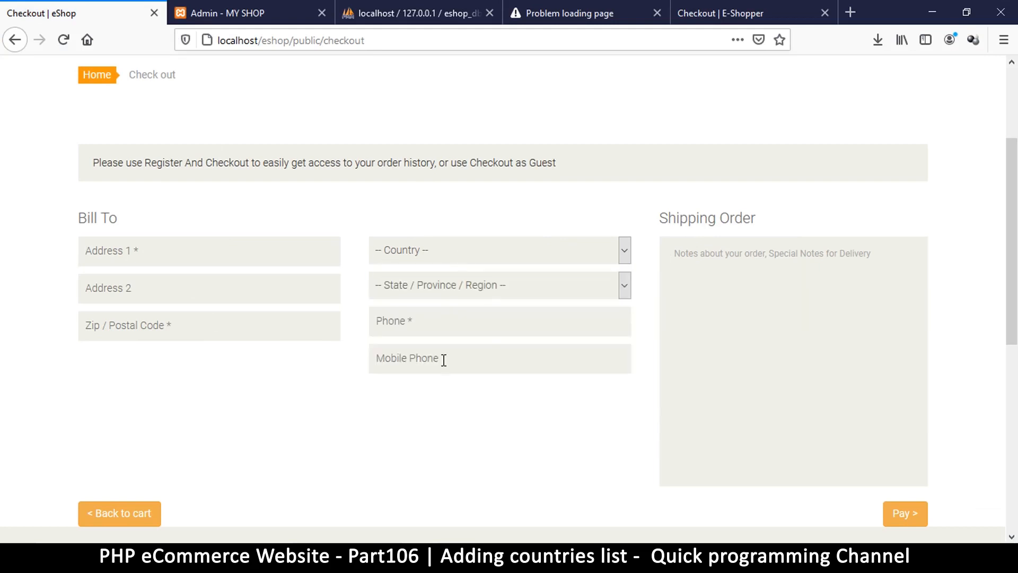
pyautogui.moveTo(414, 258)
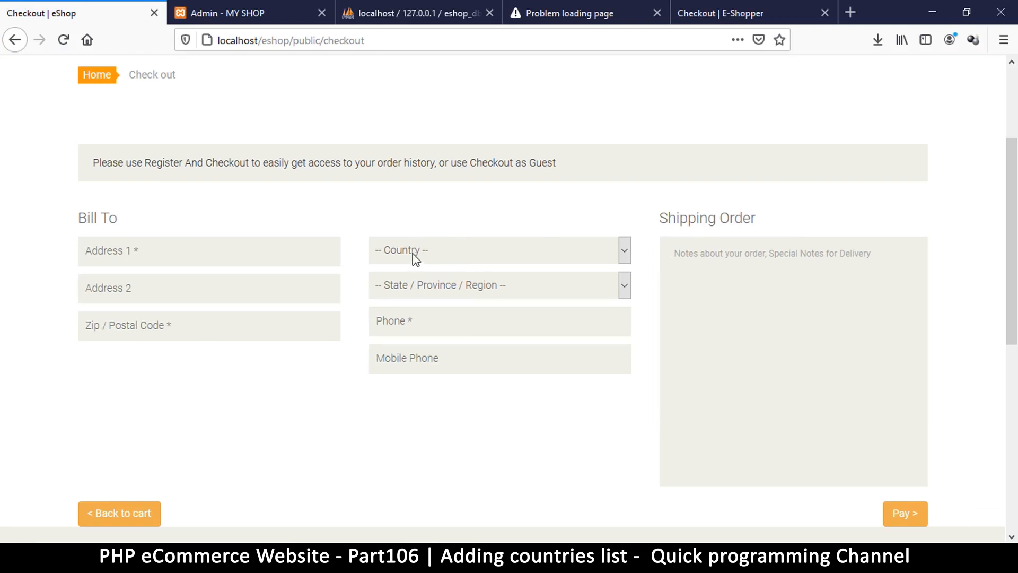
pyautogui.moveTo(405, 257)
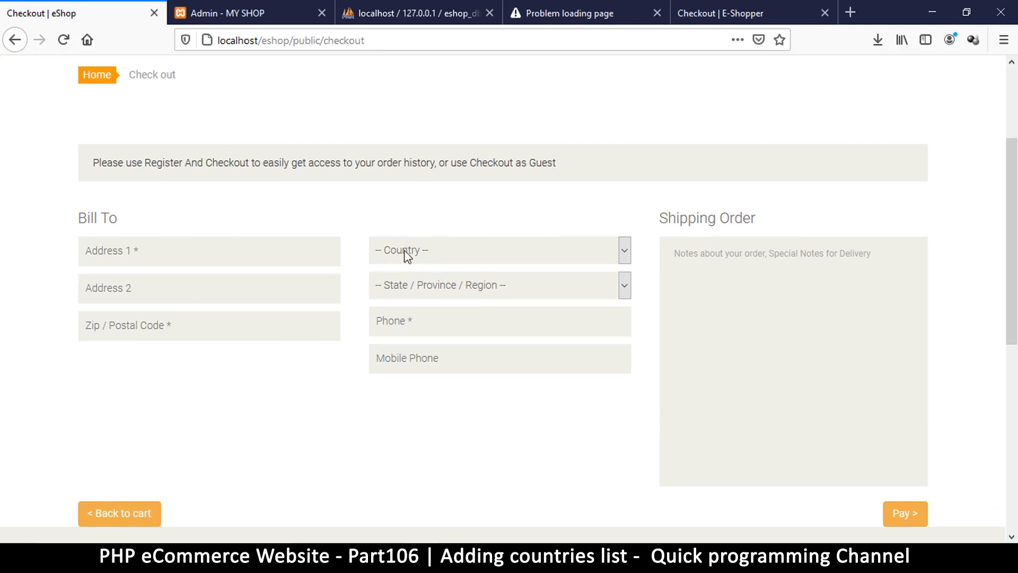
pyautogui.moveTo(408, 271)
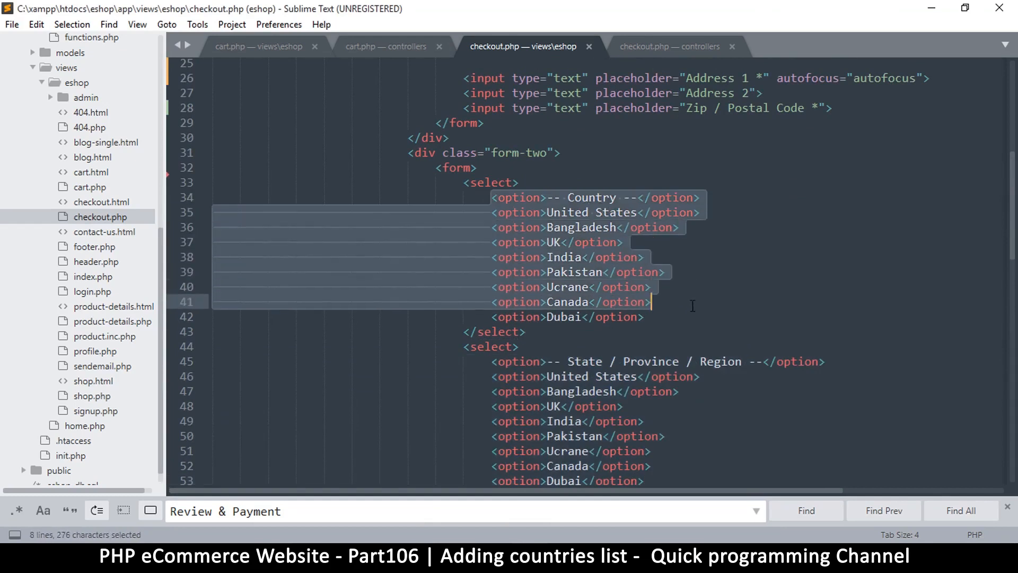
# Select the hard-coded country and state option lines in checkout.php to review them.
pyautogui.scroll(-3)
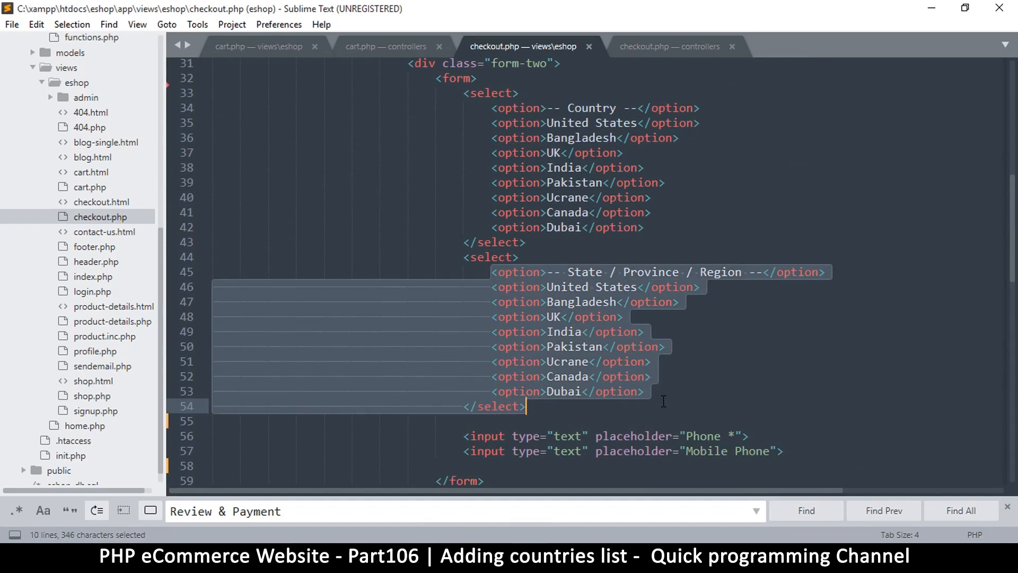
pyautogui.click(488, 108)
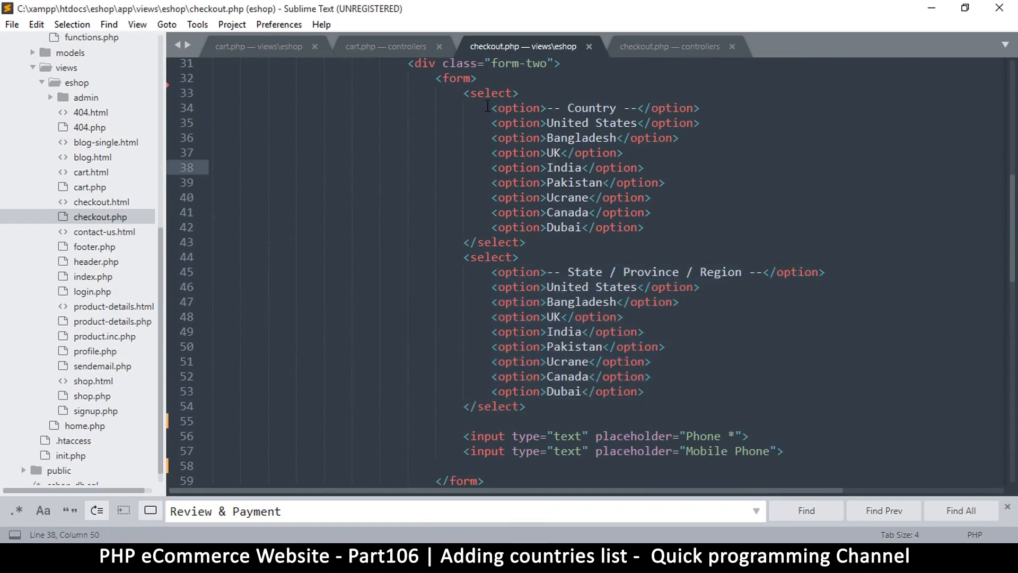
pyautogui.moveTo(492, 108); pyautogui.dragTo(643, 227)
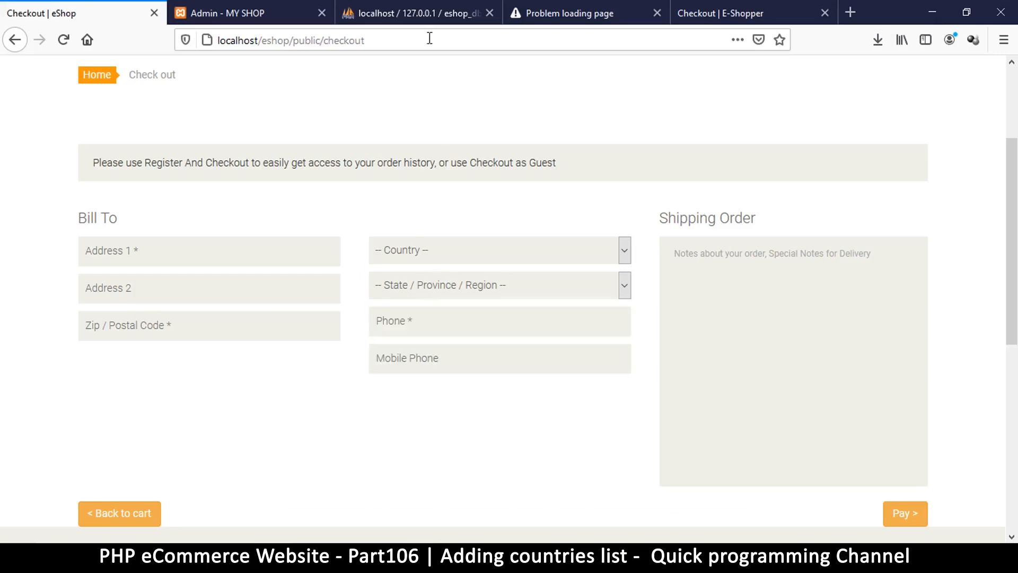
# Filter eshop_db's tables for 'countries', find none, and bring up the new-table form.
pyautogui.click(402, 13)
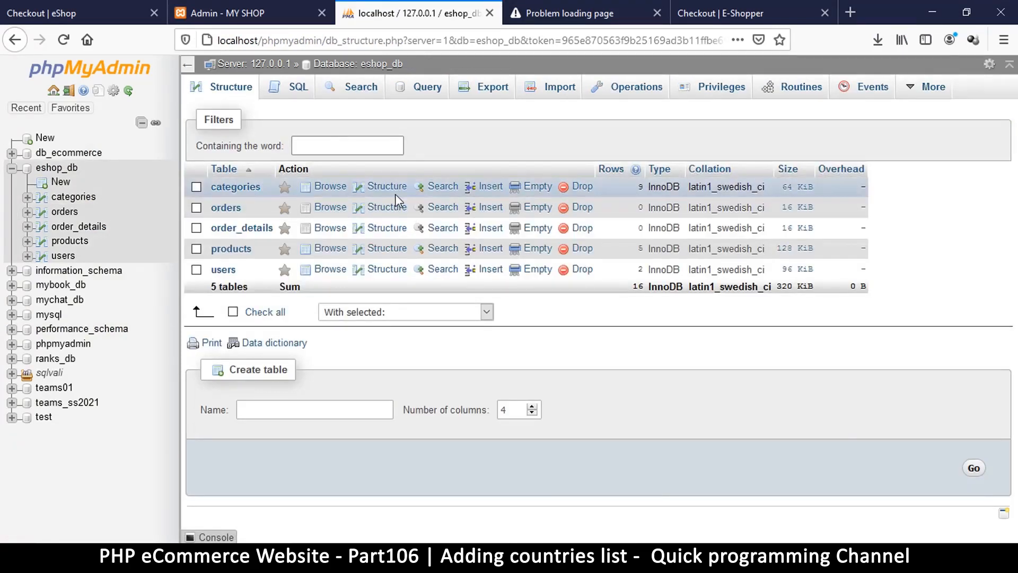
pyautogui.write('countrie')
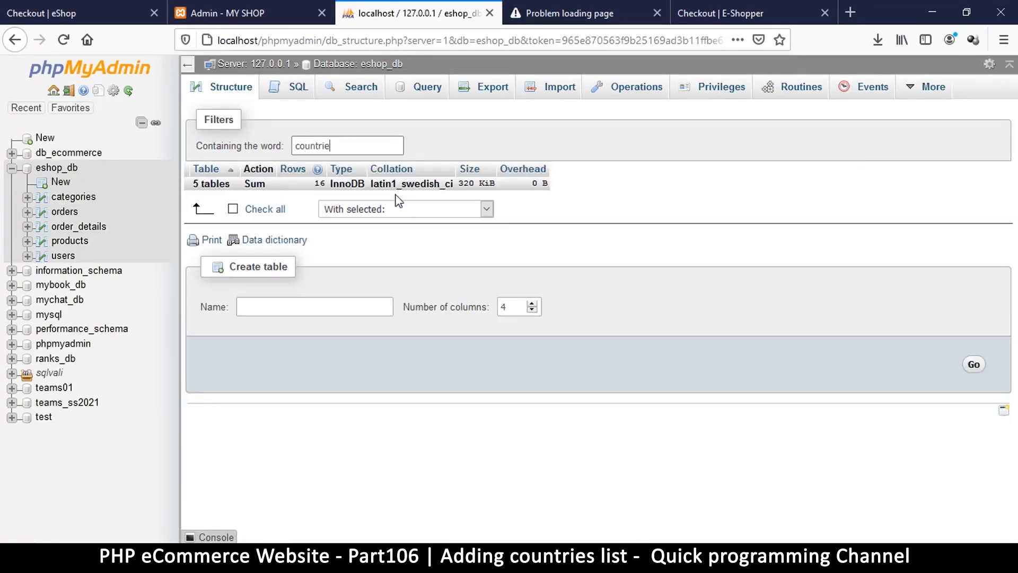
pyautogui.write('s')
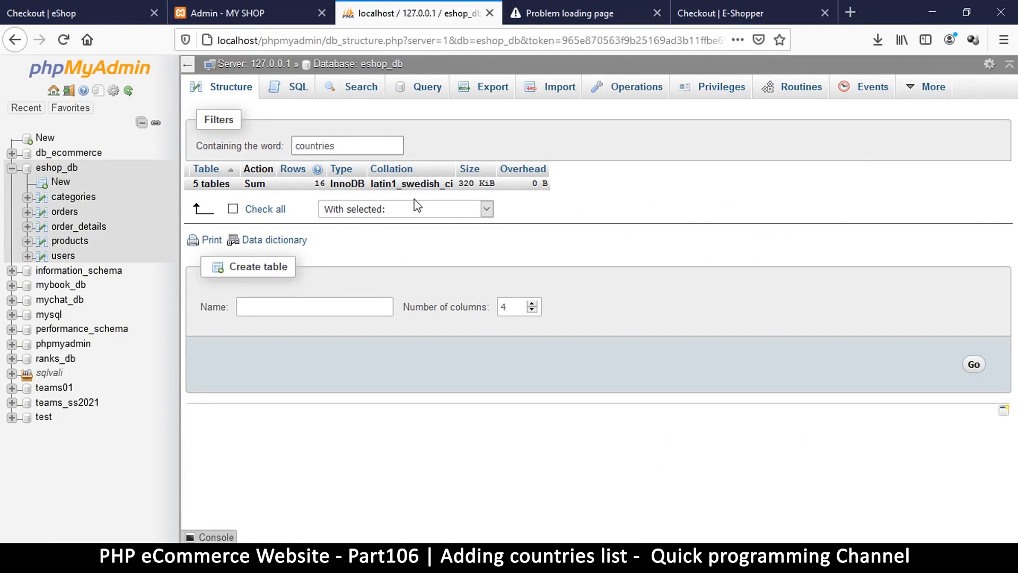
pyautogui.click(347, 145)
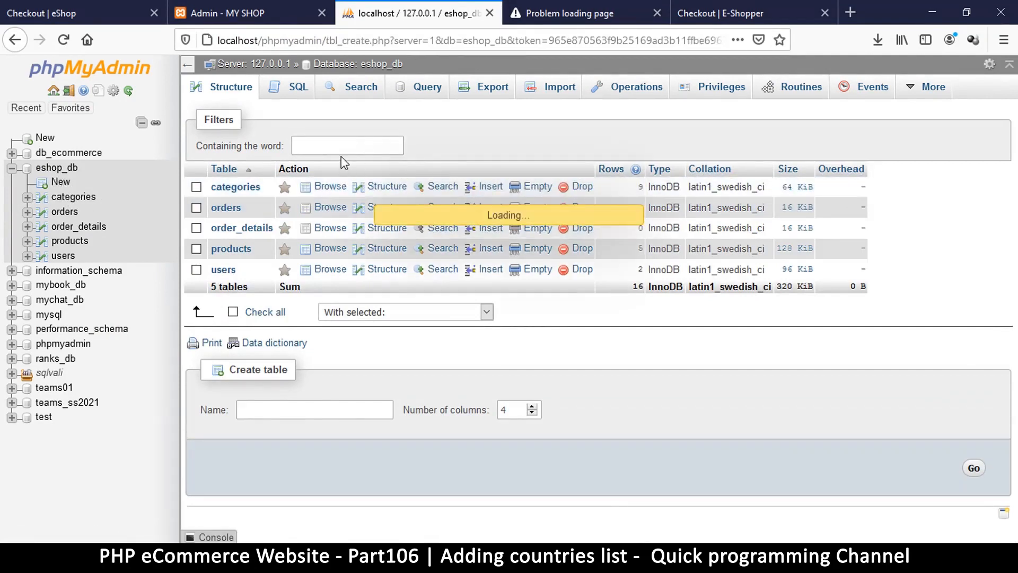
pyautogui.moveTo(272, 405)
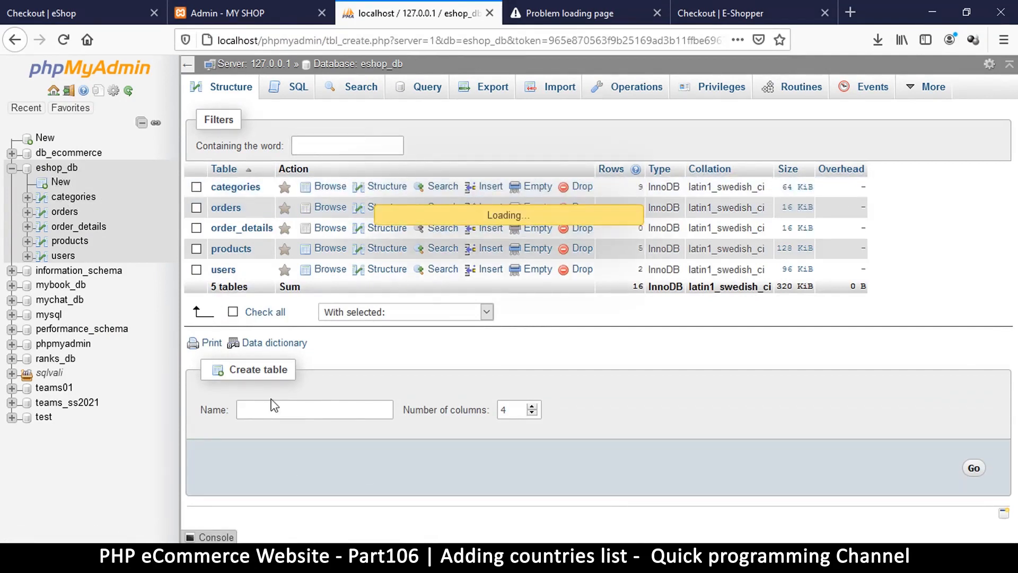
pyautogui.click(255, 369)
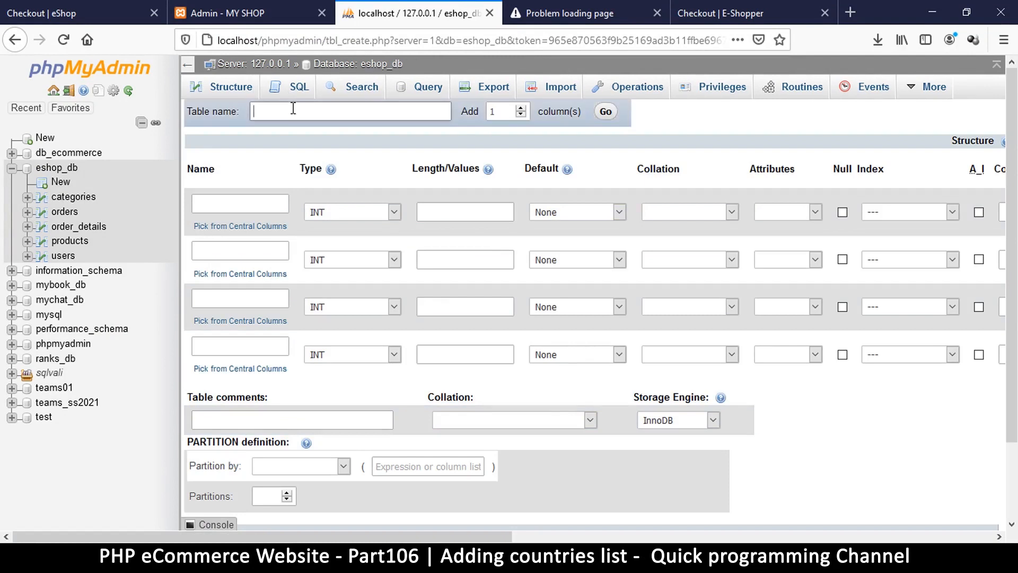
# Name the table 'countries' and add columns id and country with length 30.
pyautogui.write('countries')
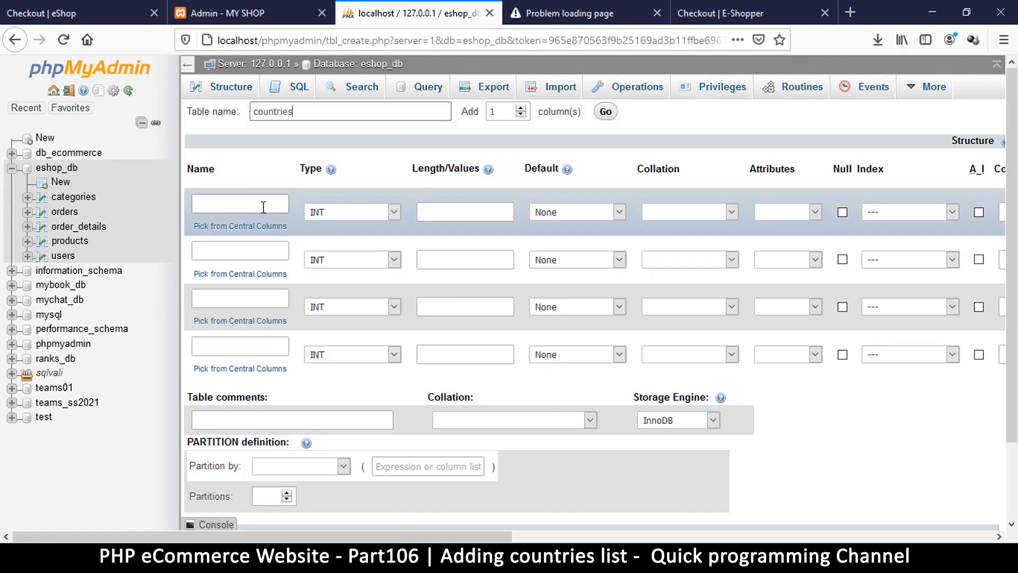
pyautogui.write('id')
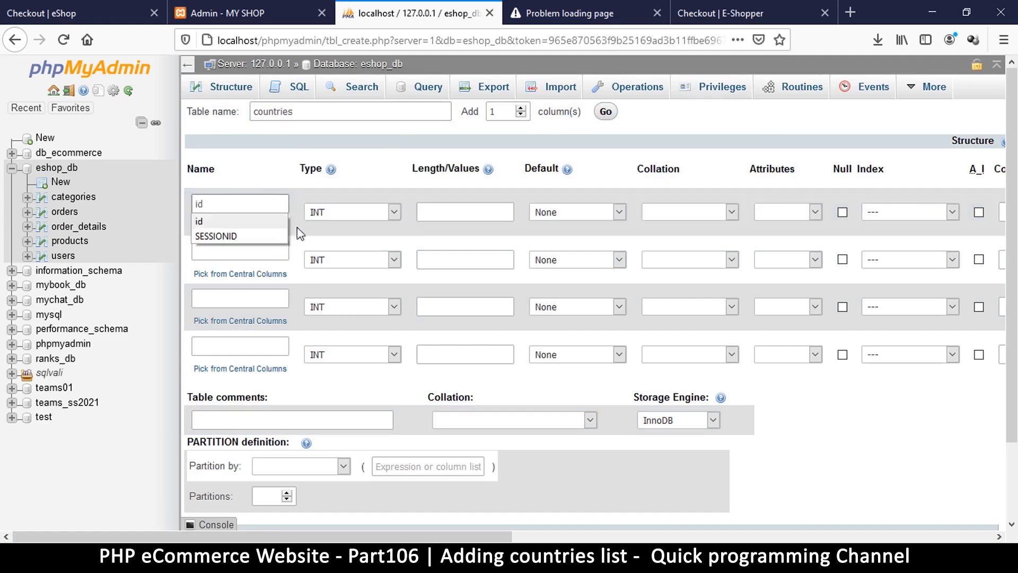
pyautogui.click(239, 250)
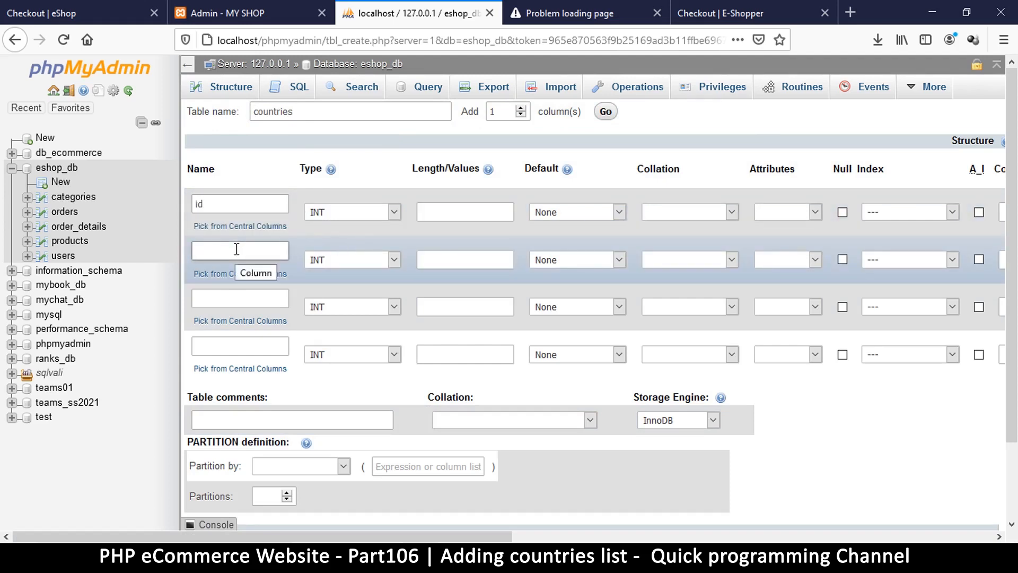
pyautogui.write('country')
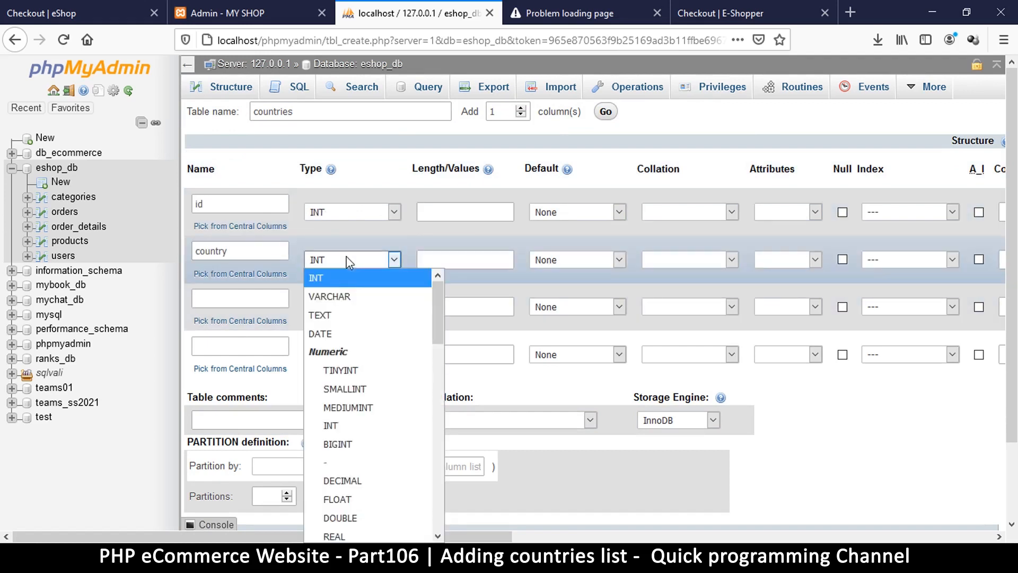
pyautogui.click(329, 296)
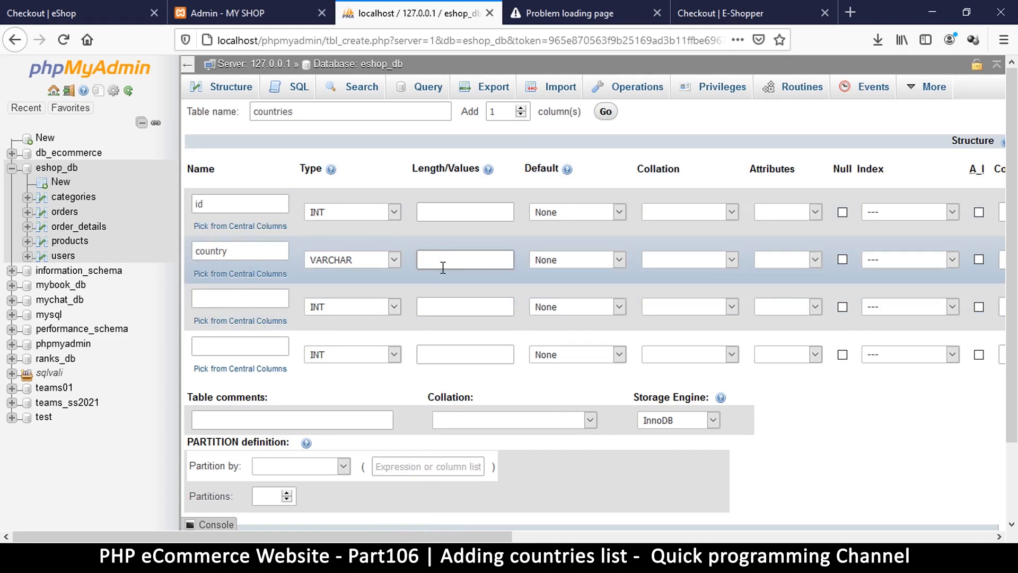
pyautogui.write('30')
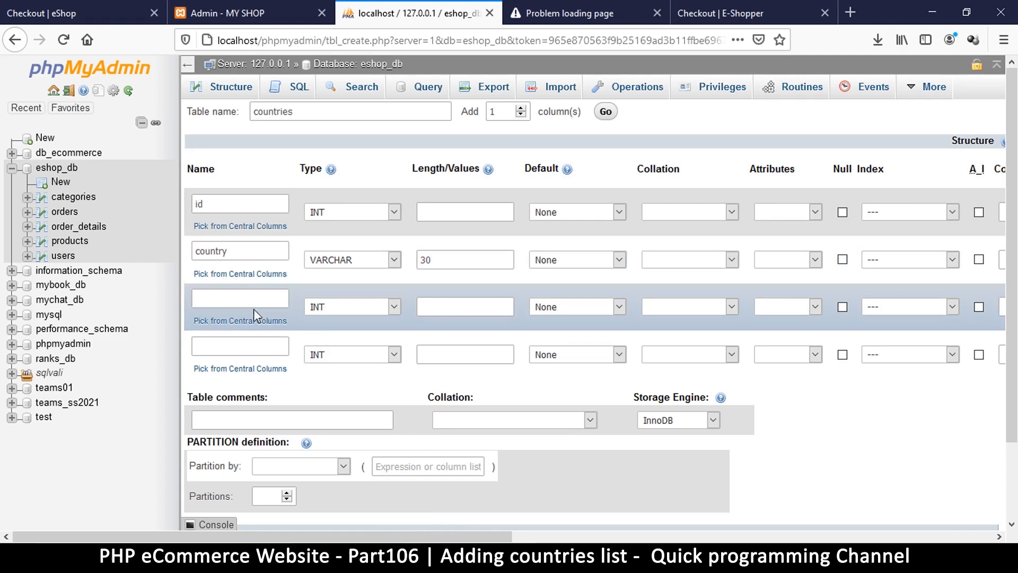
# Add a disabled column of type TINYINT with a defined default of 0.
pyautogui.click(239, 306)
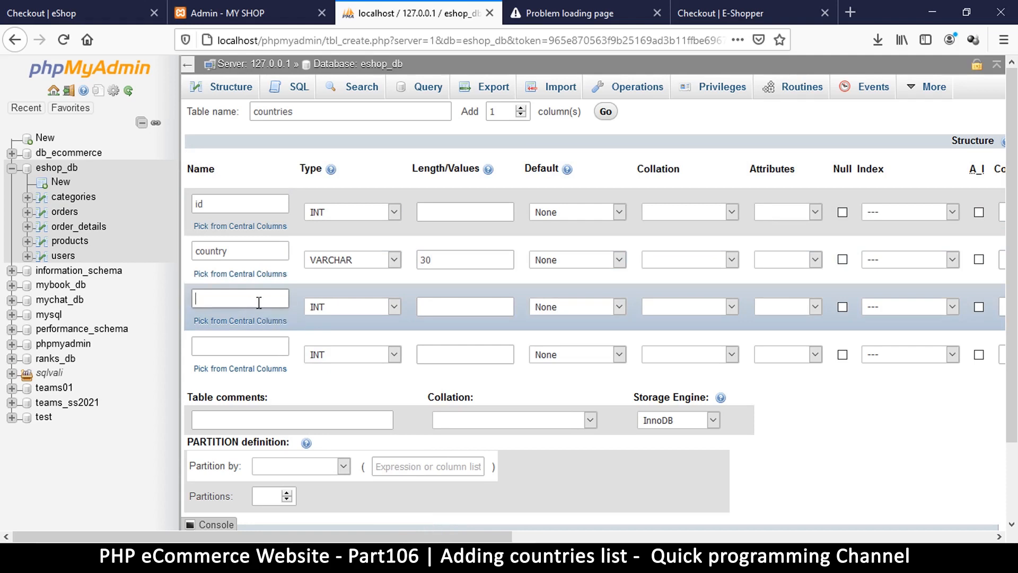
pyautogui.write('disabl')
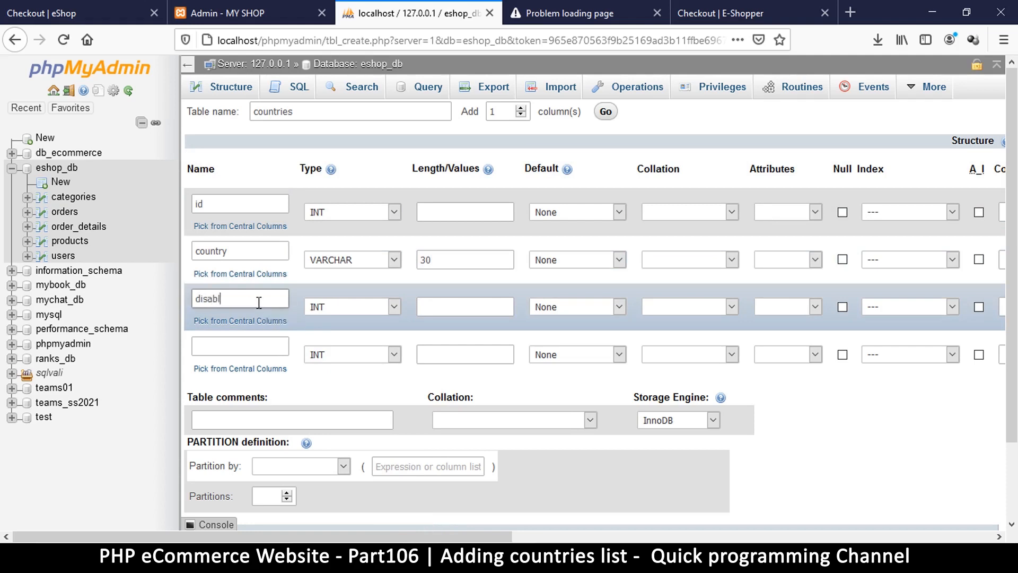
pyautogui.write('ed')
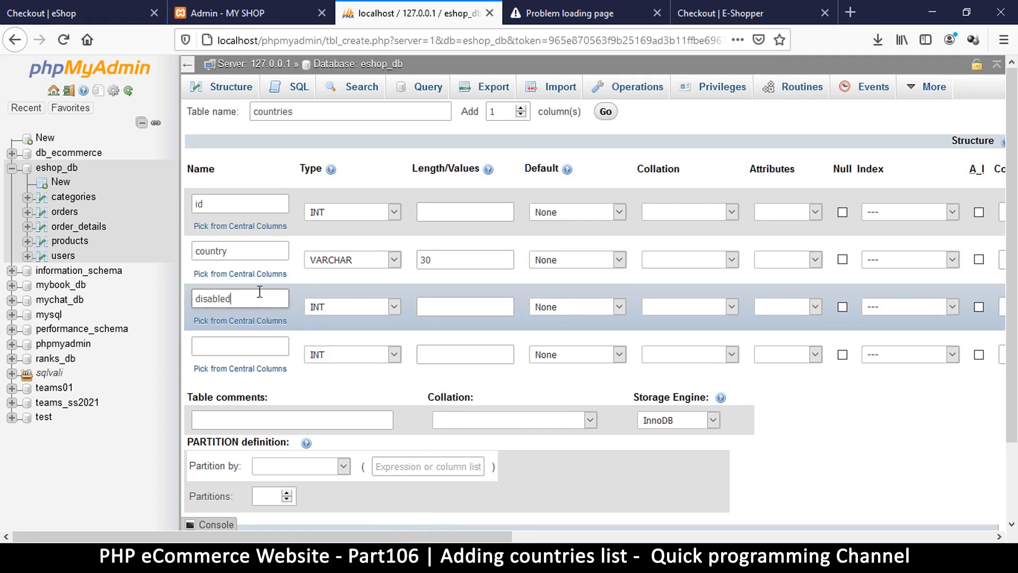
pyautogui.click(393, 306)
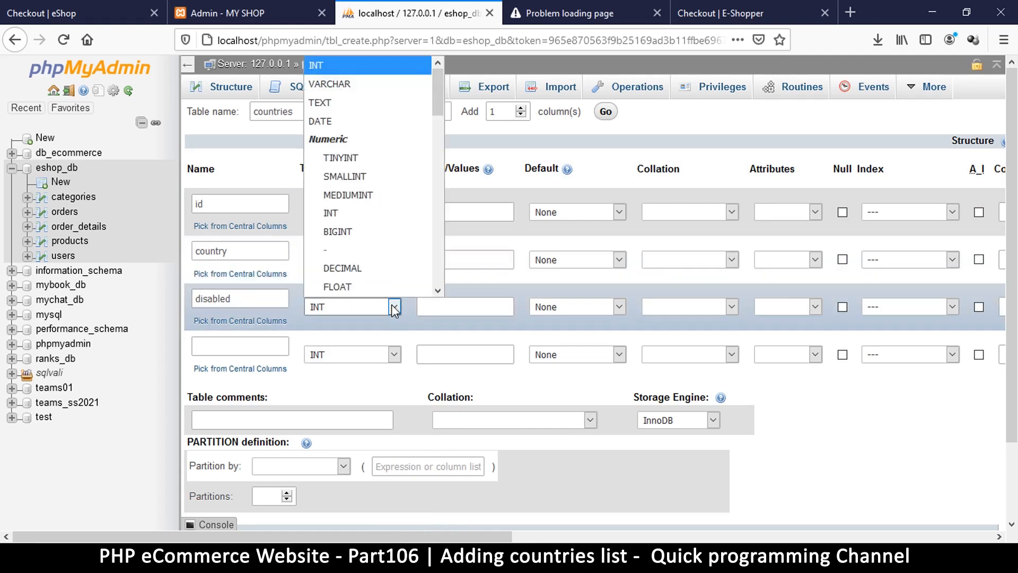
pyautogui.moveTo(331, 84)
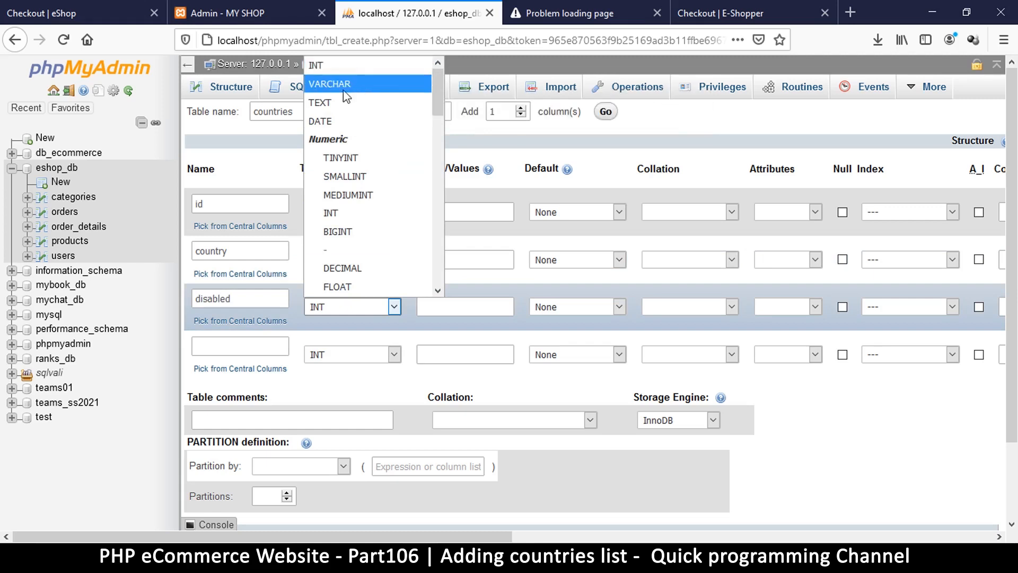
pyautogui.moveTo(415, 338)
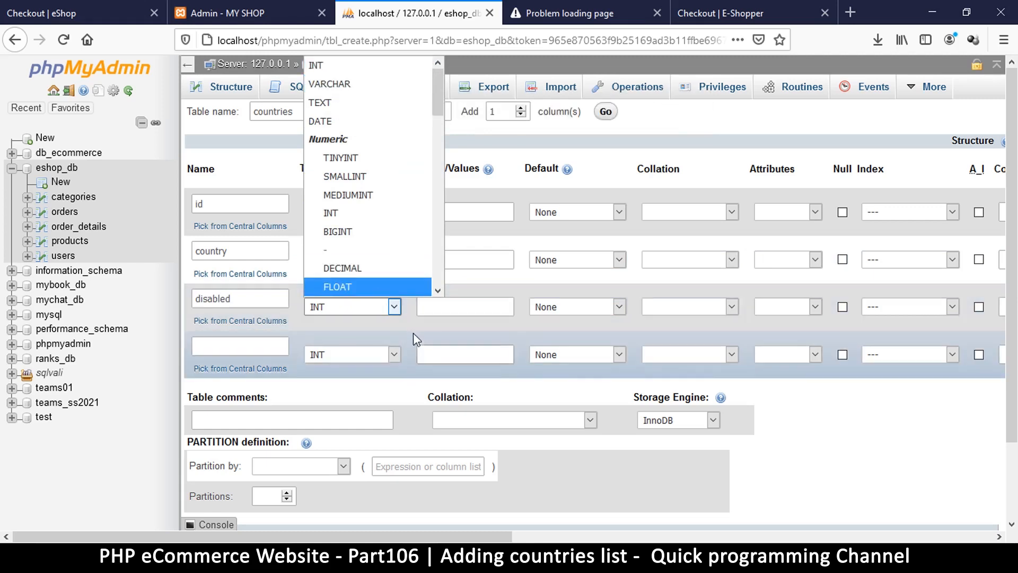
pyautogui.click(392, 259)
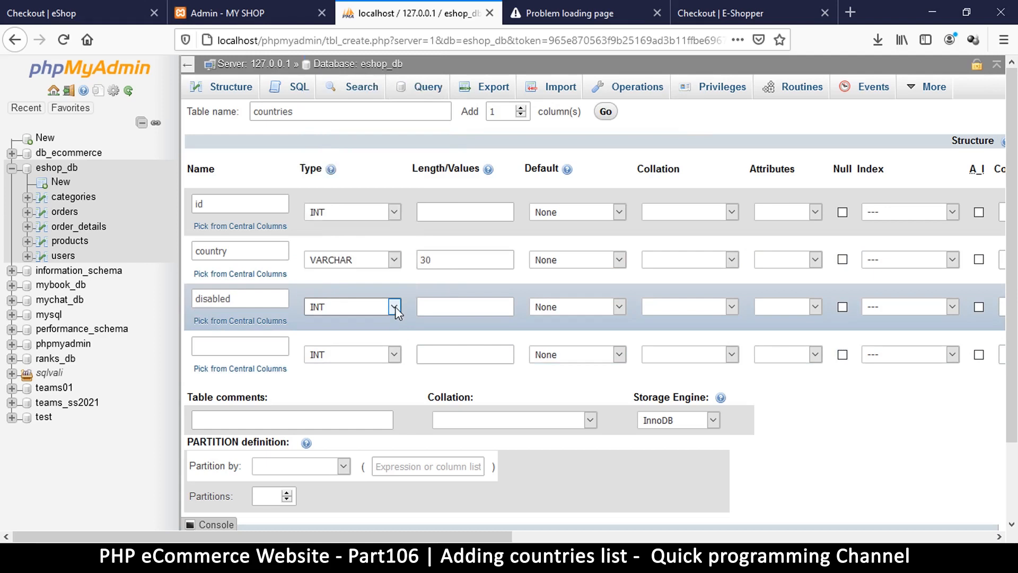
pyautogui.click(353, 306)
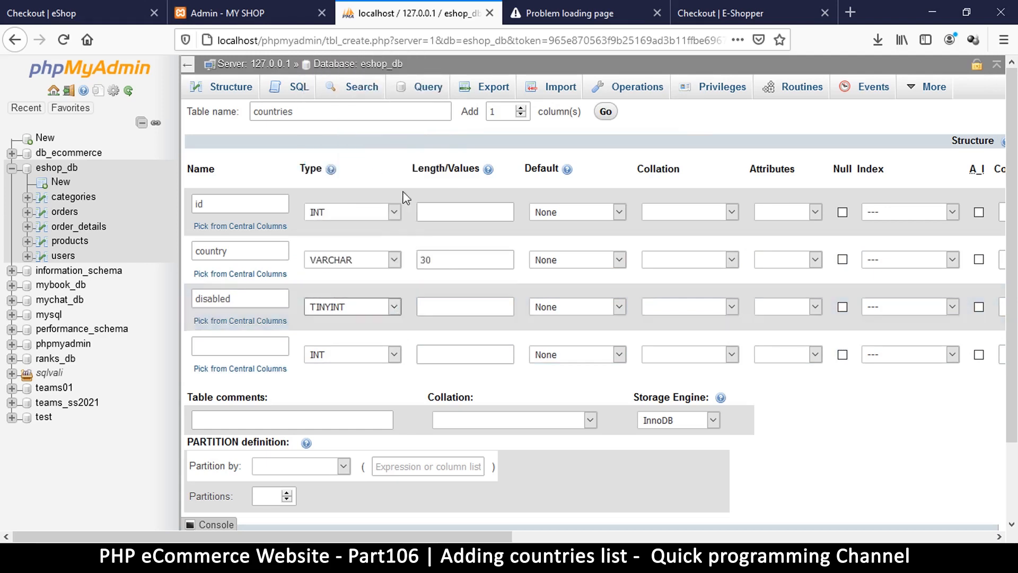
pyautogui.click(576, 306)
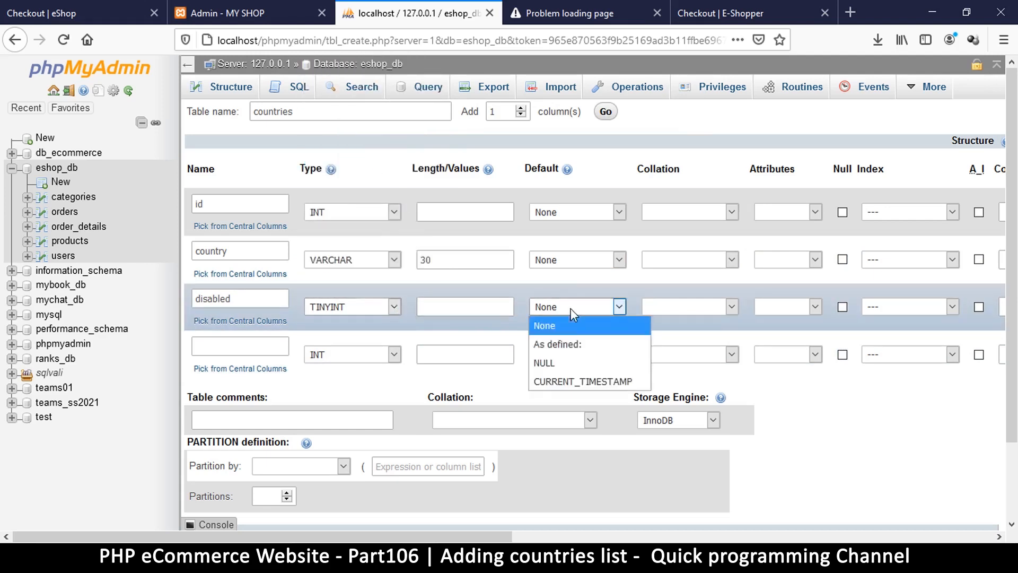
pyautogui.click(556, 343)
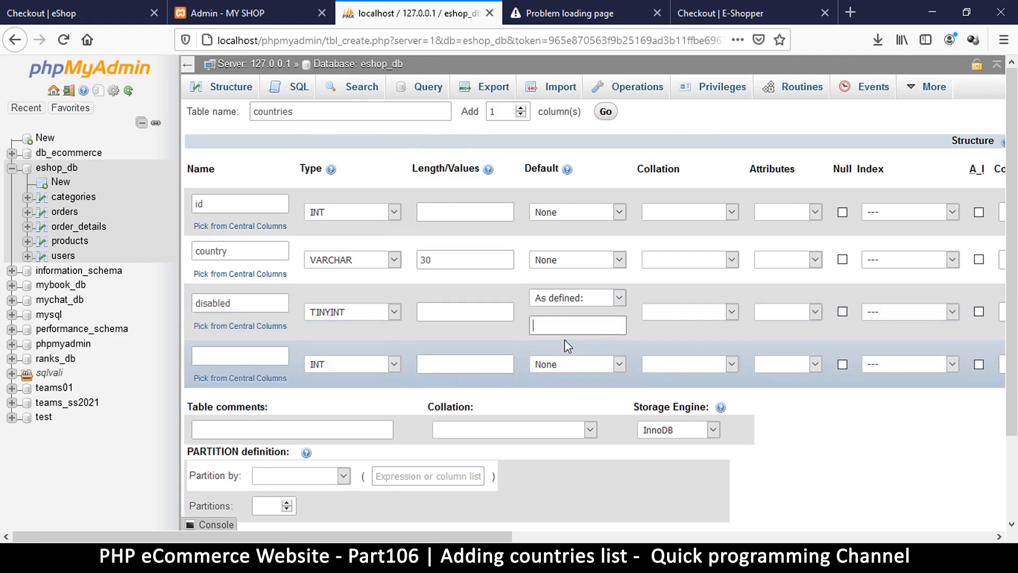
pyautogui.write('0')
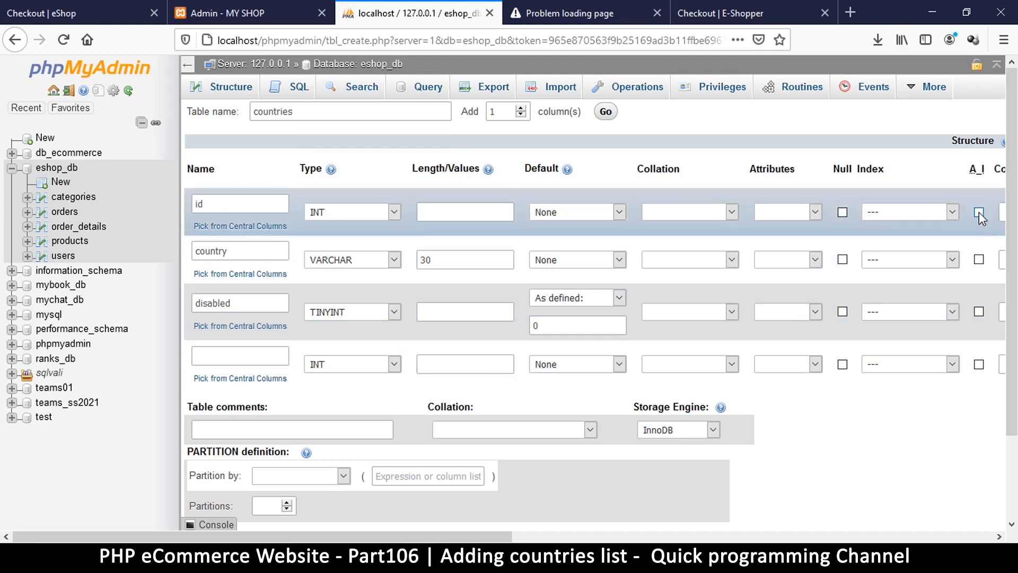
# Make id auto-increment, confirm country length 30, and save the countries table.
pyautogui.click(979, 212)
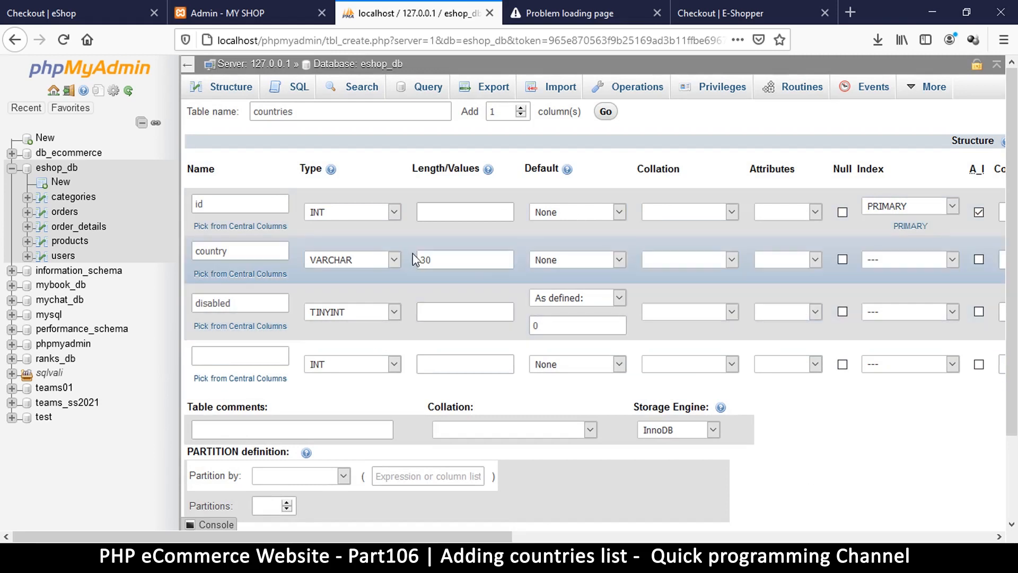
pyautogui.write('30')
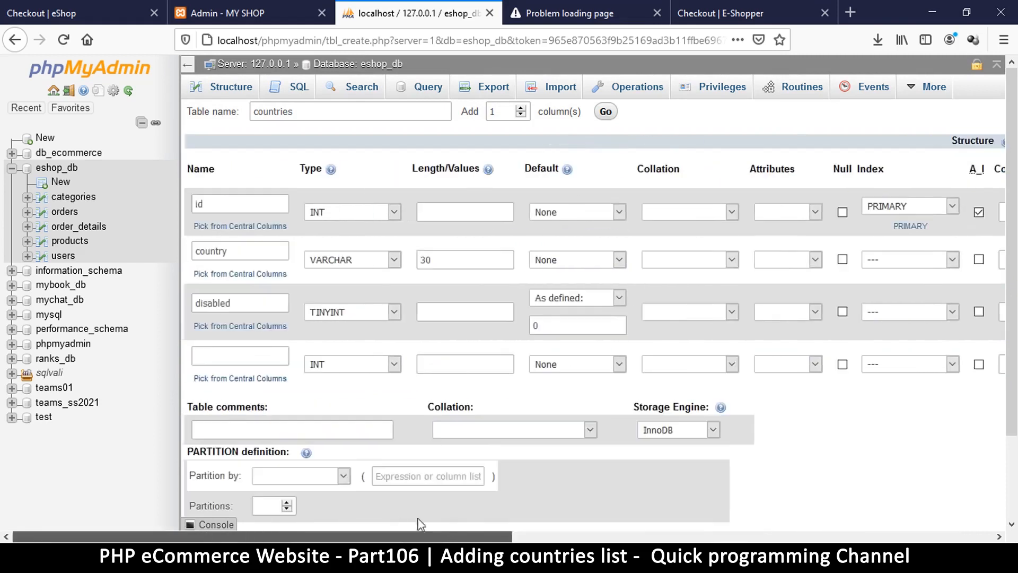
pyautogui.scroll(-3)
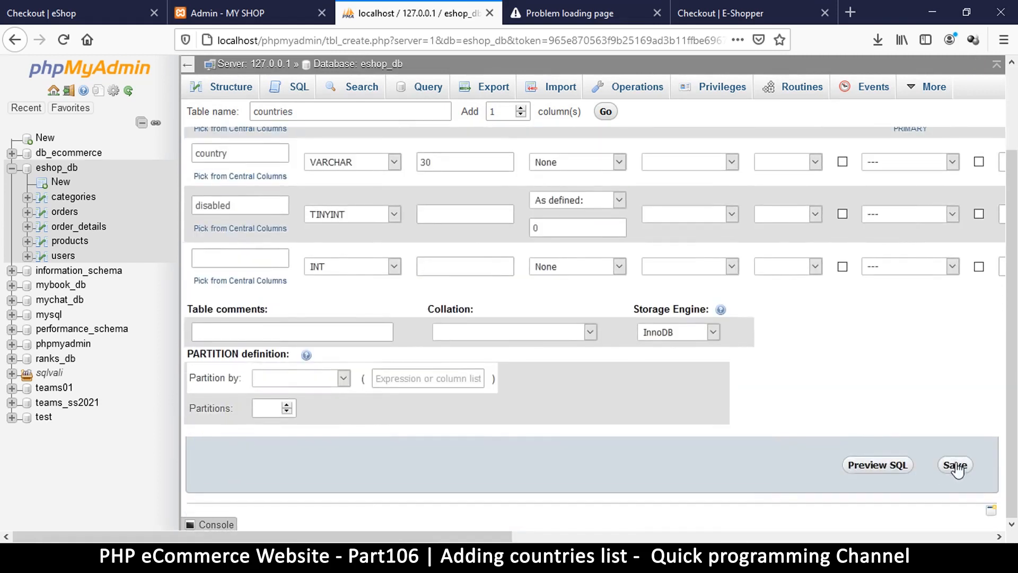
pyautogui.click(954, 465)
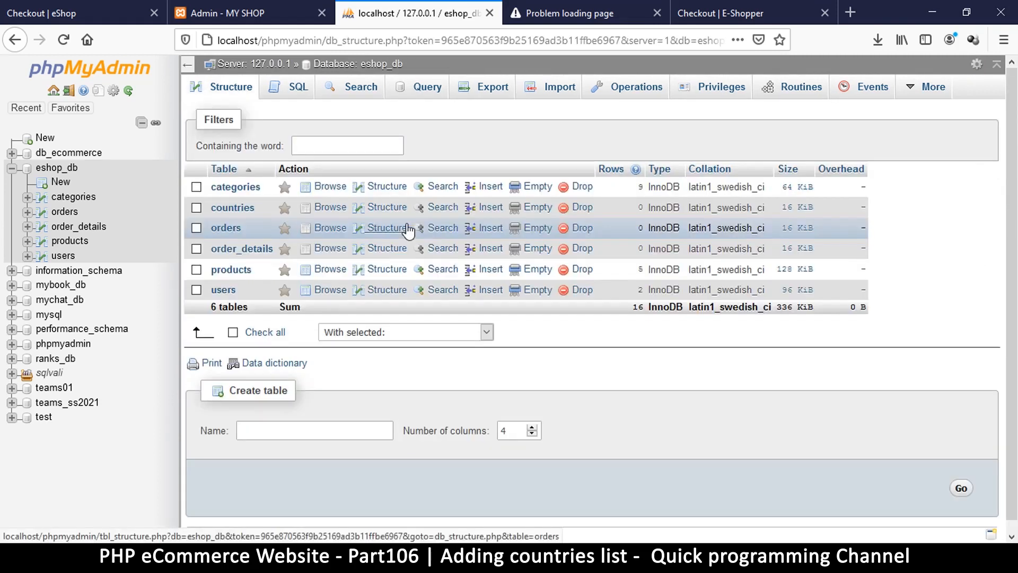
# Add an index on the disabled column in the countries table's structure.
pyautogui.click(70, 211)
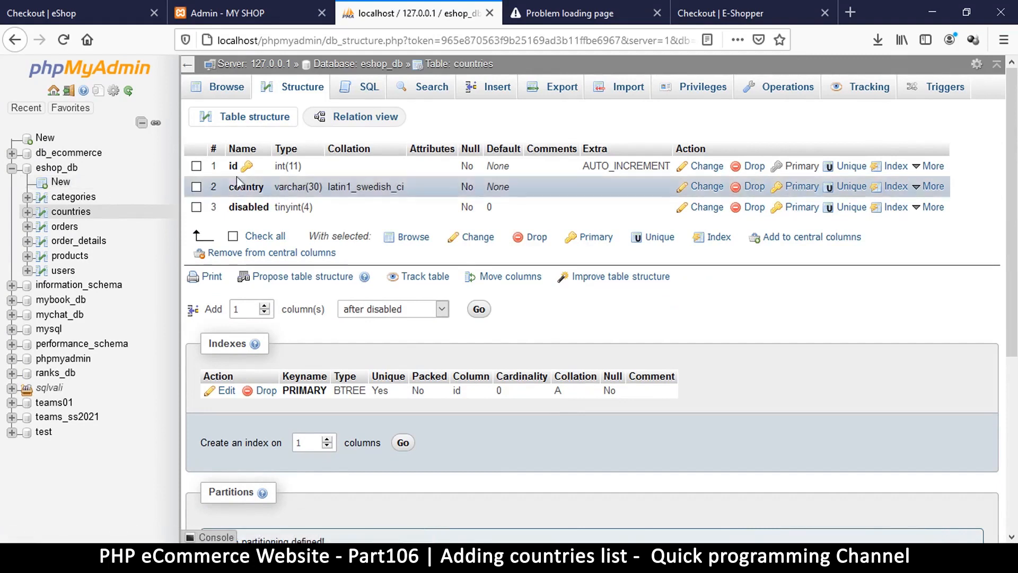
pyautogui.moveTo(234, 165)
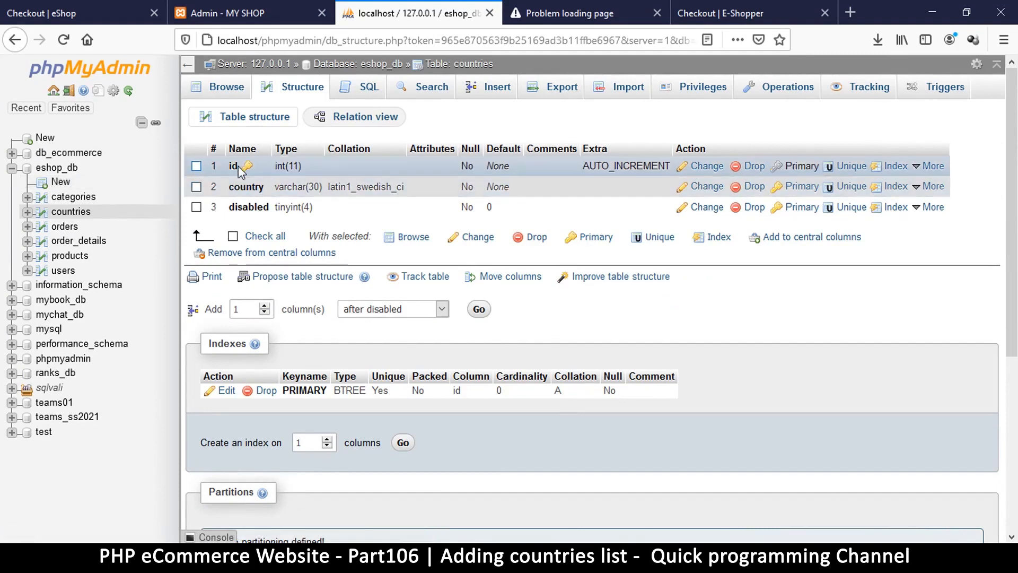
pyautogui.moveTo(246, 186)
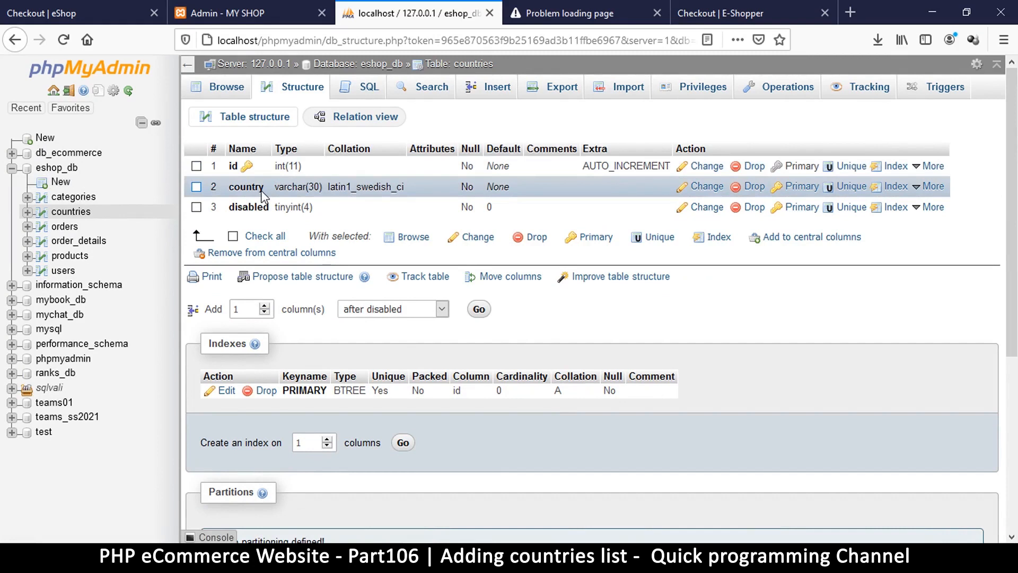
pyautogui.moveTo(636, 211)
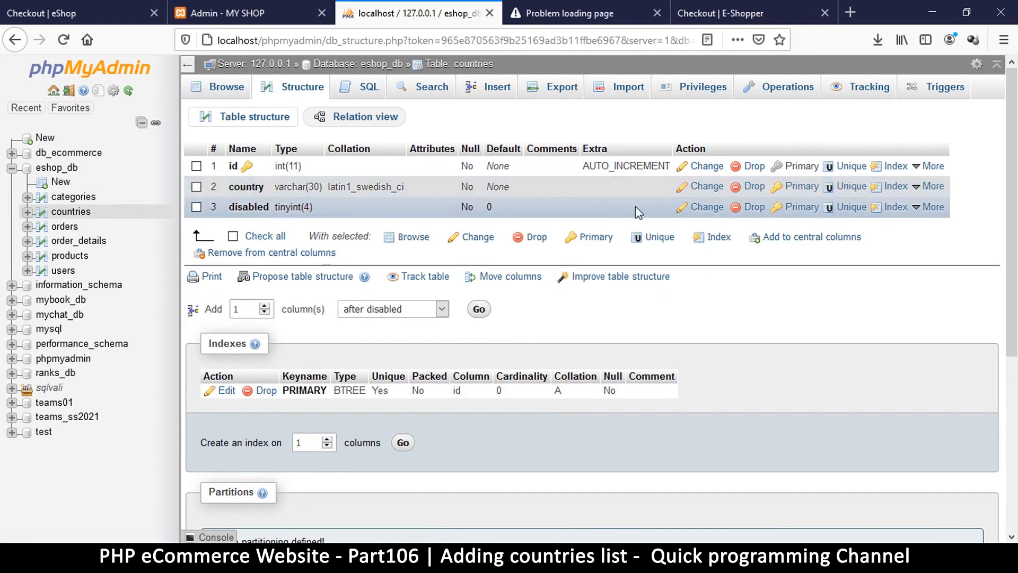
pyautogui.click(894, 206)
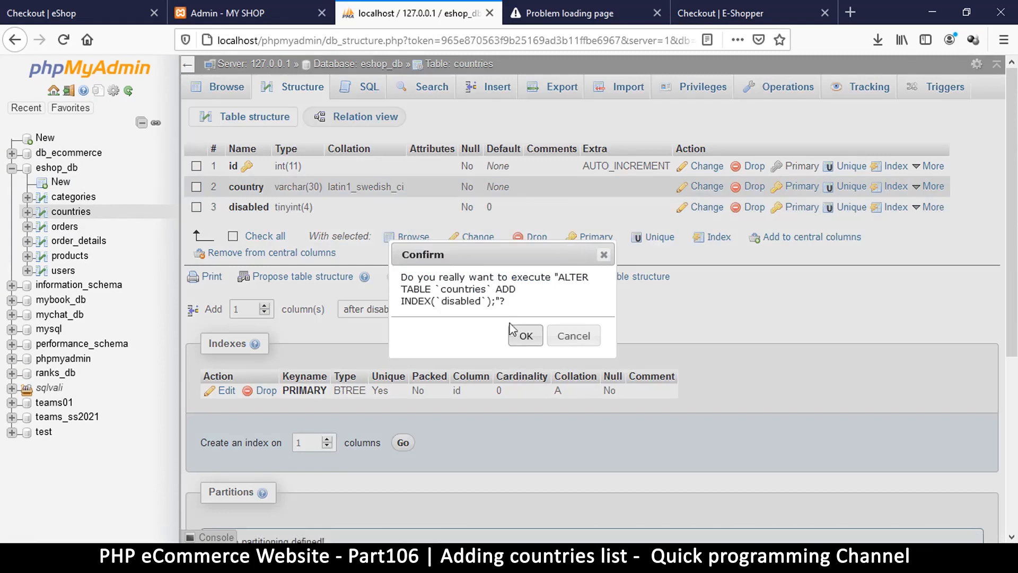
pyautogui.click(524, 335)
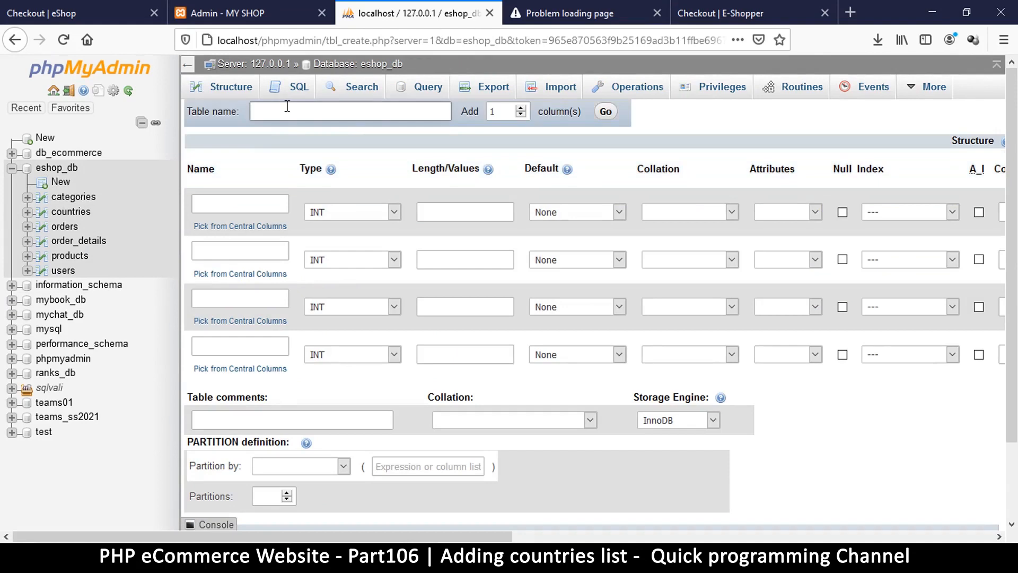
# Name the new table 'states' with columns id, parent and state.
pyautogui.write('states')
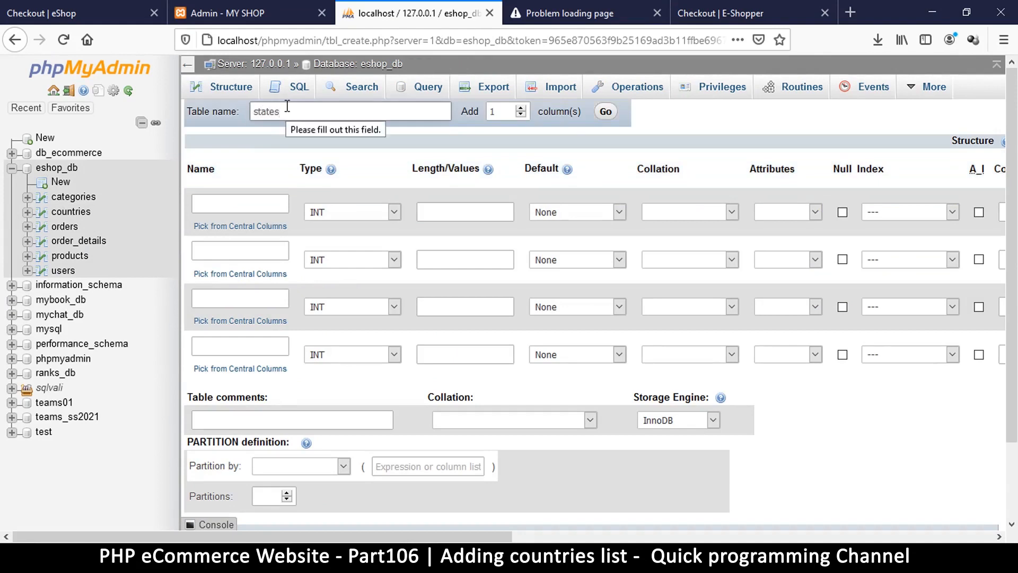
pyautogui.write('i')
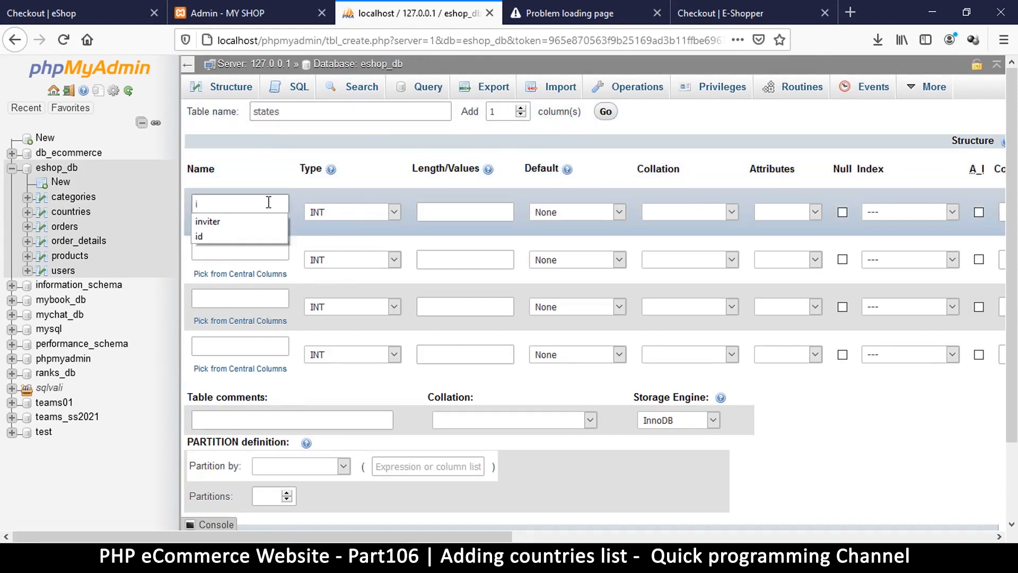
pyautogui.click(199, 235)
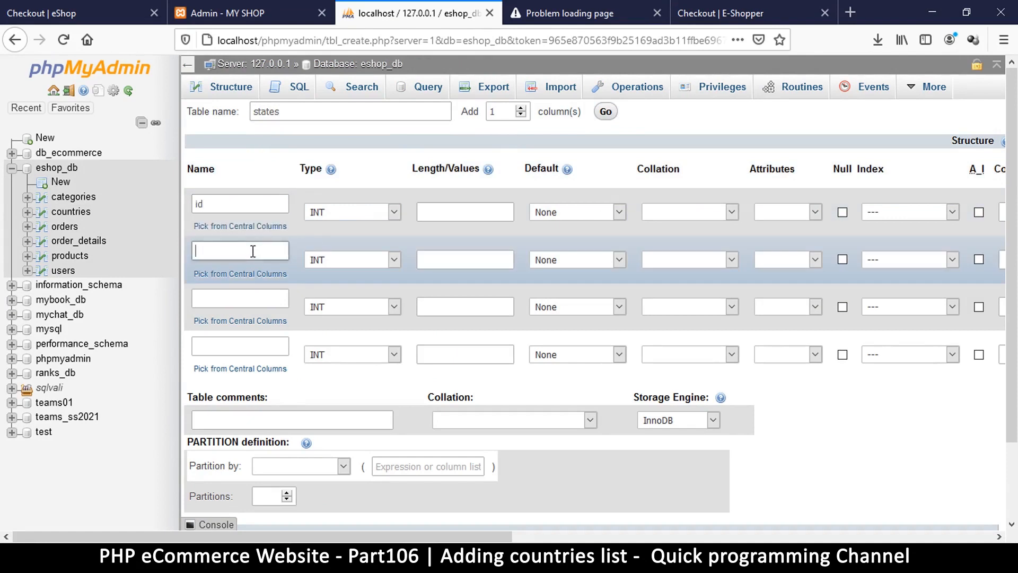
pyautogui.write('parent')
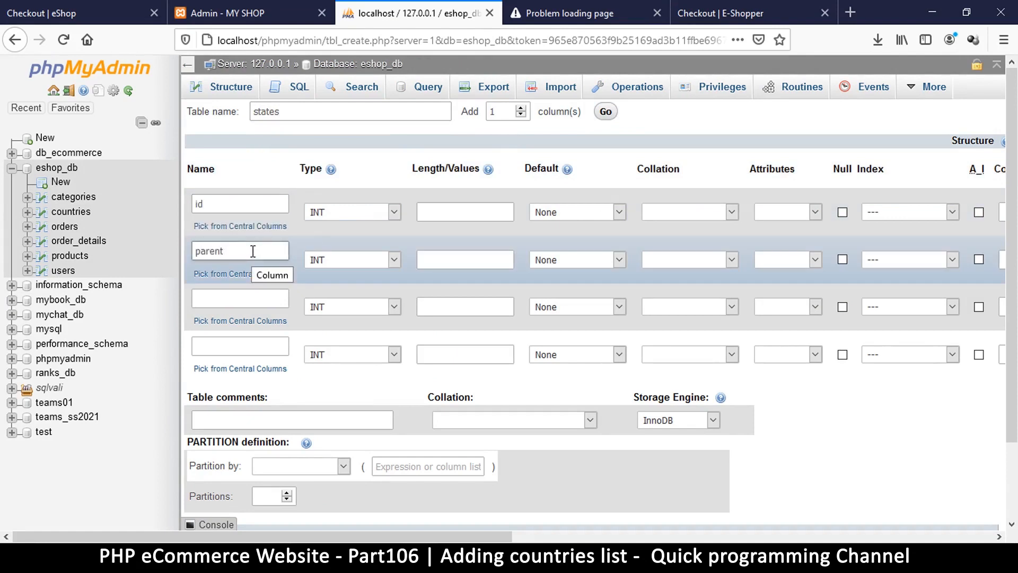
pyautogui.moveTo(301, 253)
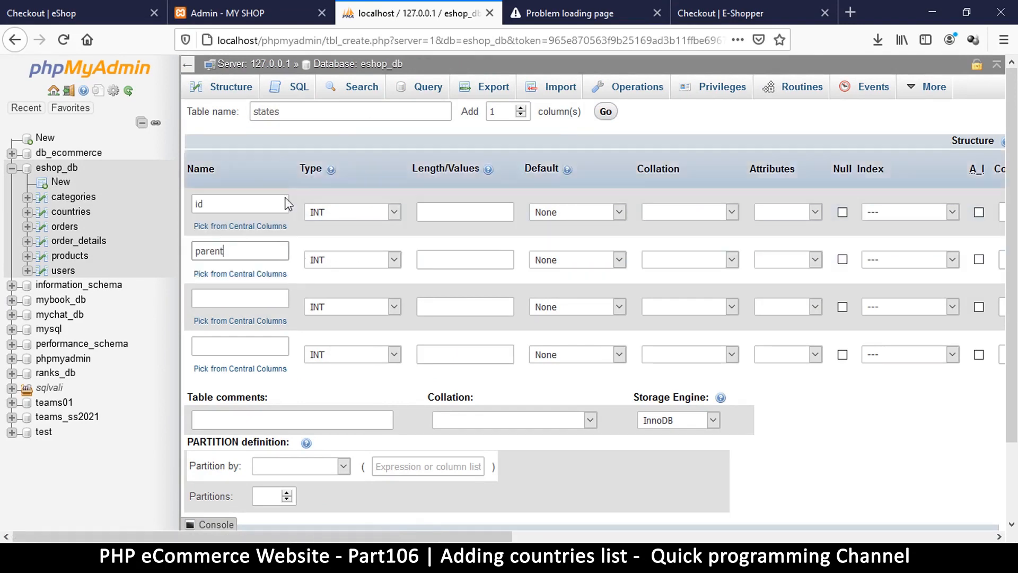
pyautogui.click(239, 297)
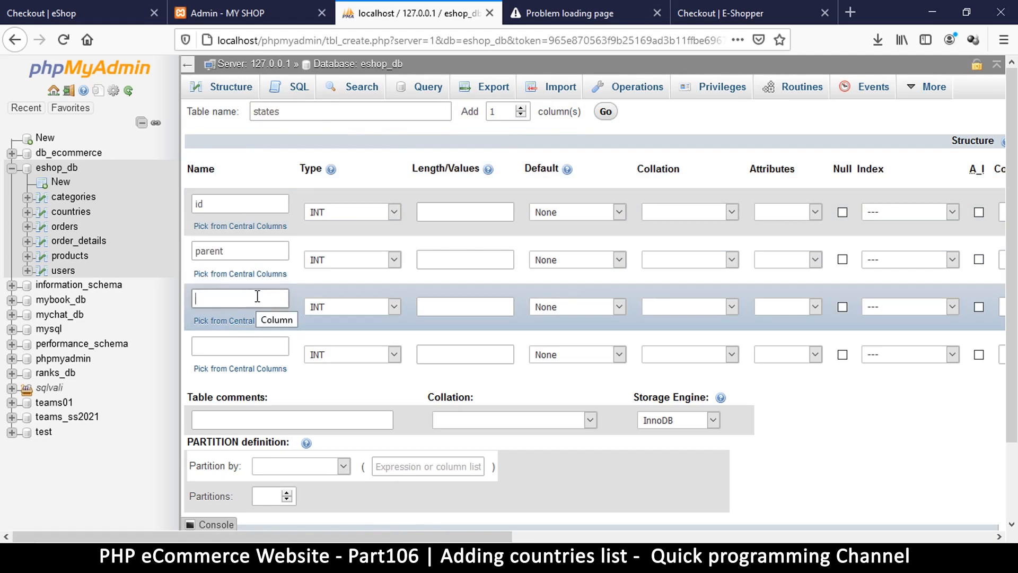
pyautogui.write('state')
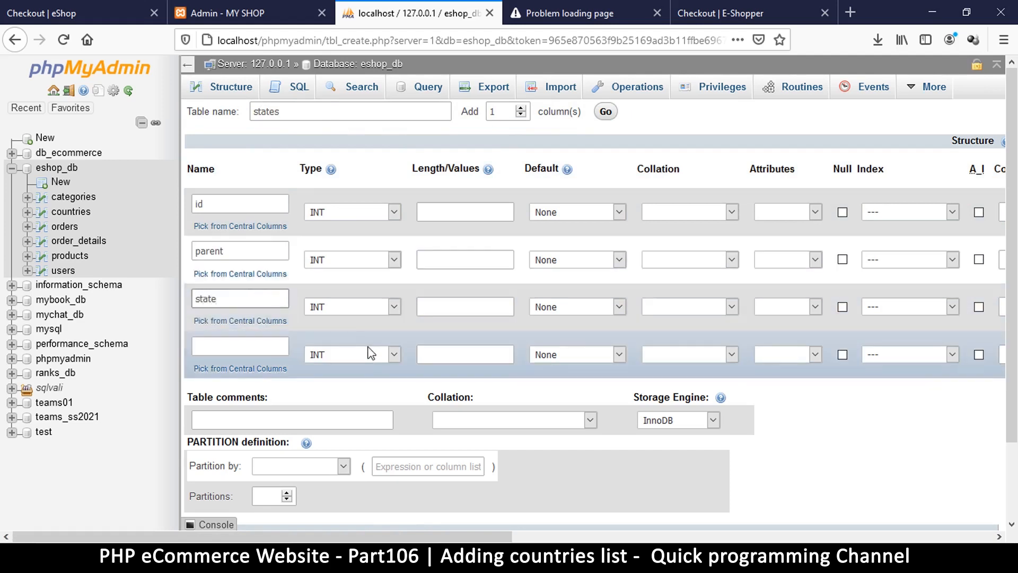
# Add a disabled column with a custom default value of 0.
pyautogui.click(239, 345)
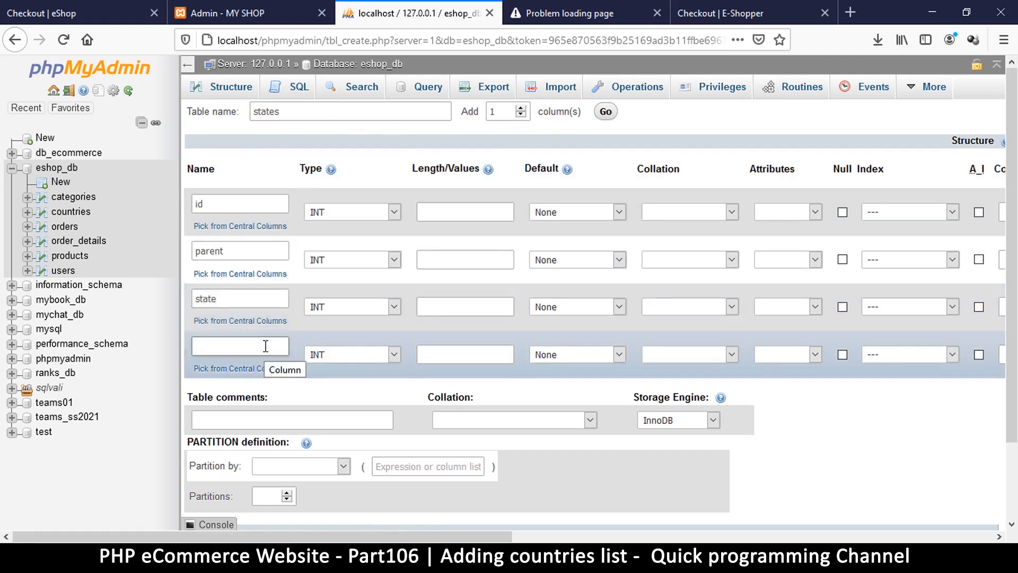
pyautogui.write('disabled')
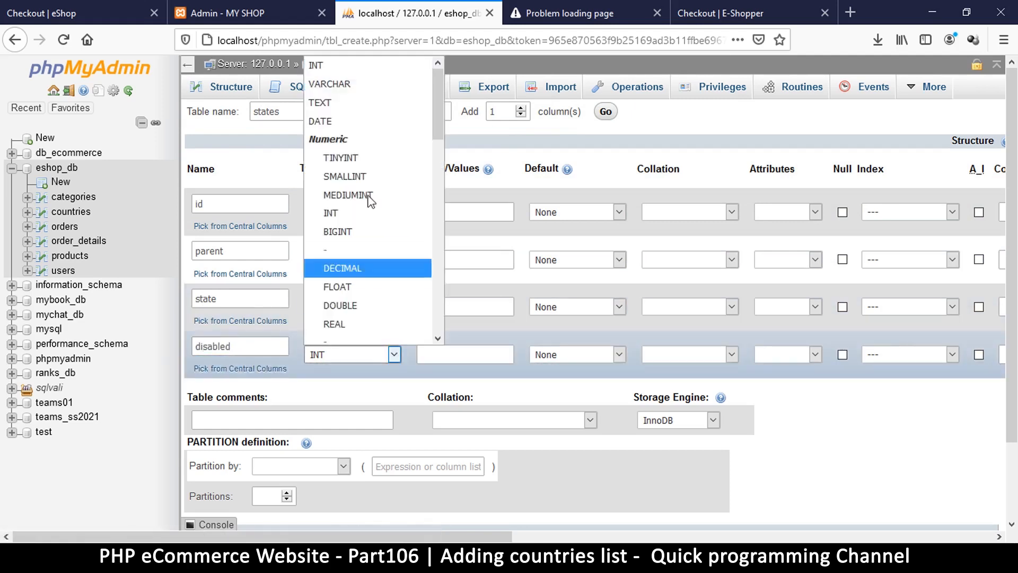
pyautogui.moveTo(341, 157)
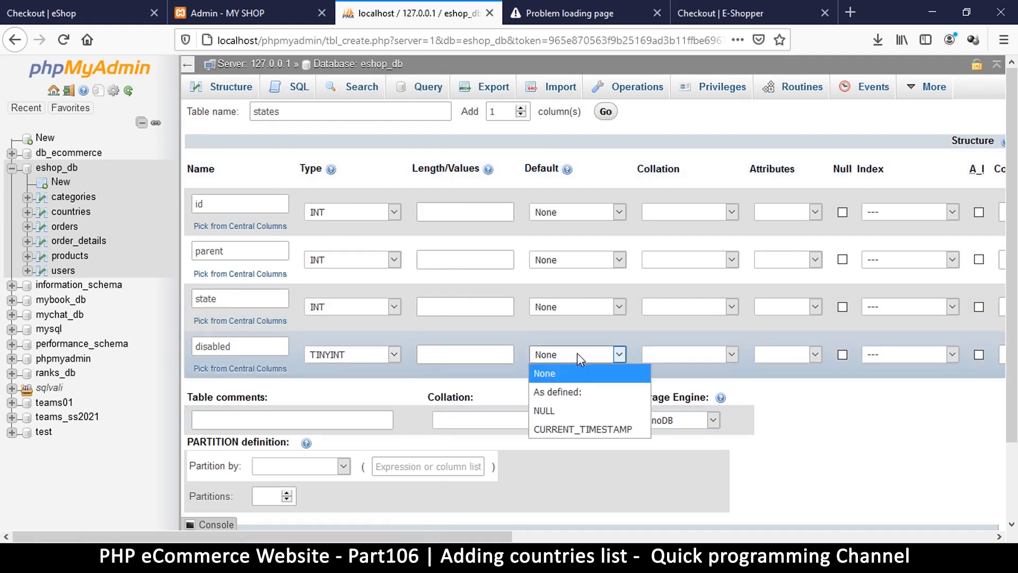
pyautogui.click(557, 391)
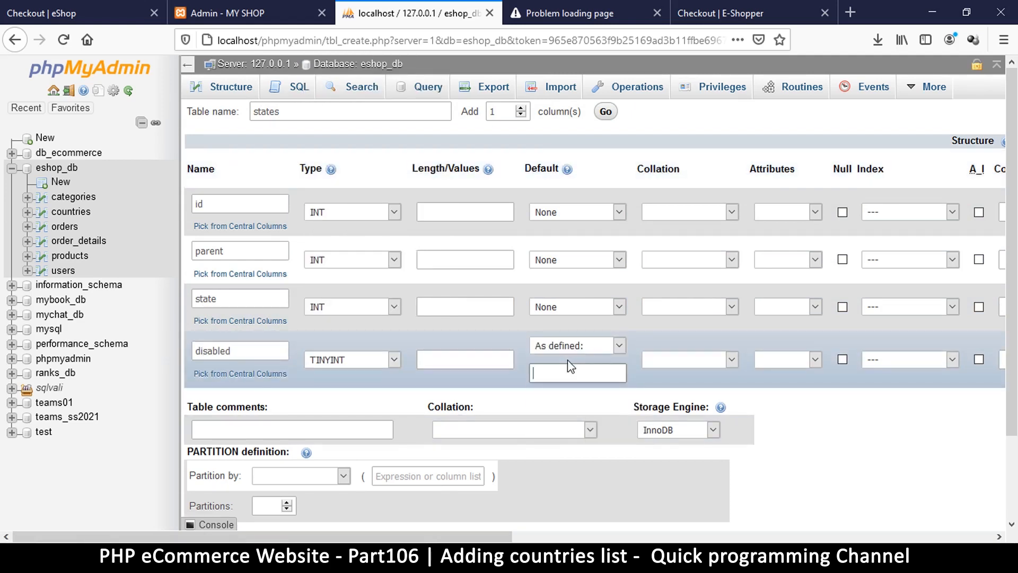
pyautogui.write('0')
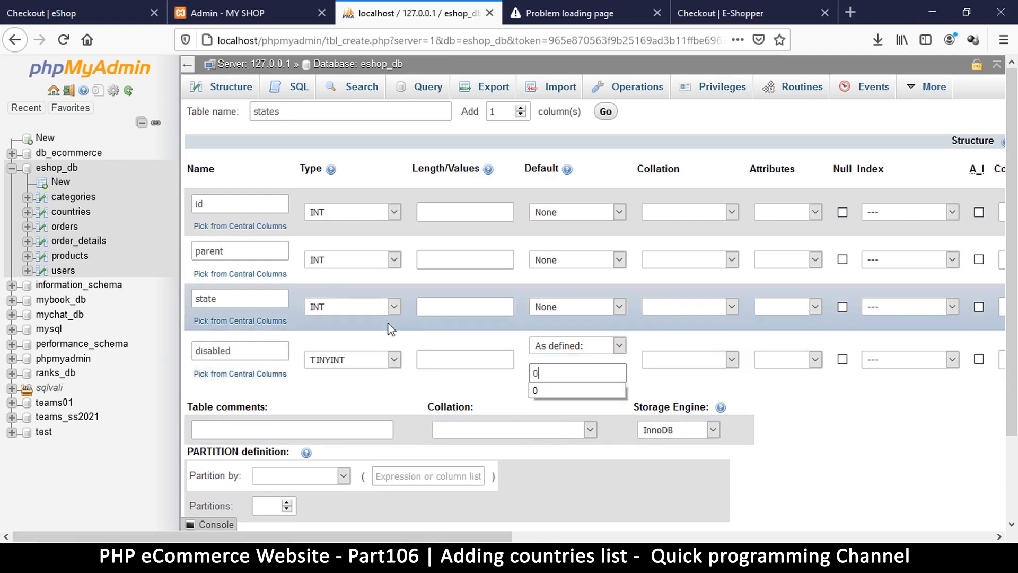
# Make state VARCHAR(30) and set id as the auto-increment primary key.
pyautogui.click(352, 306)
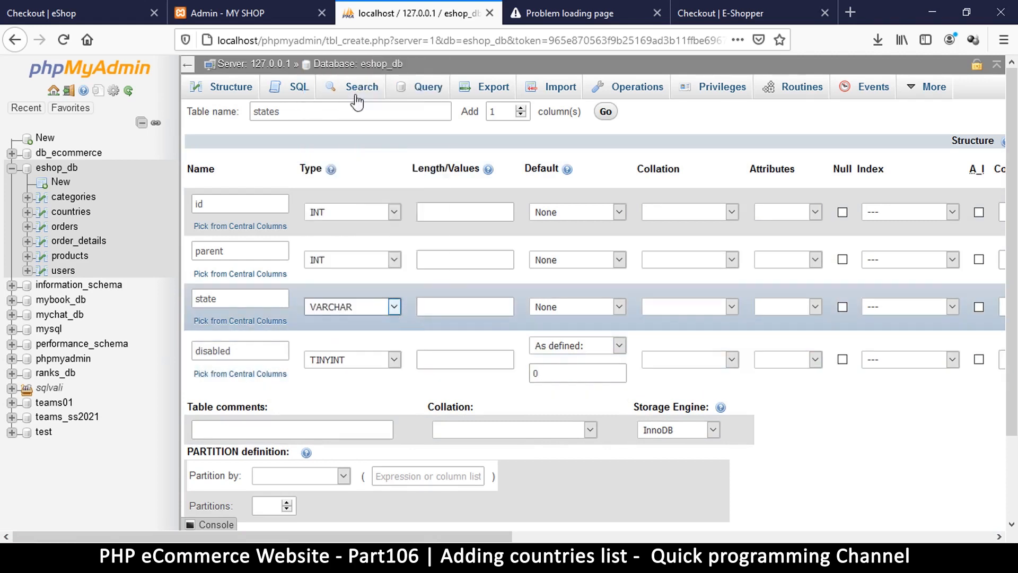
pyautogui.write('30')
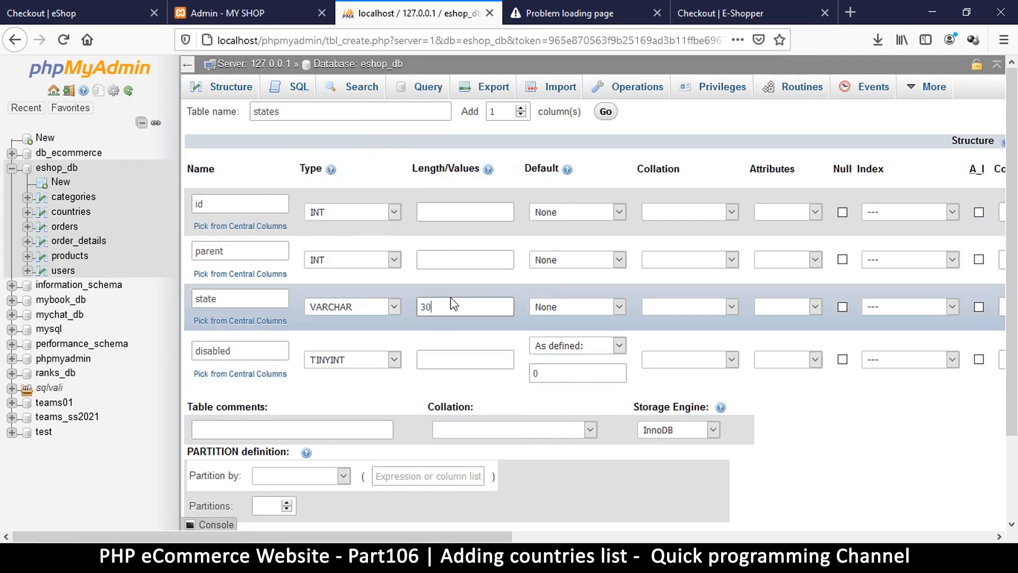
pyautogui.click(393, 259)
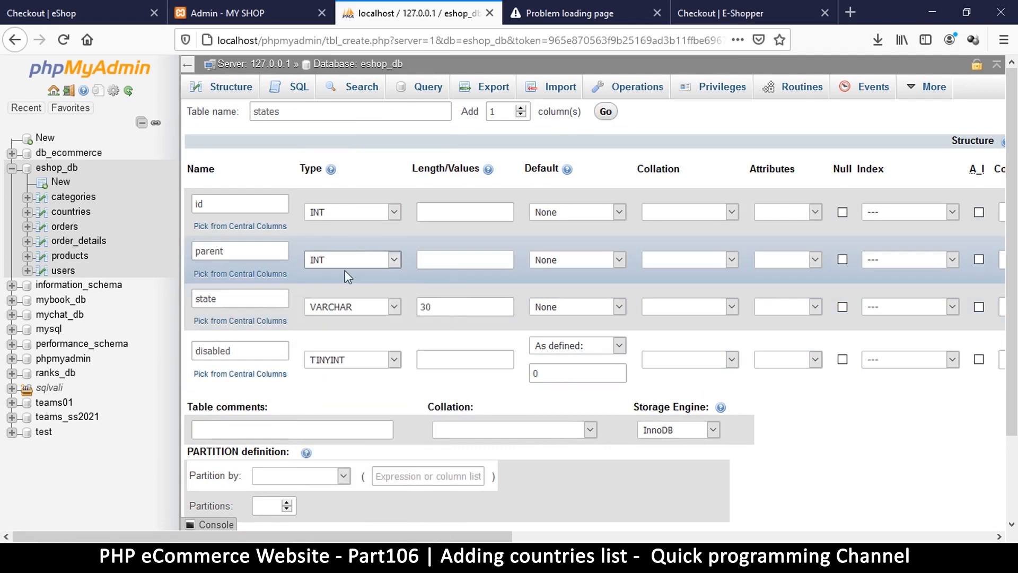
pyautogui.click(239, 203)
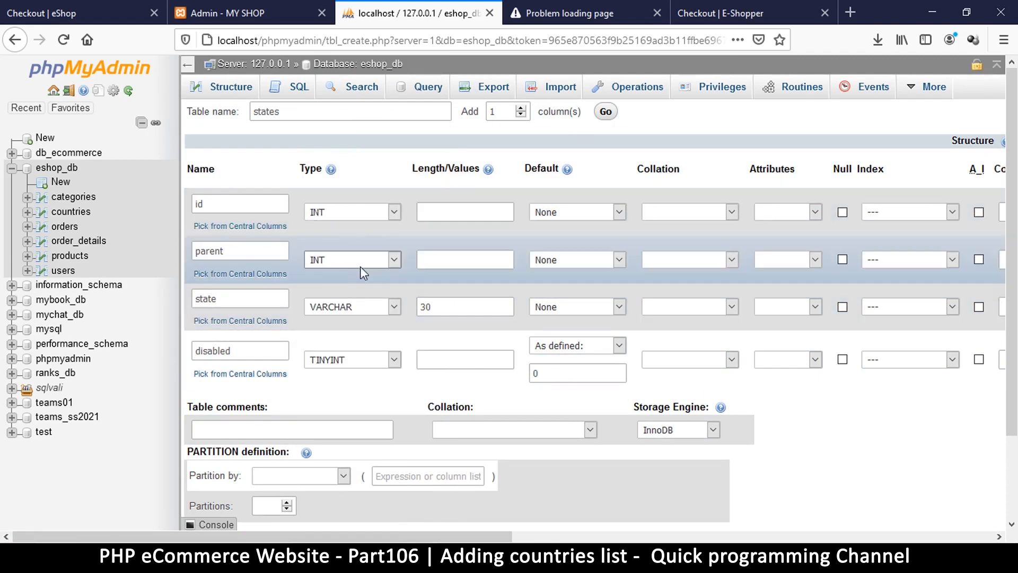
pyautogui.click(980, 212)
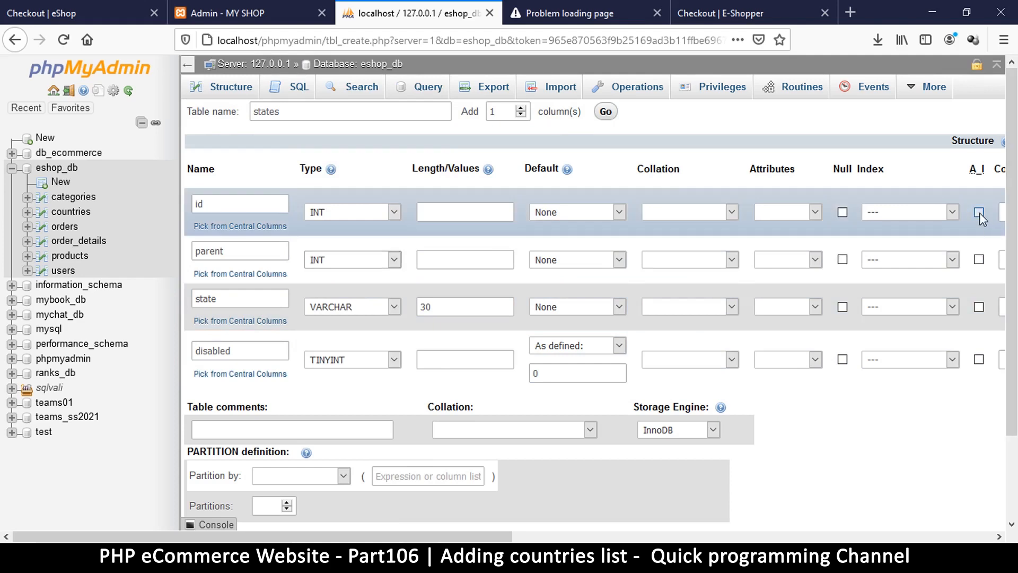
pyautogui.click(979, 211)
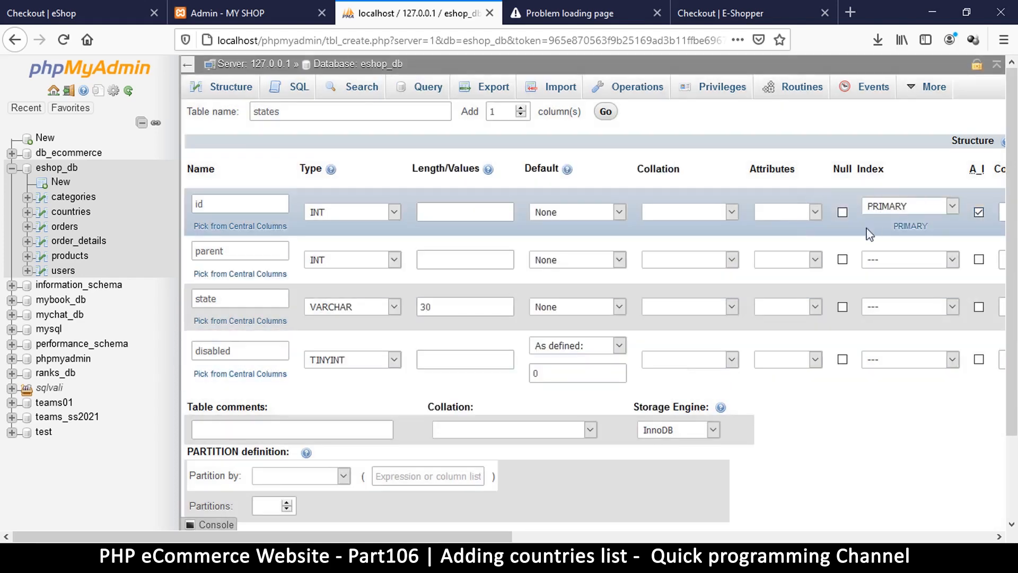
pyautogui.moveTo(876, 383)
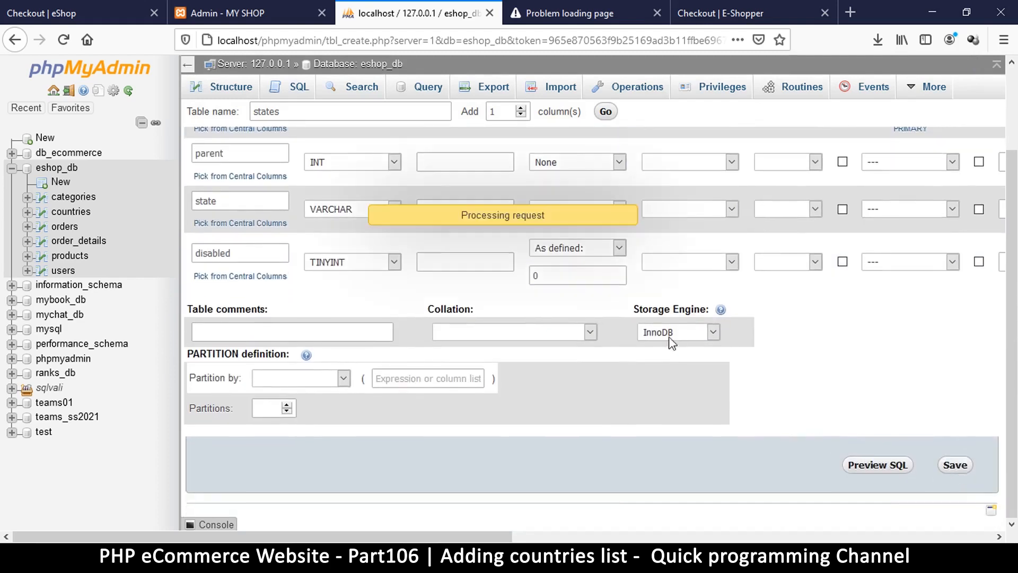
# Save the states table and review its id, parent, state and disabled structure.
pyautogui.click(954, 464)
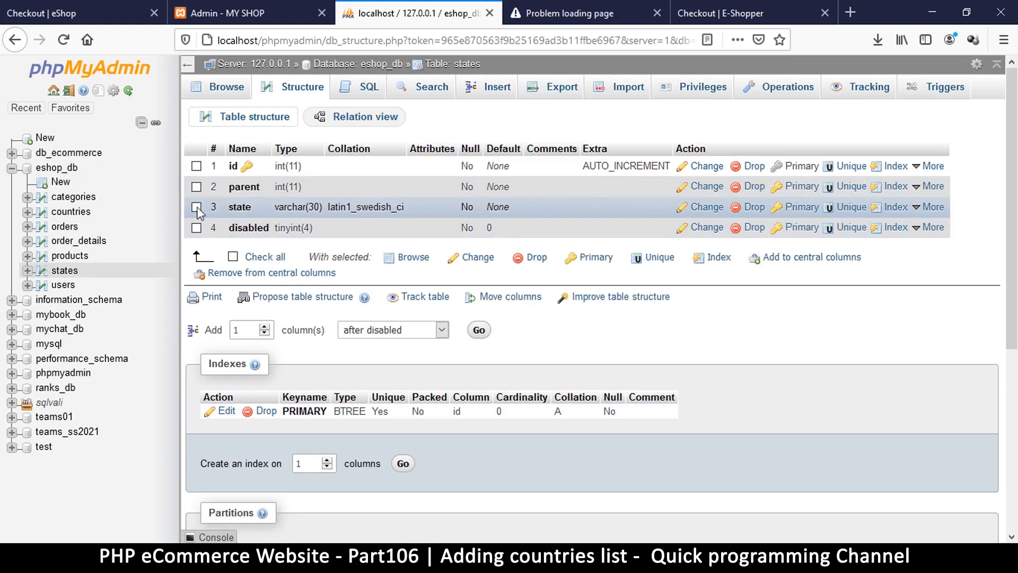
pyautogui.moveTo(353, 219)
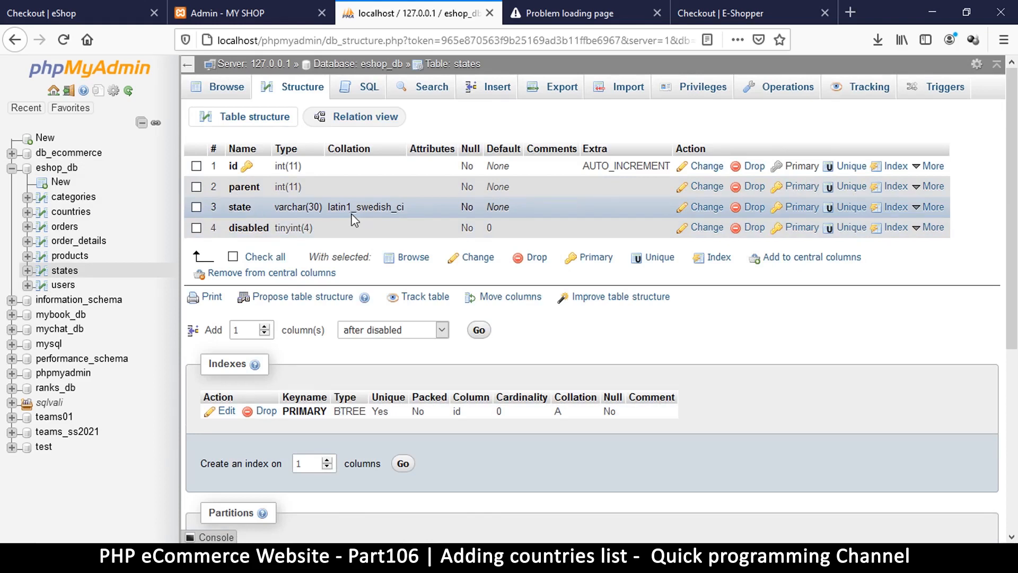
pyautogui.moveTo(350, 235)
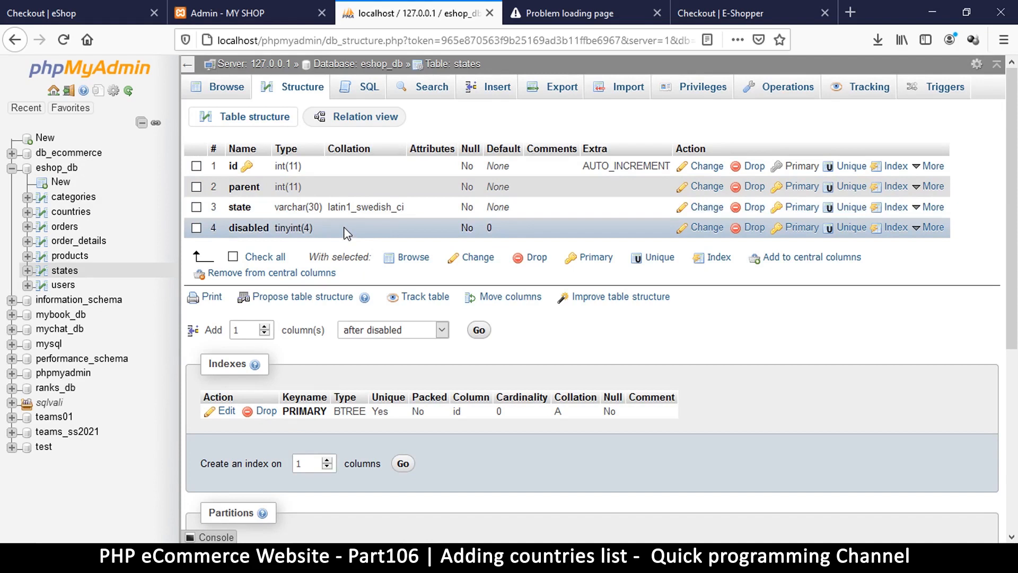
pyautogui.moveTo(290, 230)
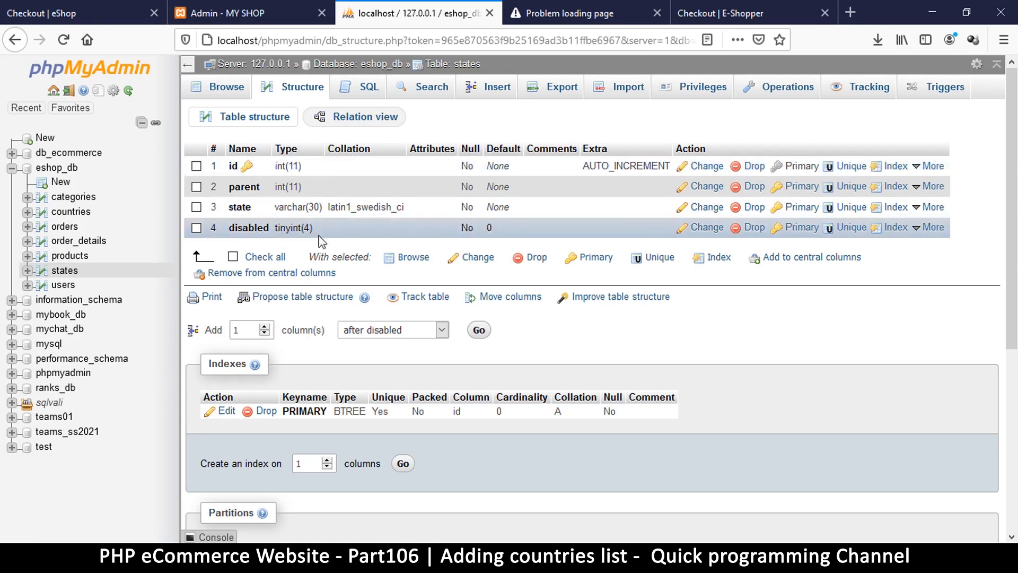
pyautogui.moveTo(234, 186)
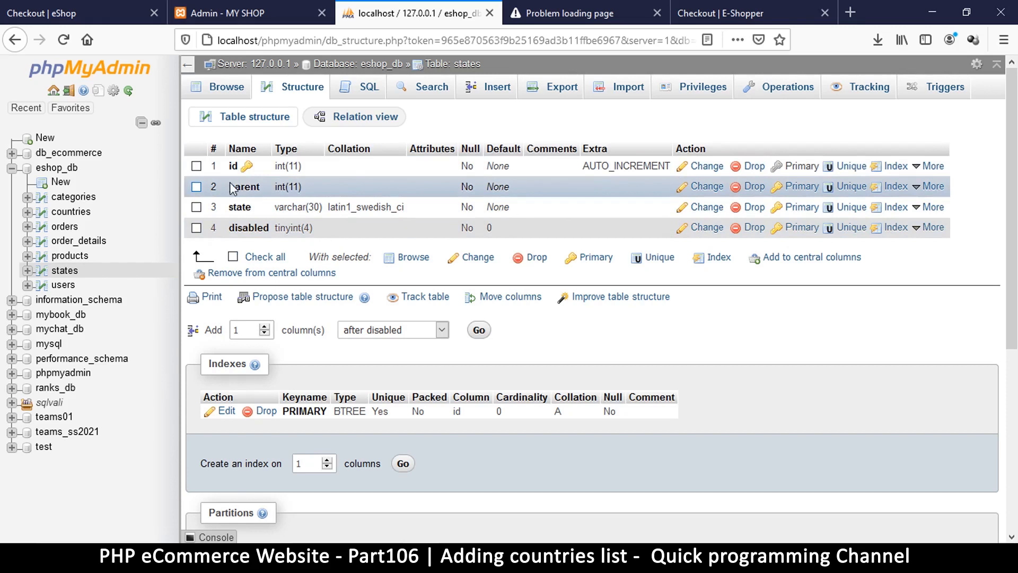
pyautogui.doubleClick(244, 186)
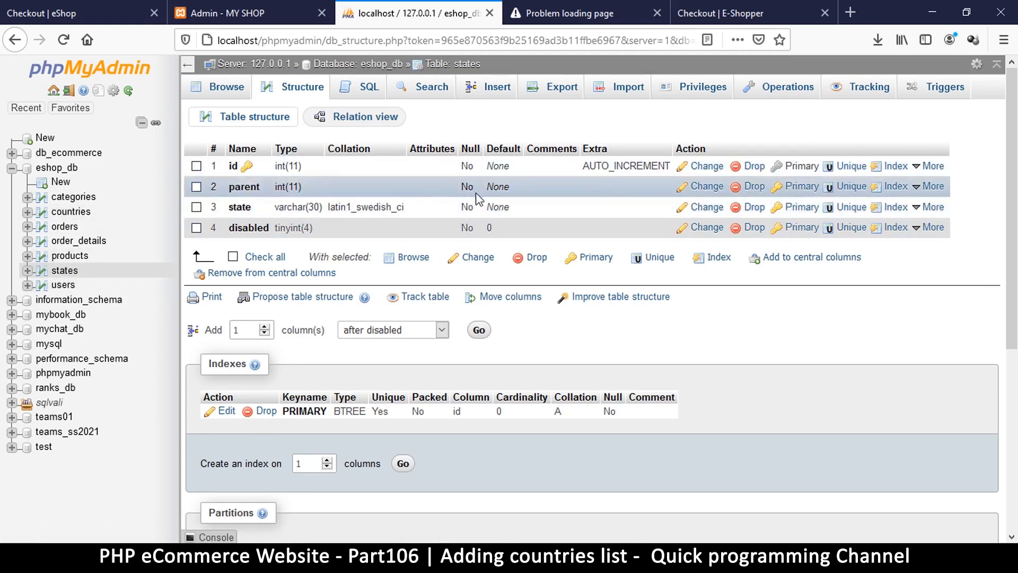
# Index the states table's parent column, then open the empty countries table.
pyautogui.click(893, 186)
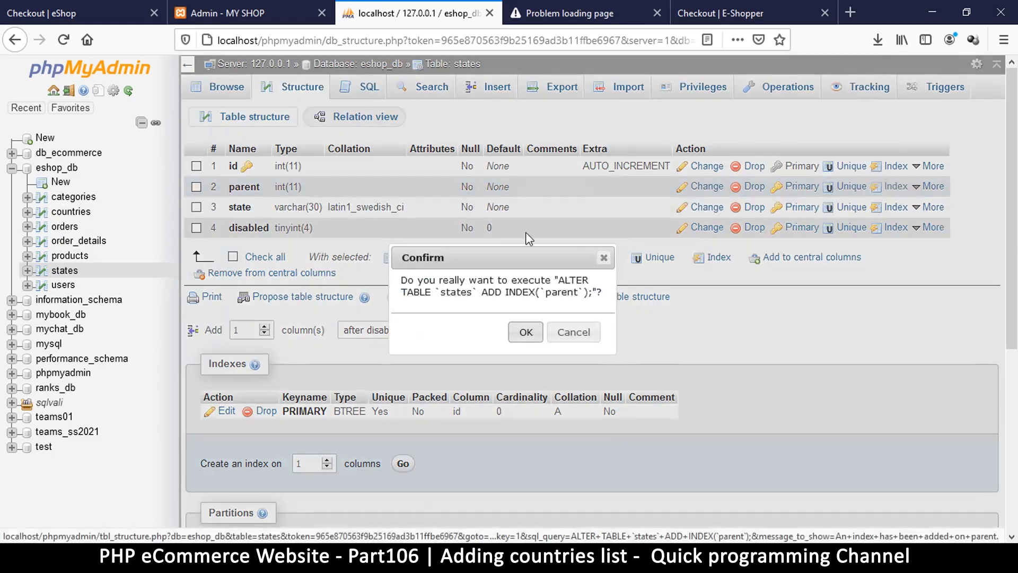
pyautogui.click(524, 332)
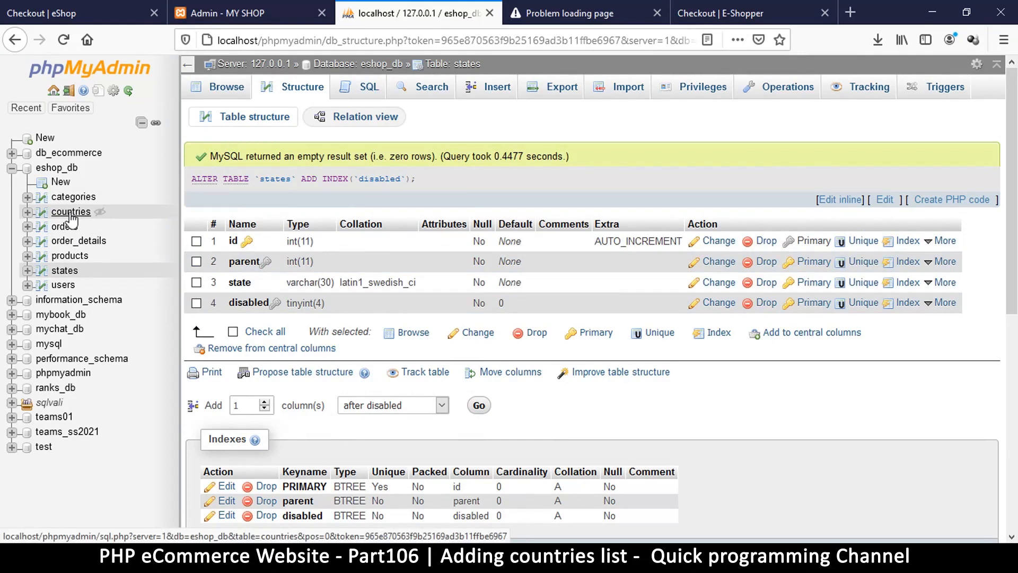
pyautogui.click(71, 211)
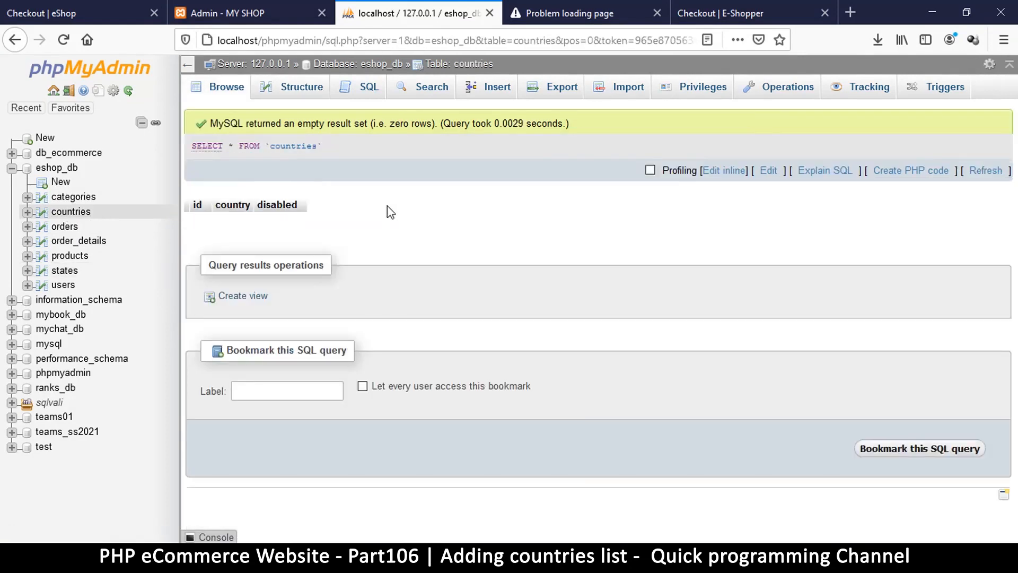
pyautogui.moveTo(206, 209)
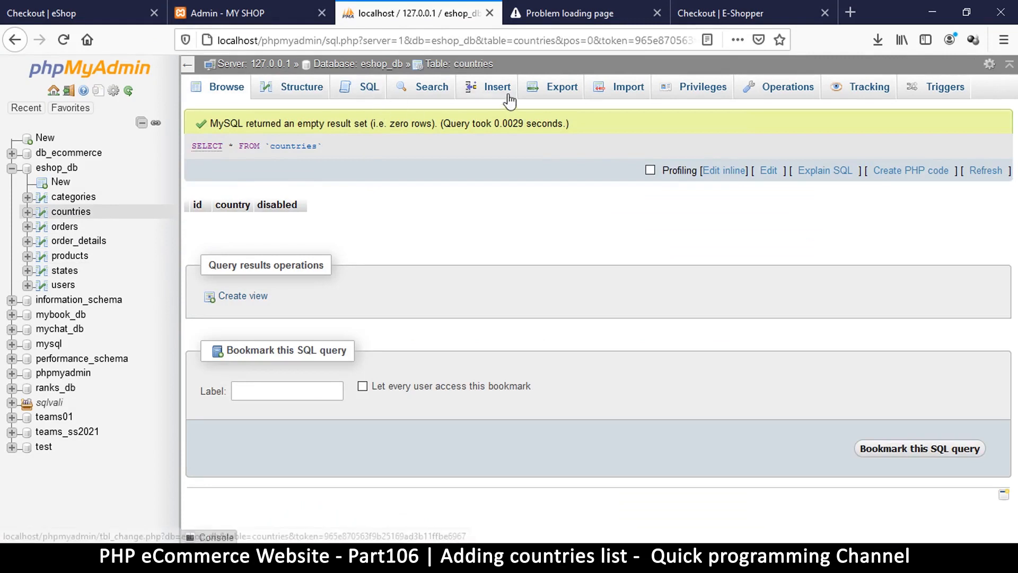
# Insert two country rows, Zambia and South Africa, into countries.
pyautogui.click(497, 87)
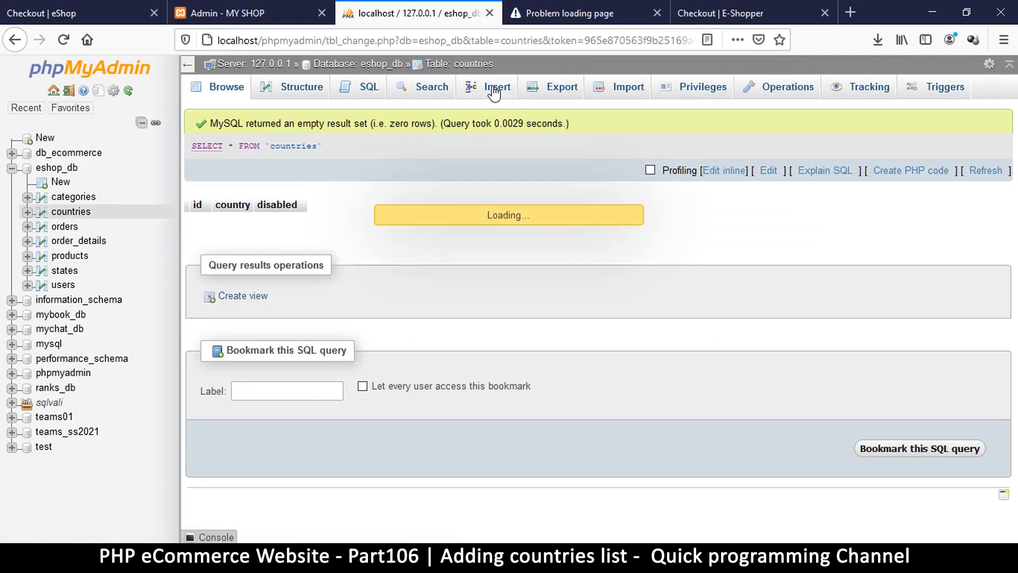
pyautogui.click(497, 87)
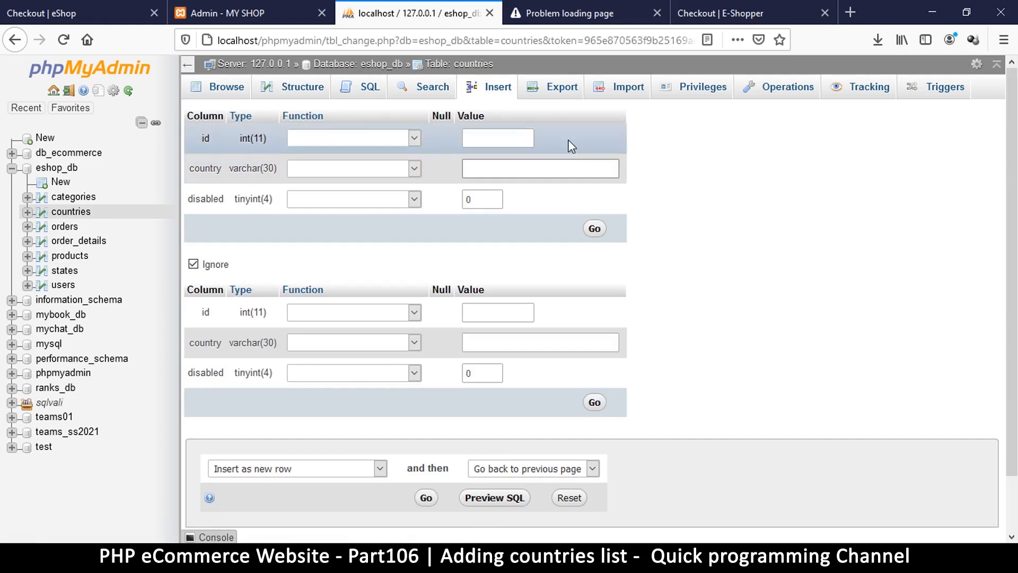
pyautogui.write('Zambia')
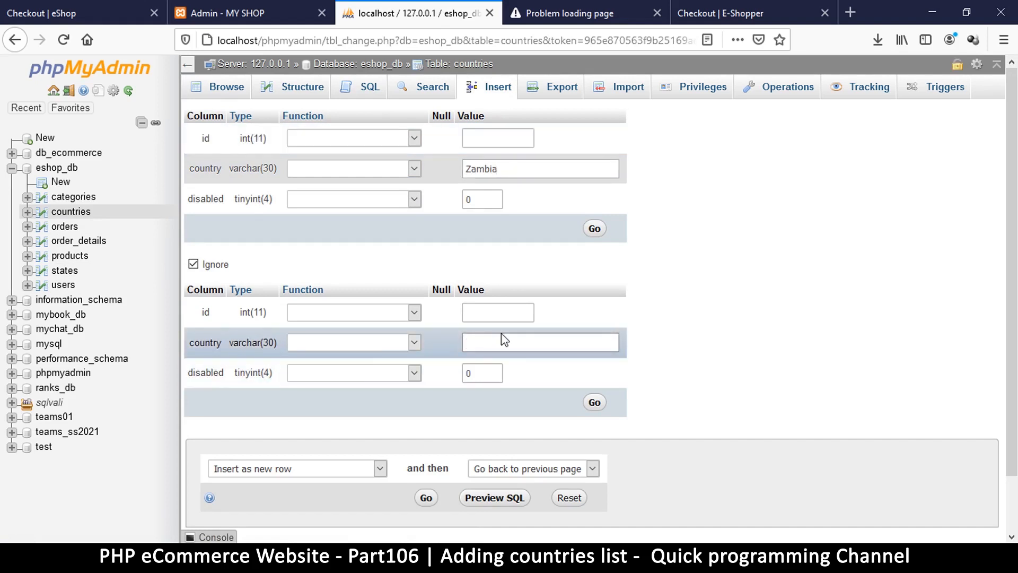
pyautogui.click(539, 341)
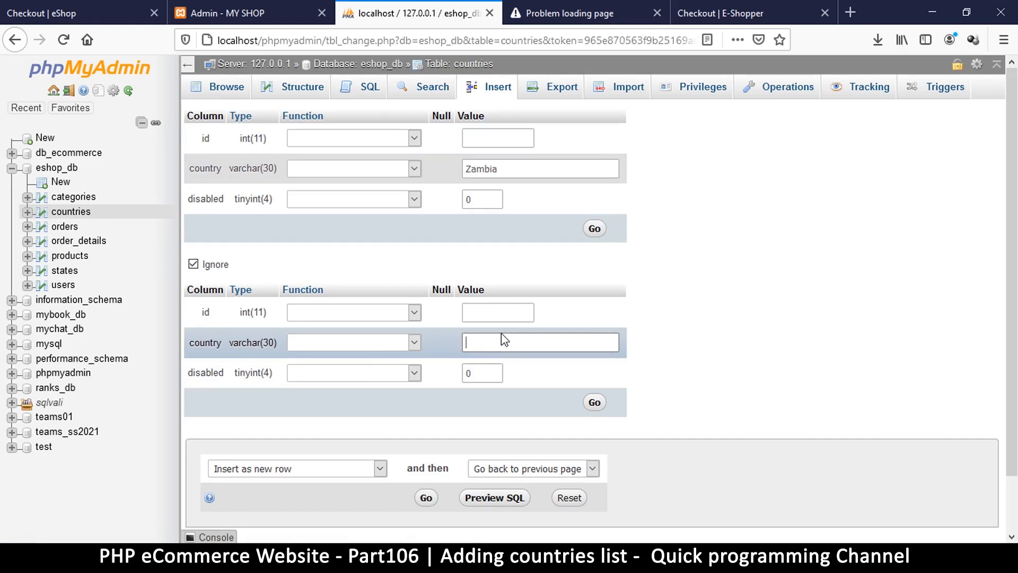
pyautogui.write('S')
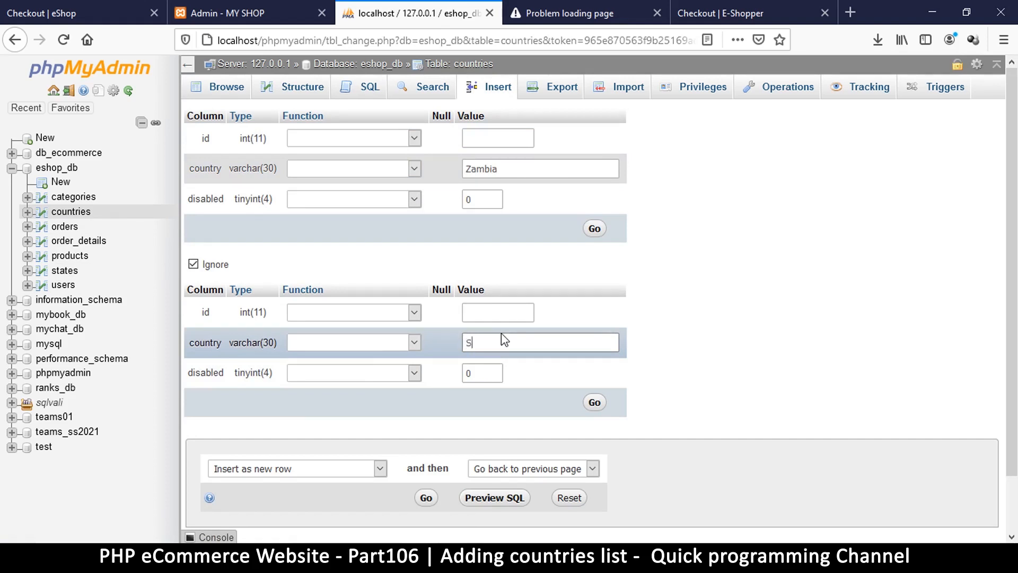
pyautogui.write('outh A')
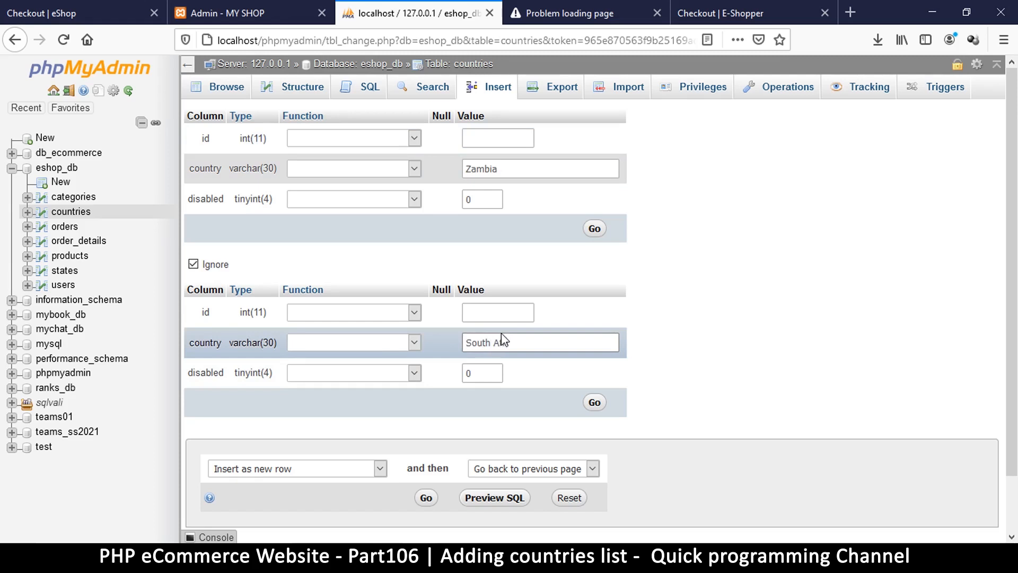
pyautogui.write('frica')
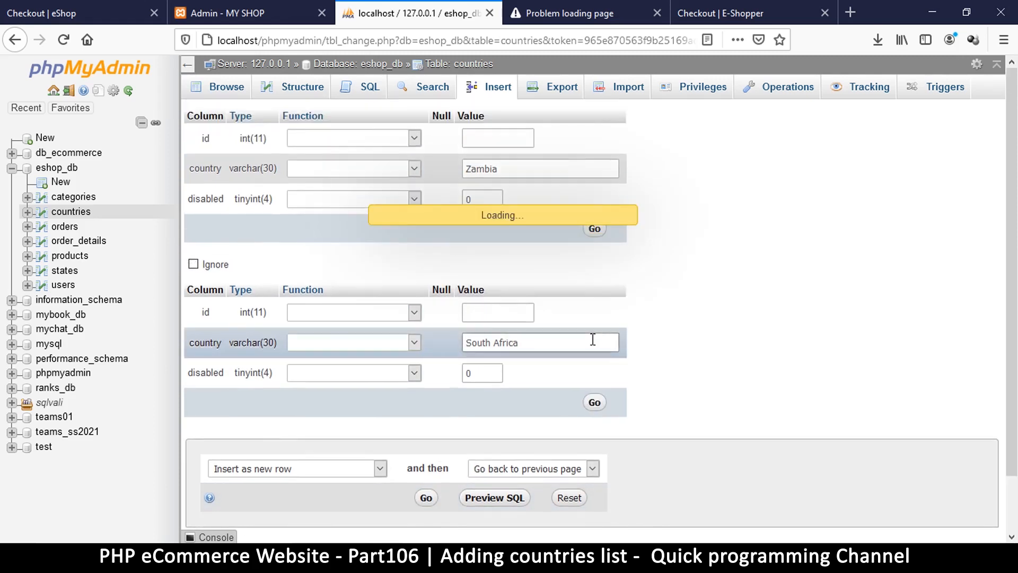
pyautogui.click(594, 402)
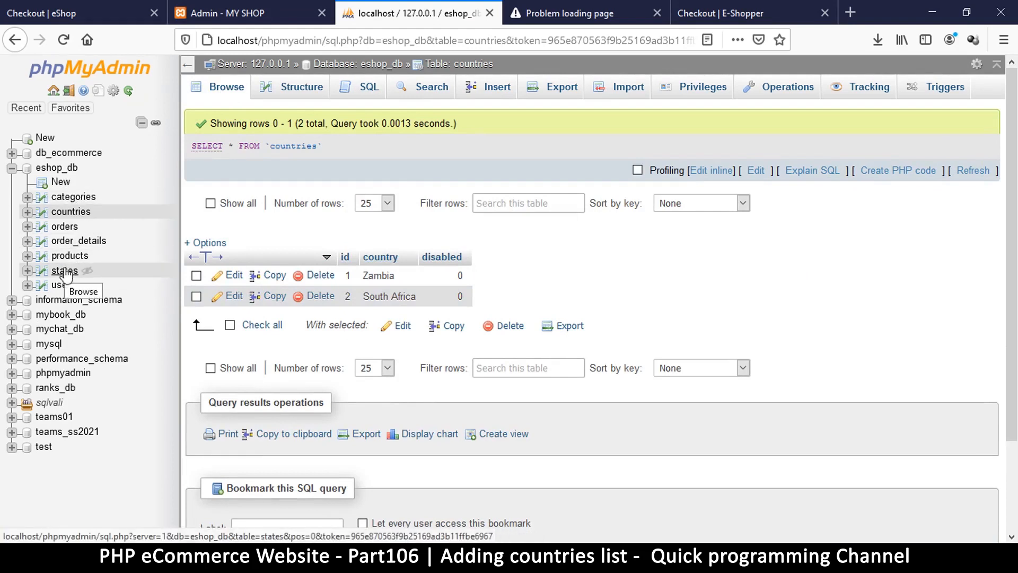
pyautogui.moveTo(345, 257)
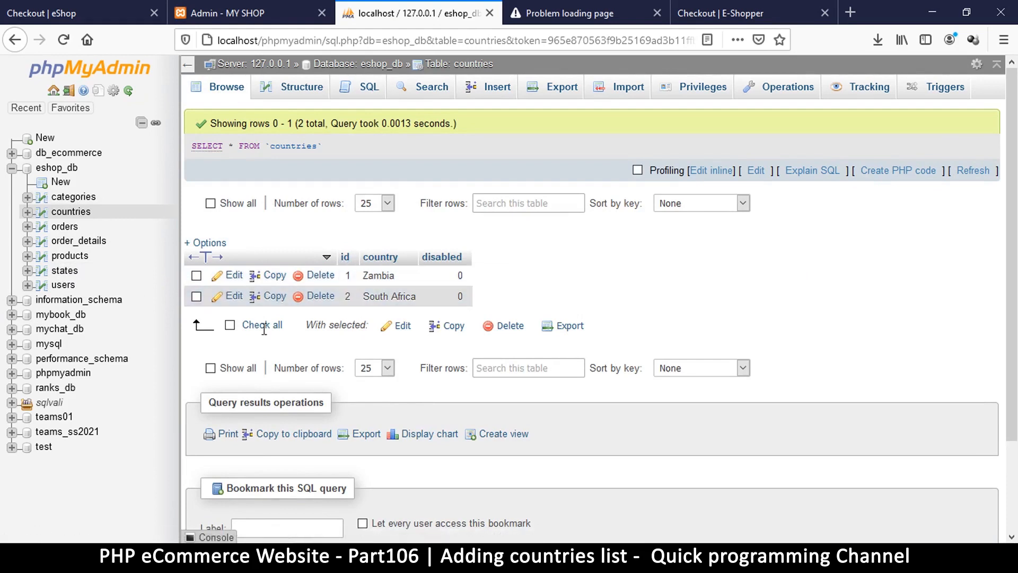
# Open the states insert form and enter state names Southern and Nothern.
pyautogui.click(64, 269)
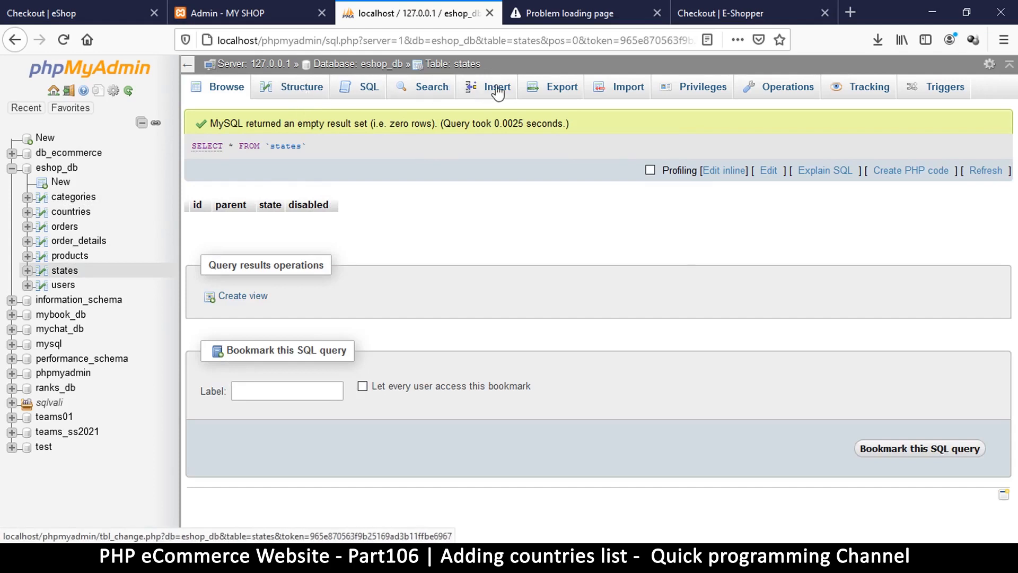
pyautogui.click(497, 87)
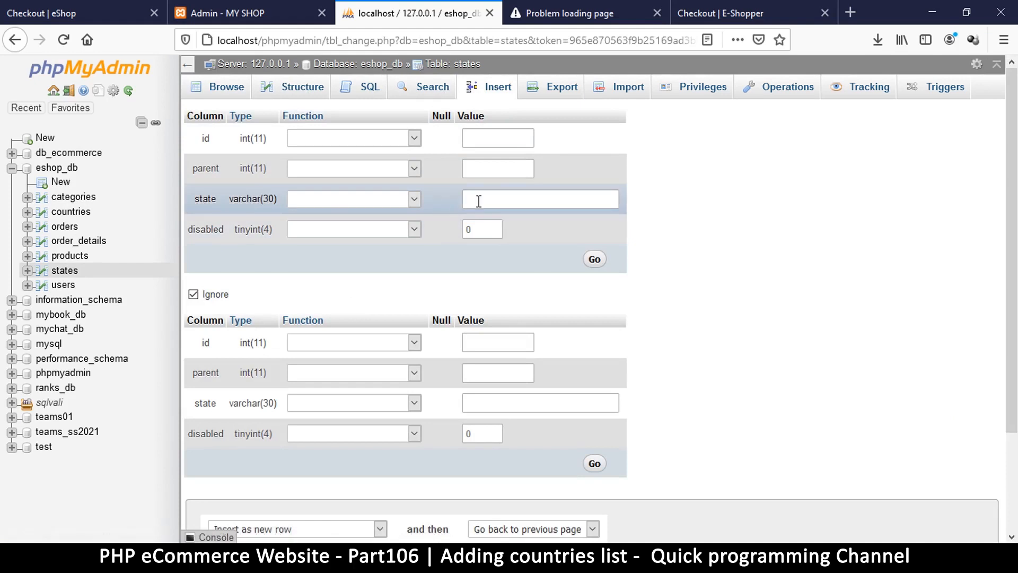
pyautogui.click(540, 199)
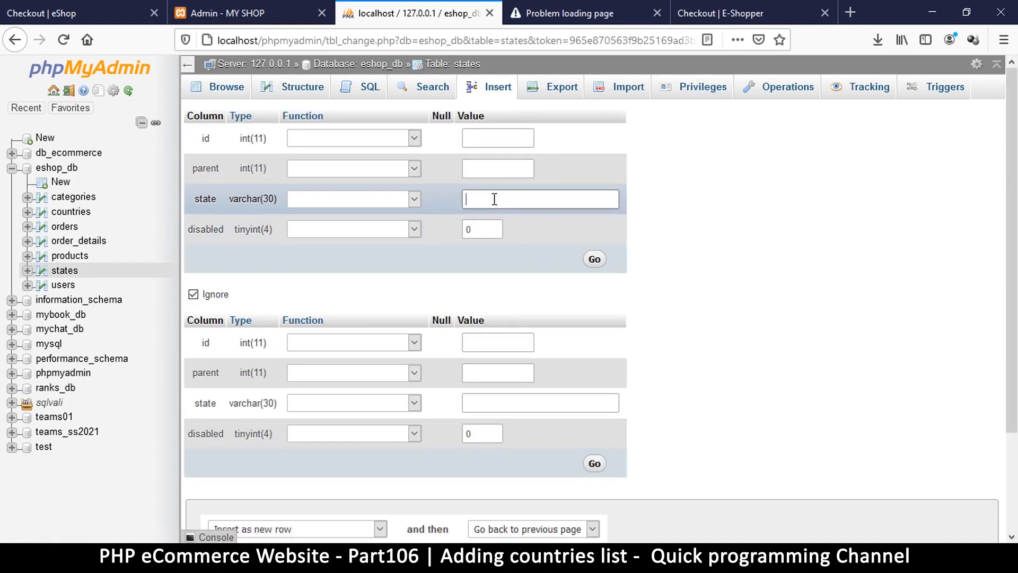
pyautogui.write('Southern')
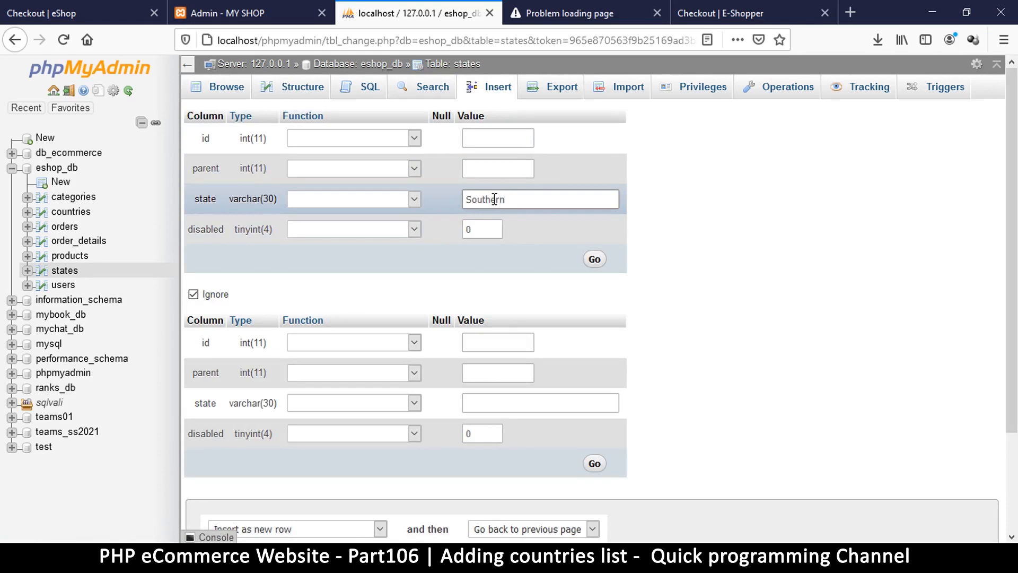
pyautogui.scroll(-3)
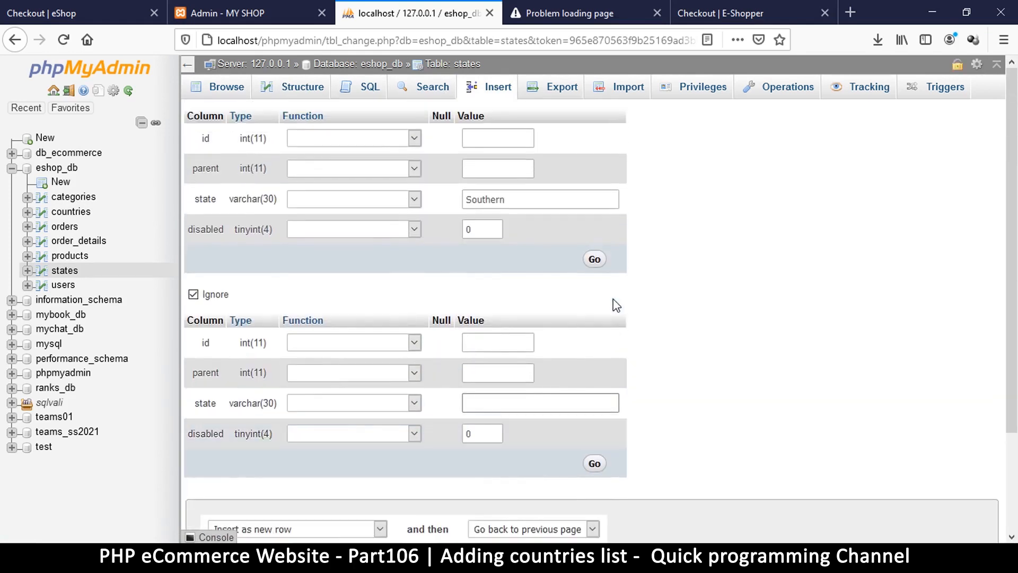
pyautogui.write('Noth')
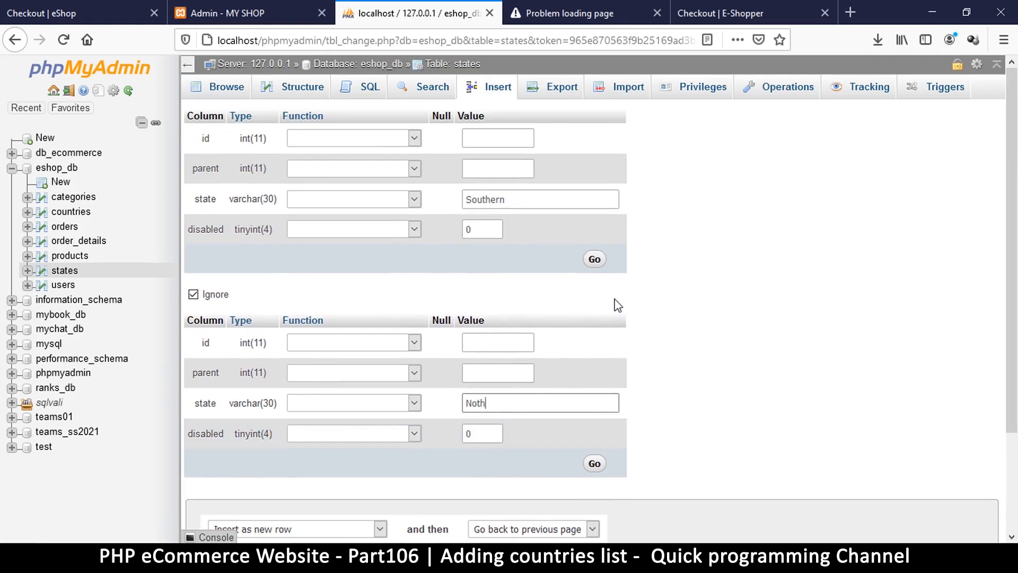
pyautogui.write('ern')
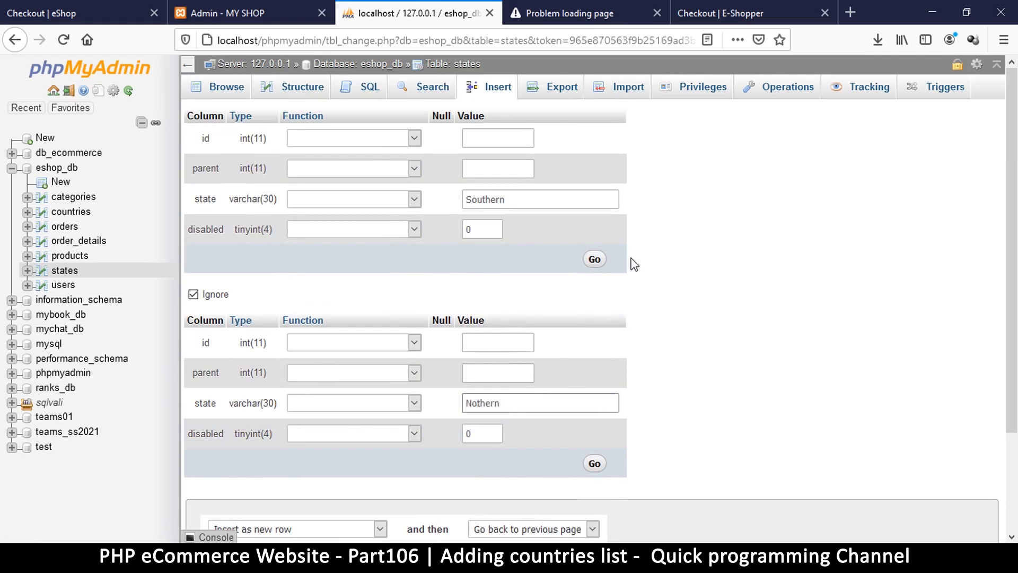
# Set parent 1 for Nothern, save both rows, and browse the states table.
pyautogui.click(497, 372)
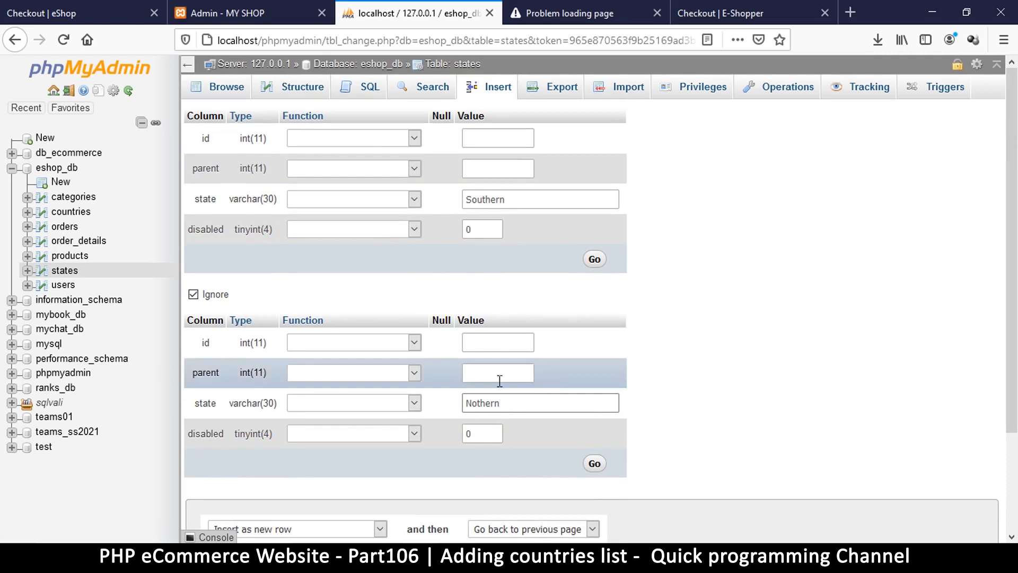
pyautogui.doubleClick(481, 402)
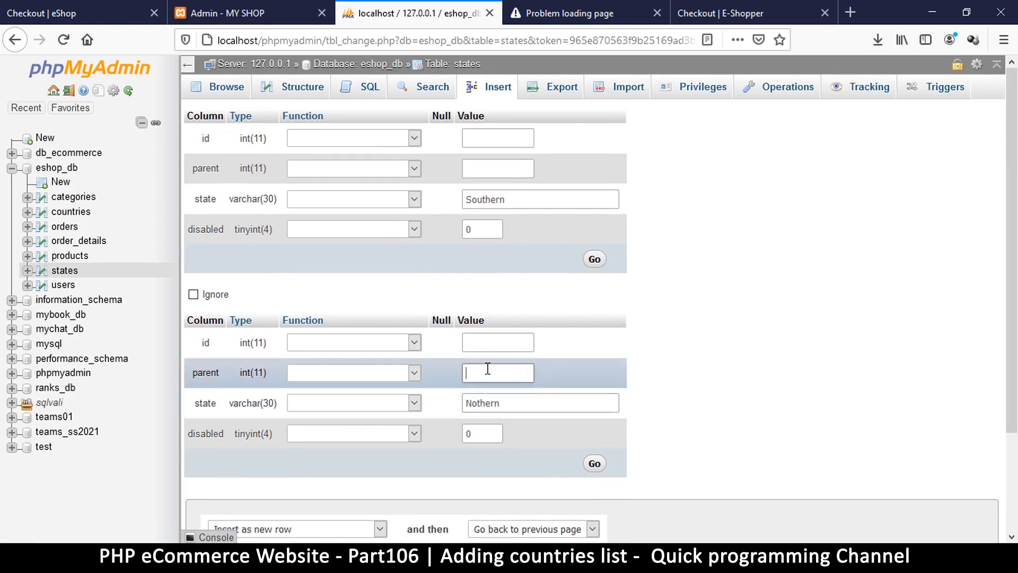
pyautogui.write('1')
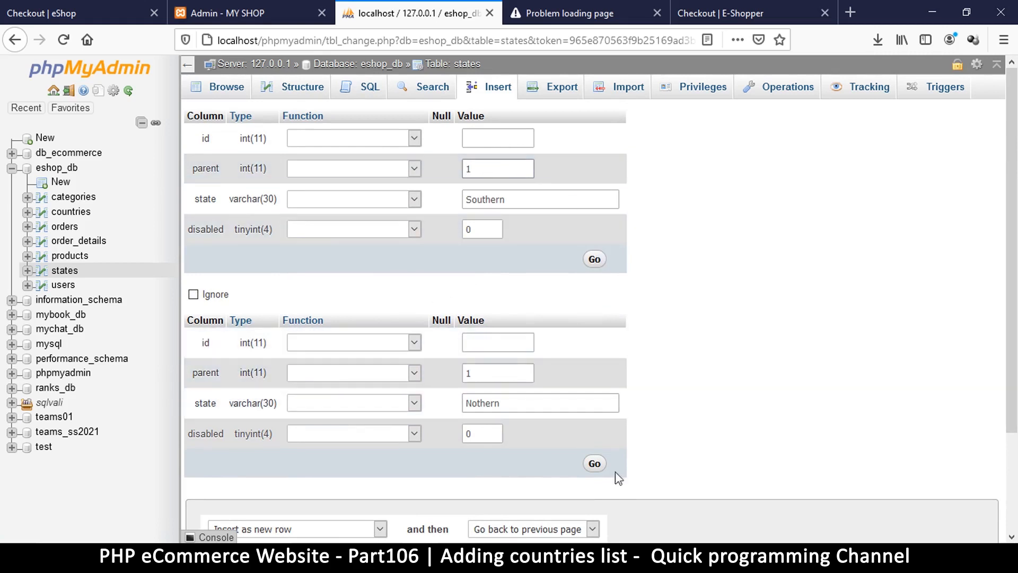
pyautogui.click(593, 259)
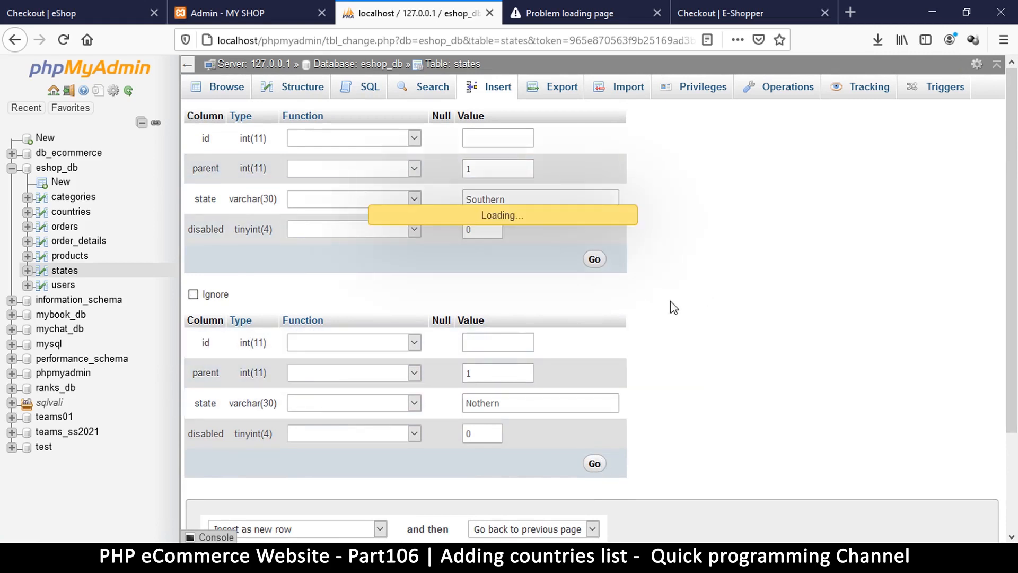
pyautogui.click(592, 258)
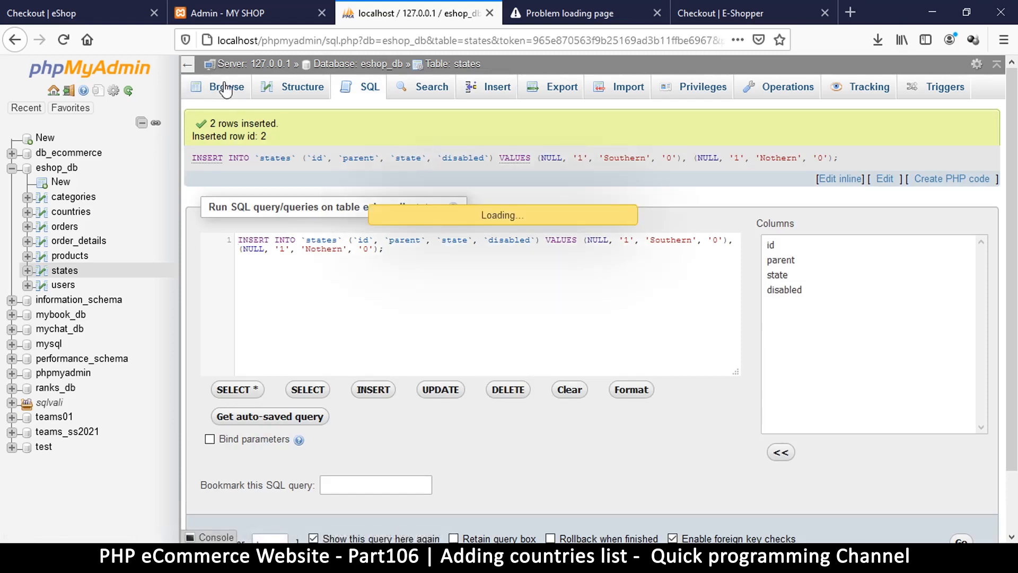
pyautogui.click(225, 86)
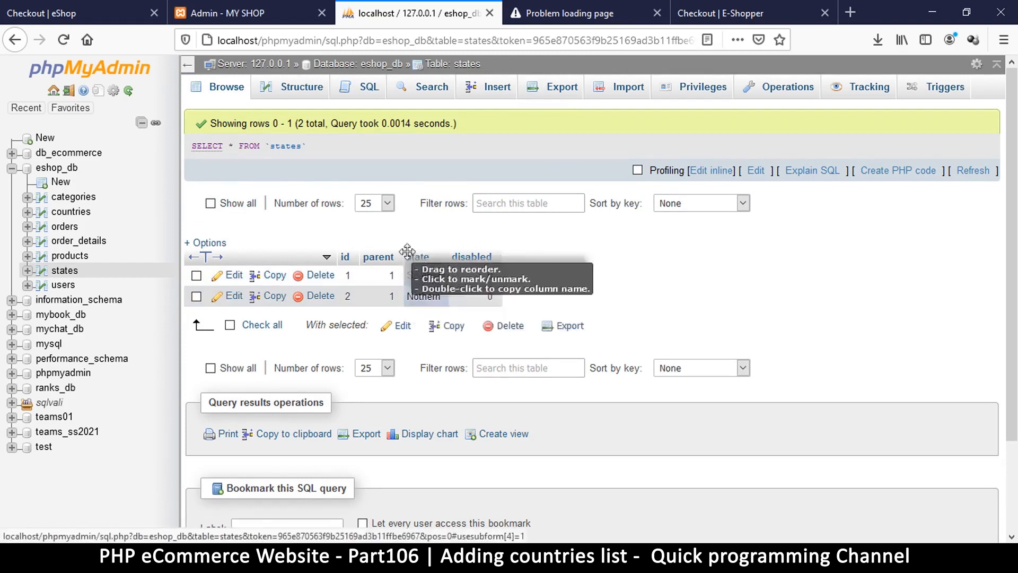
pyautogui.moveTo(515, 105)
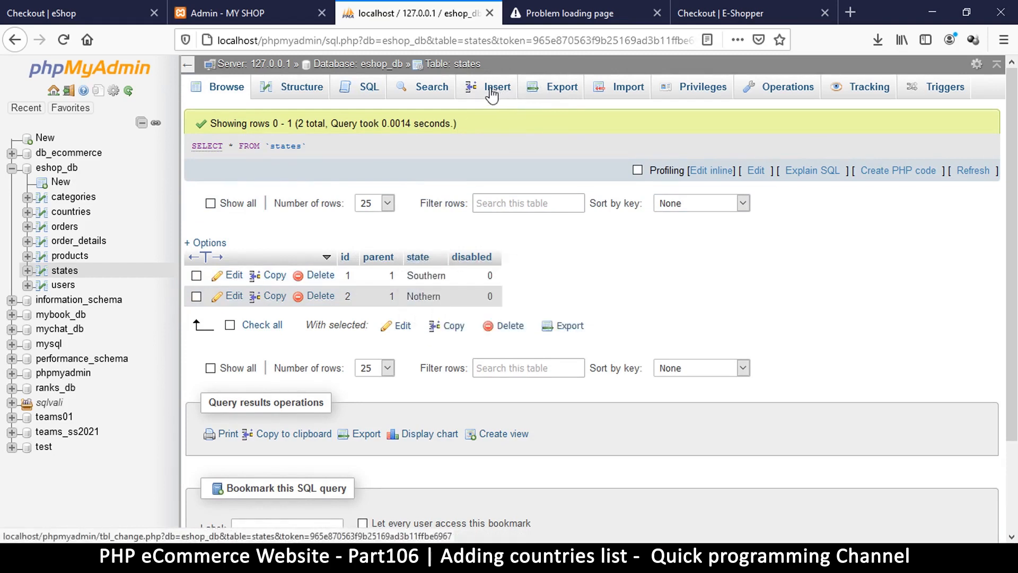
# Enter Sun City as the first new state name in the insert form.
pyautogui.click(496, 86)
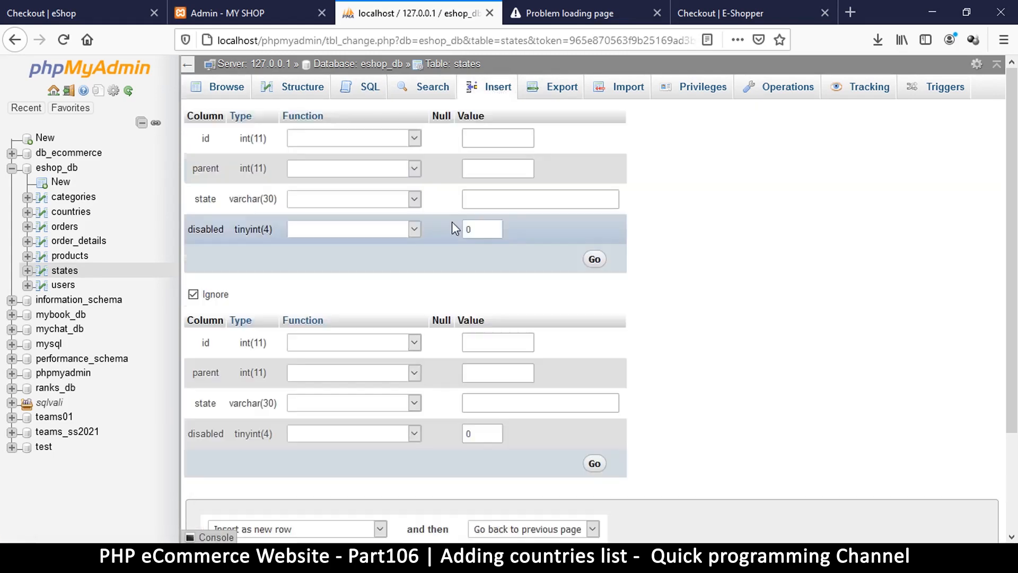
pyautogui.click(540, 199)
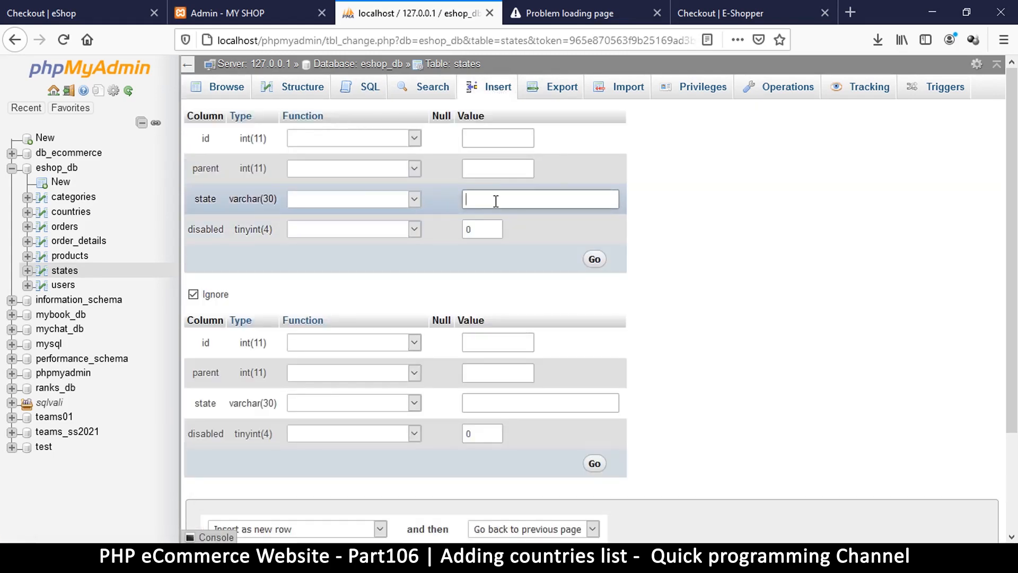
pyautogui.write('Jona')
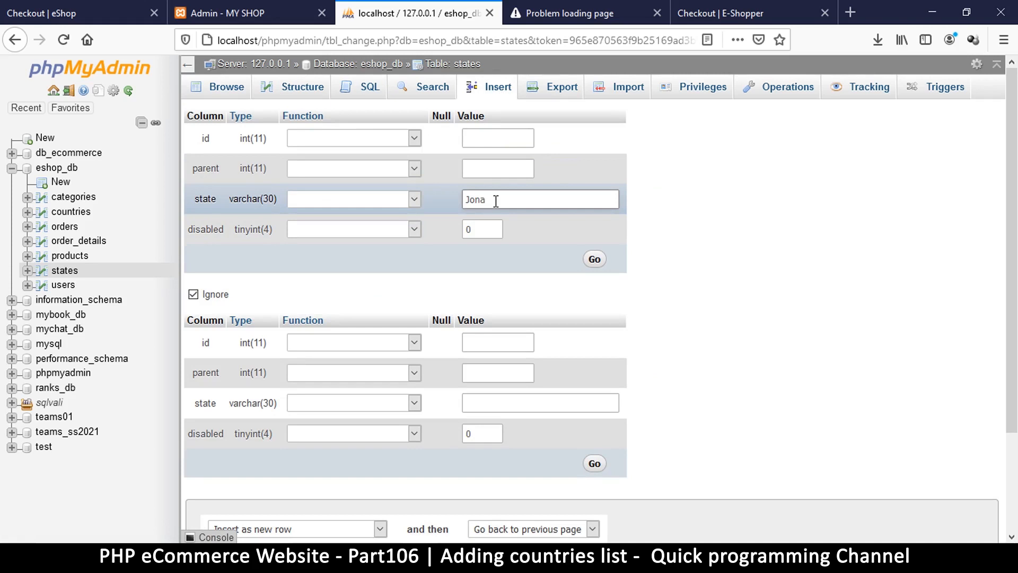
pyautogui.write('S')
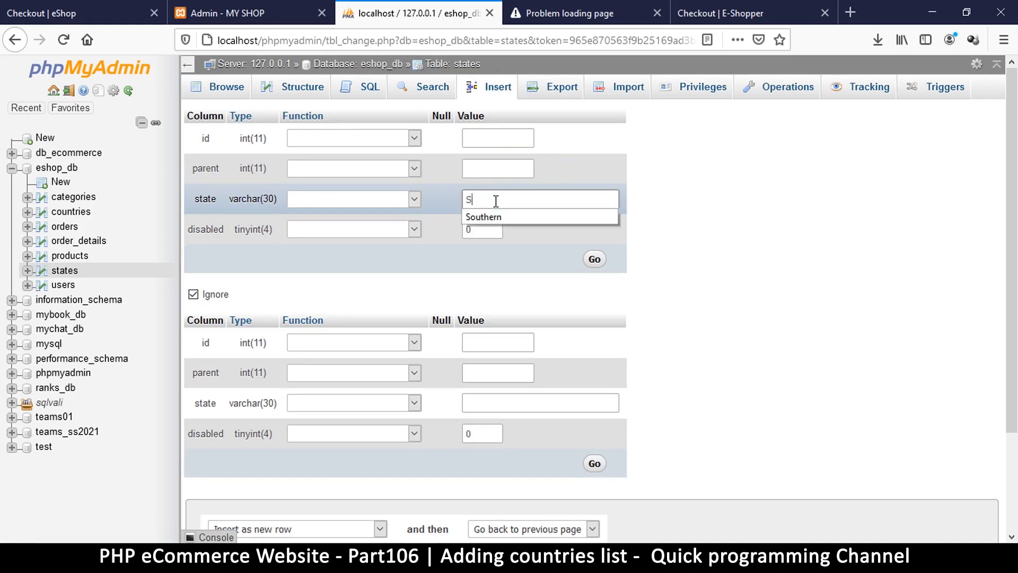
pyautogui.write('Sun Cit')
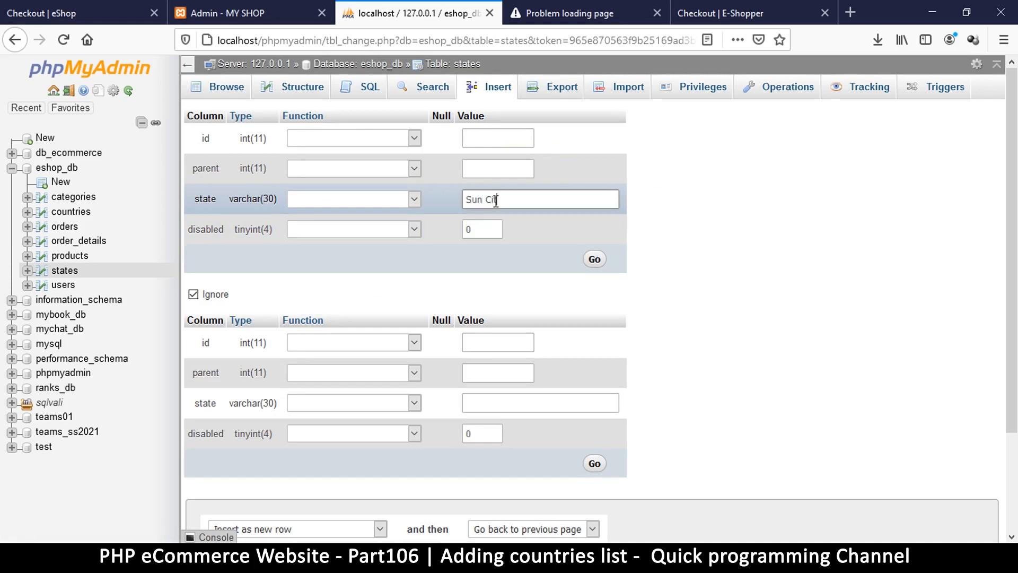
# Enter Burg as the second state with parent 2, correcting a misspelling.
pyautogui.click(539, 401)
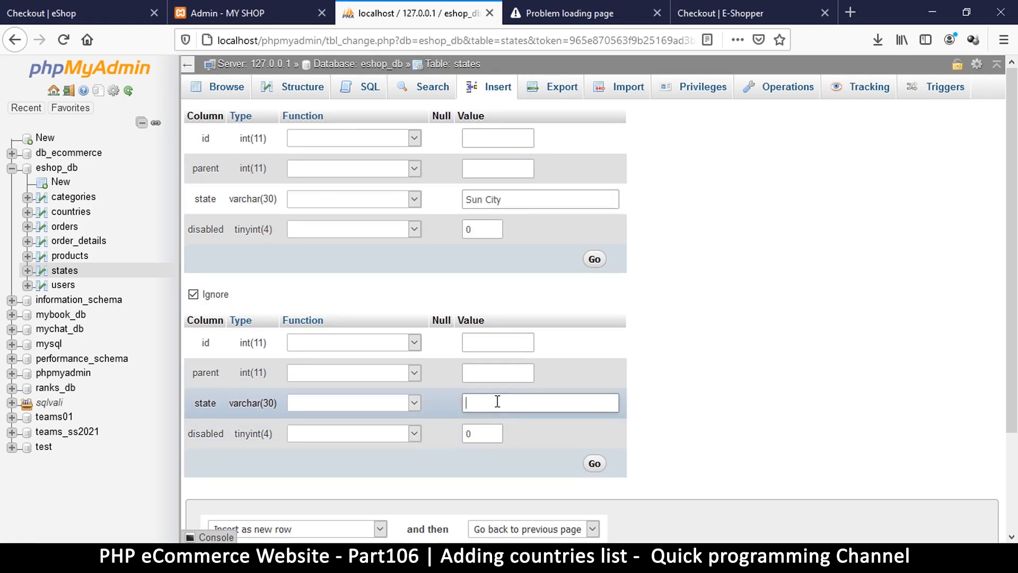
pyautogui.write('Joha')
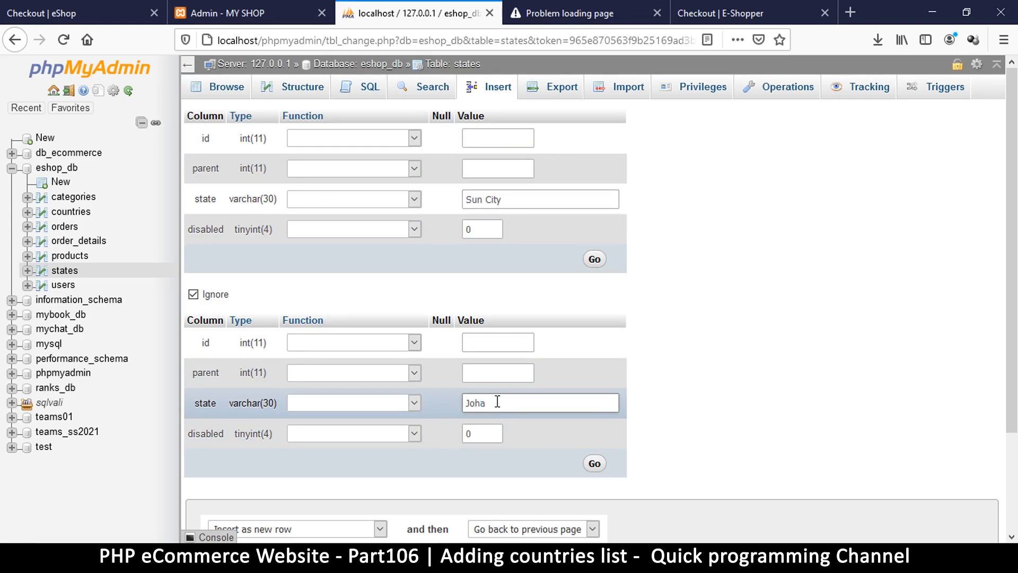
pyautogui.write('ne')
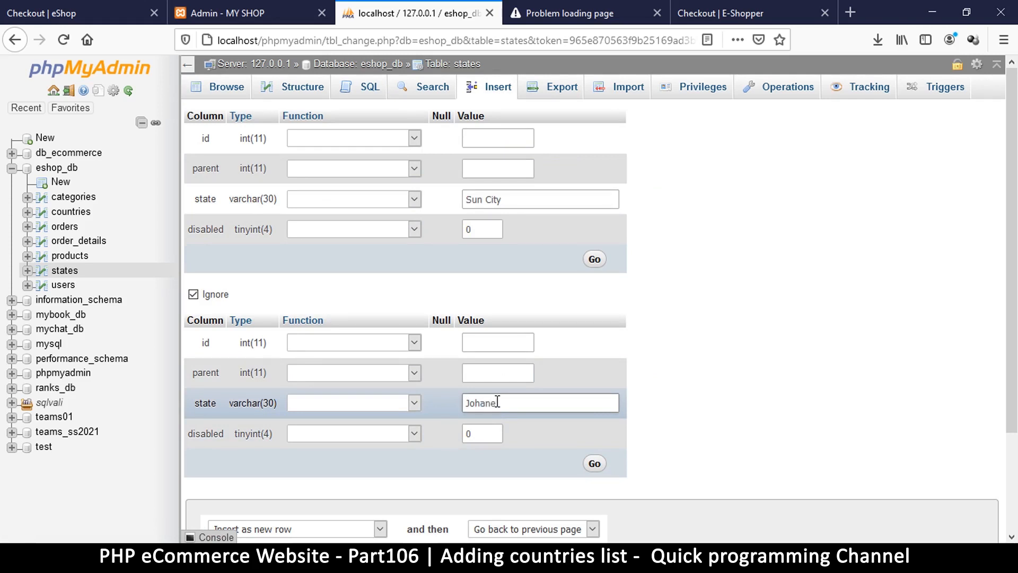
pyautogui.press('ctrl+a')
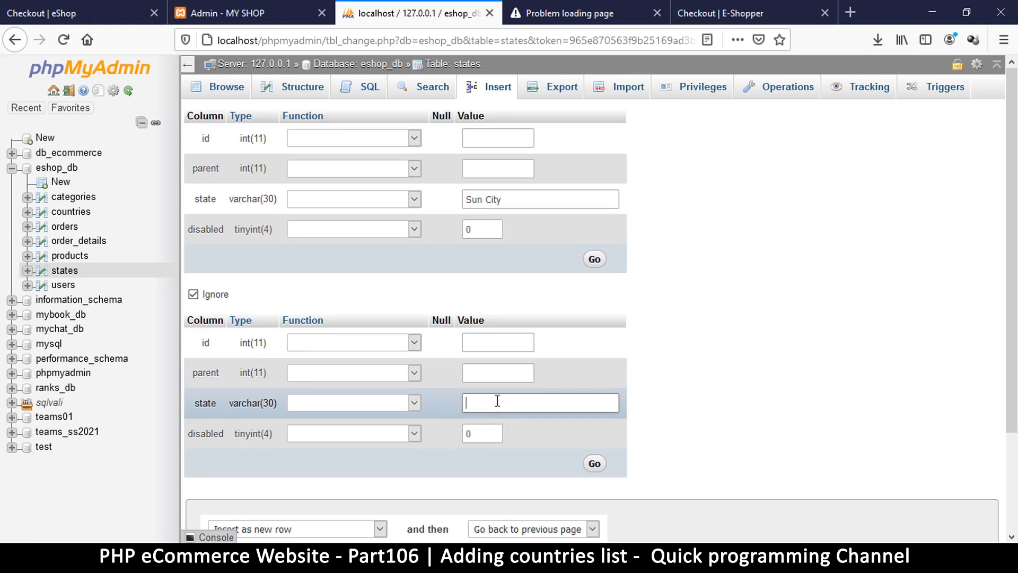
pyautogui.write('Burg')
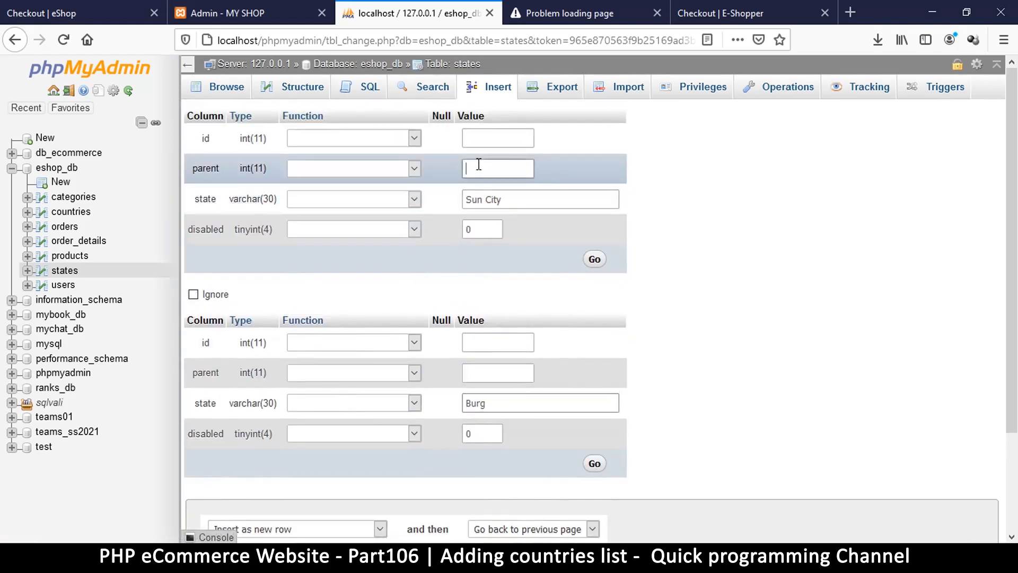
pyautogui.write('2')
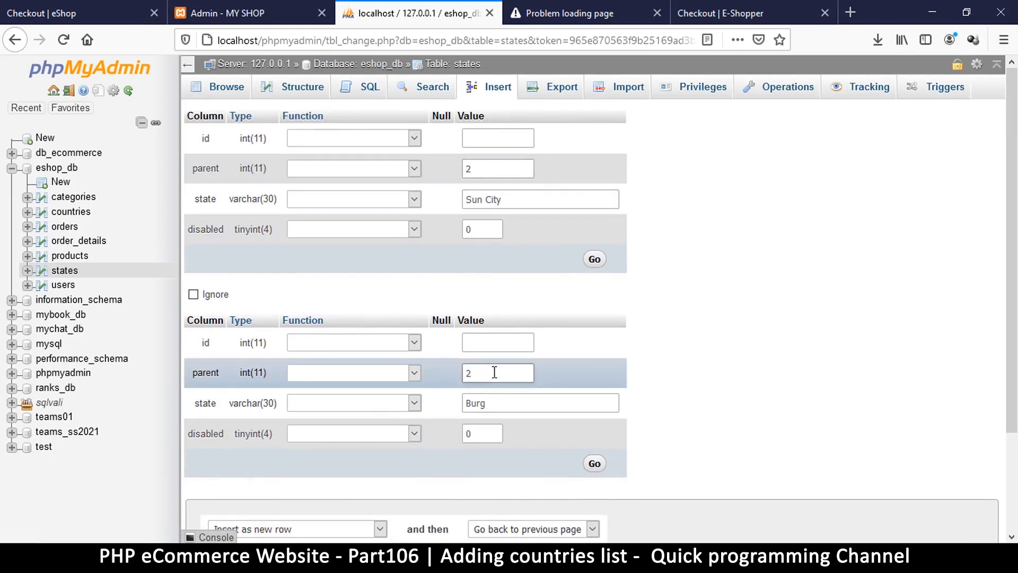
# Save the new states rows, browse the table, and show checkout's Country choices.
pyautogui.scroll(-3)
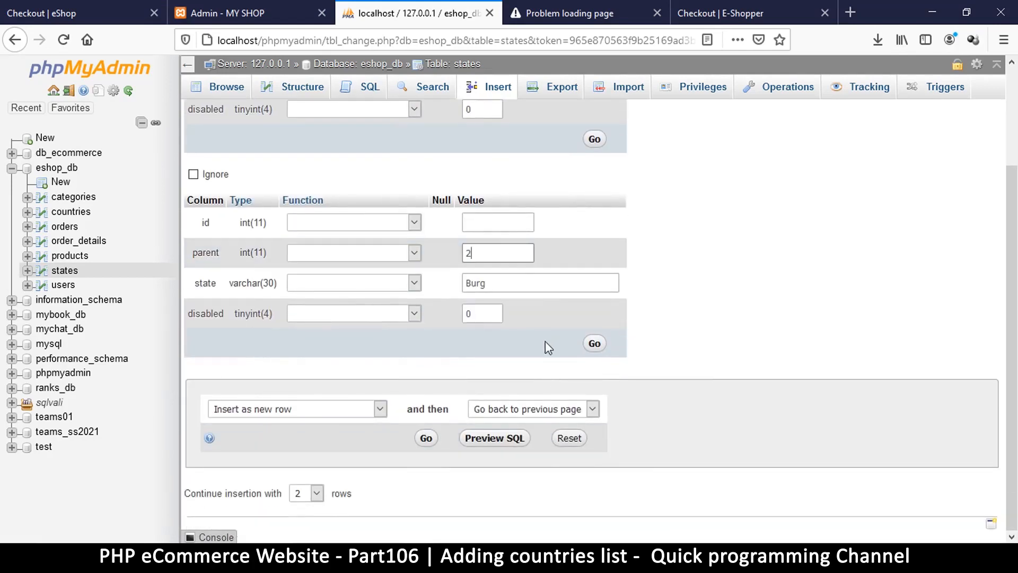
pyautogui.click(593, 342)
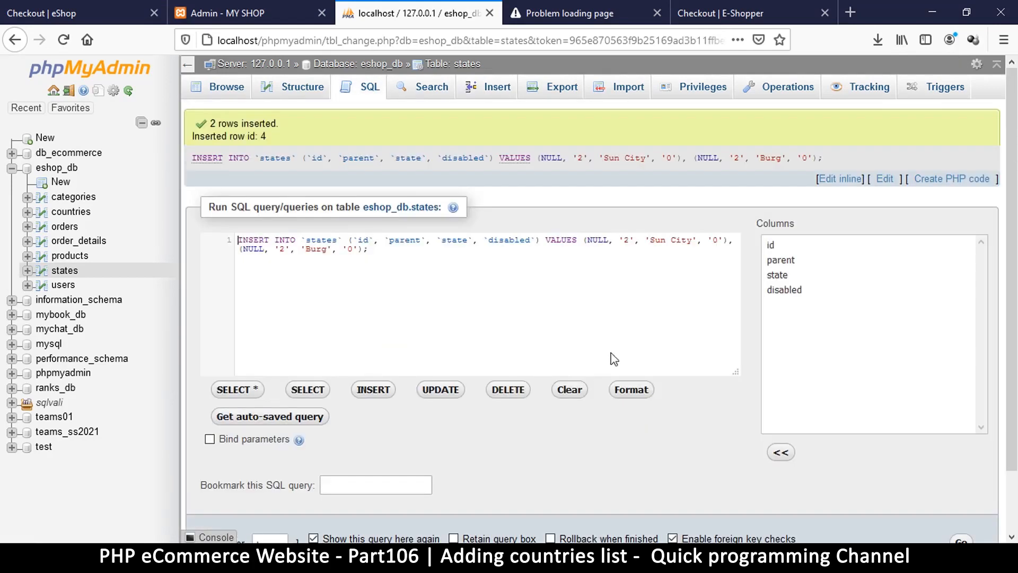
pyautogui.click(224, 87)
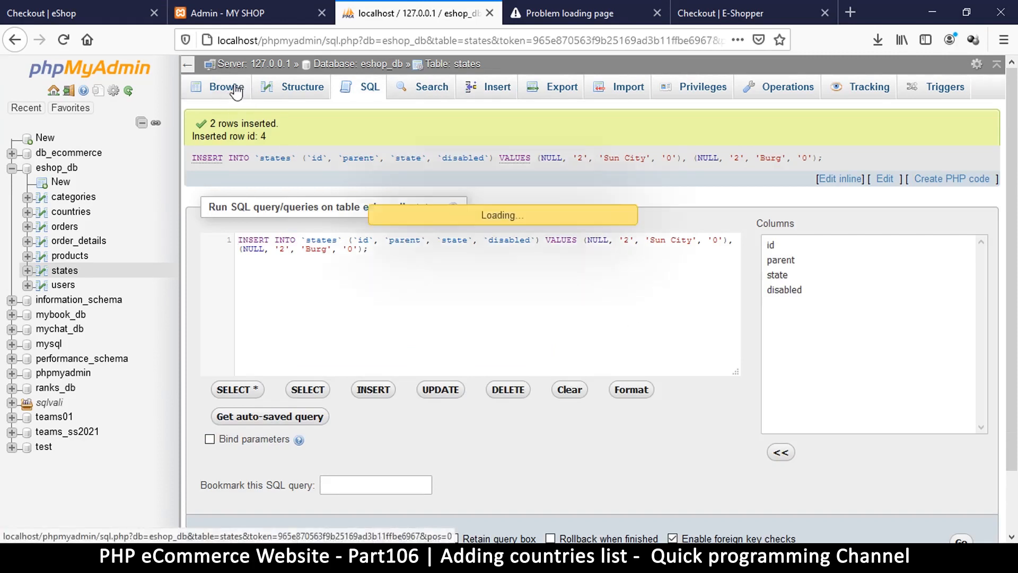
pyautogui.click(224, 86)
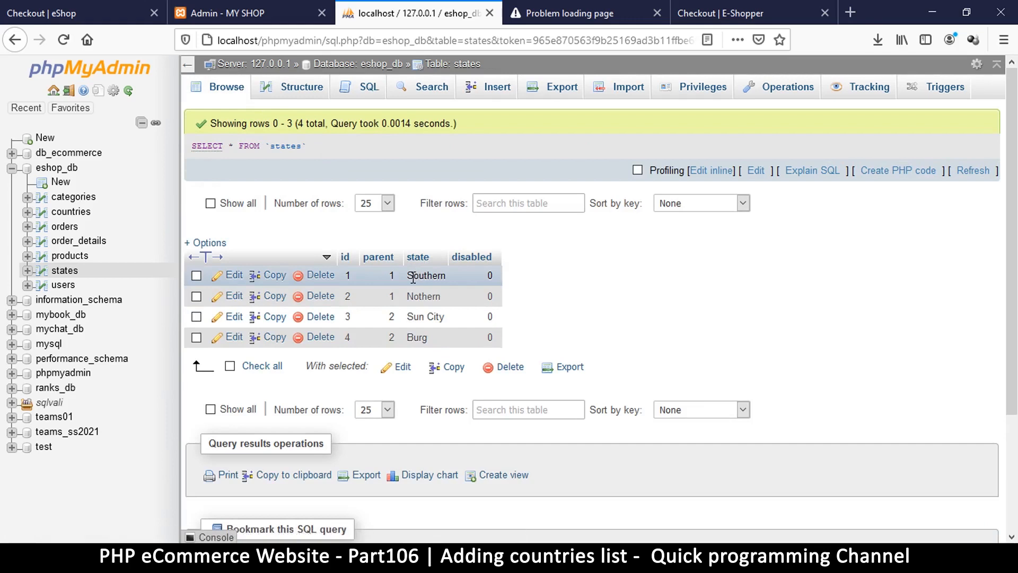
pyautogui.moveTo(394, 292)
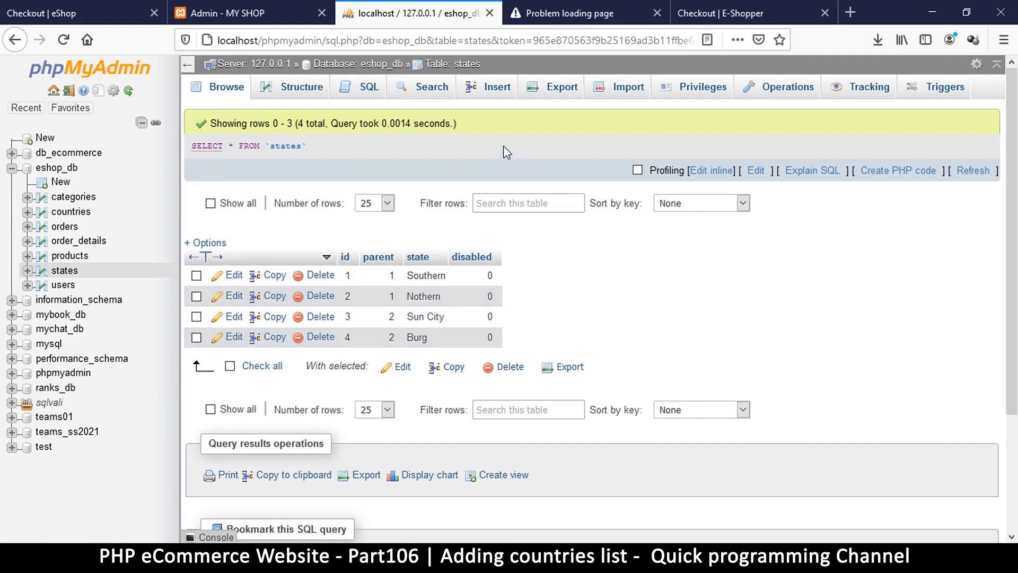
pyautogui.moveTo(545, 283)
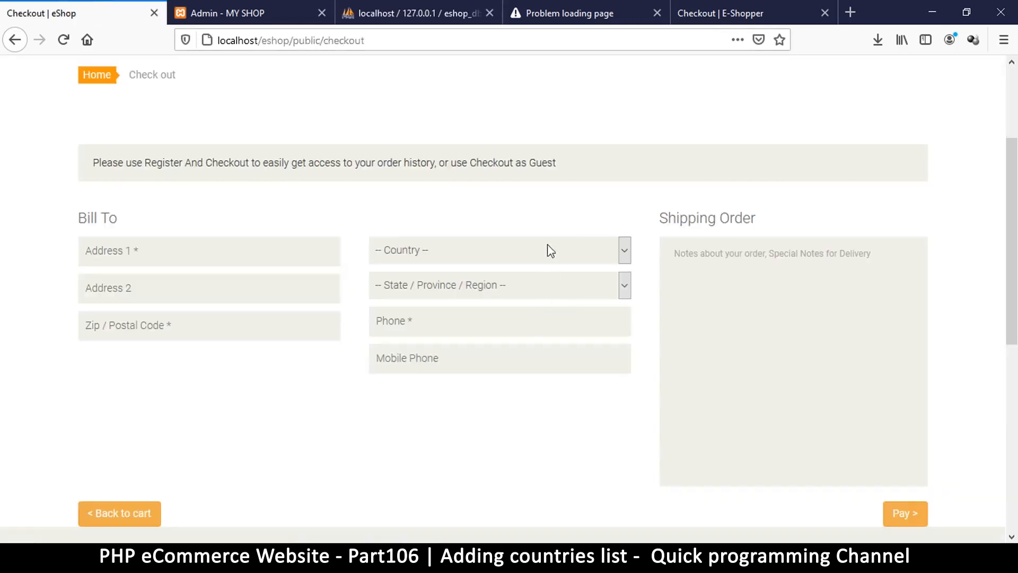
pyautogui.click(498, 250)
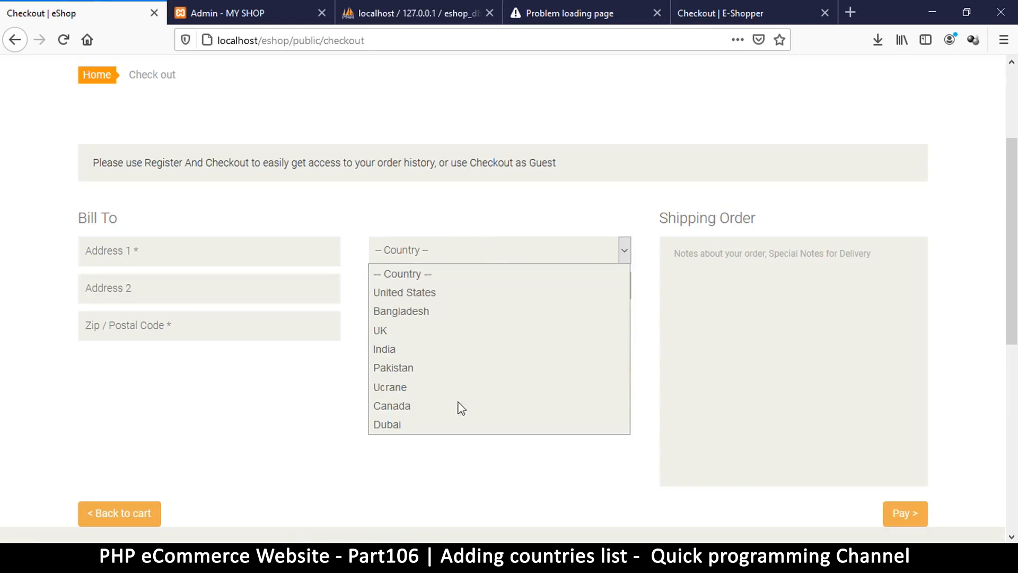